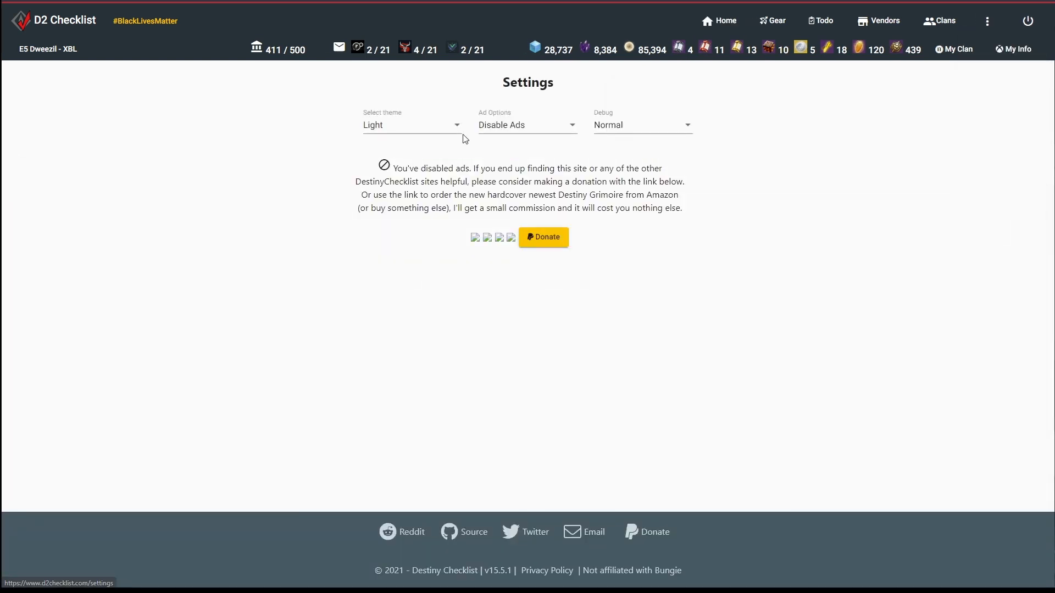
- Switch the site to the black theme, browse the home and gear pages, and reach settings
click(410, 126)
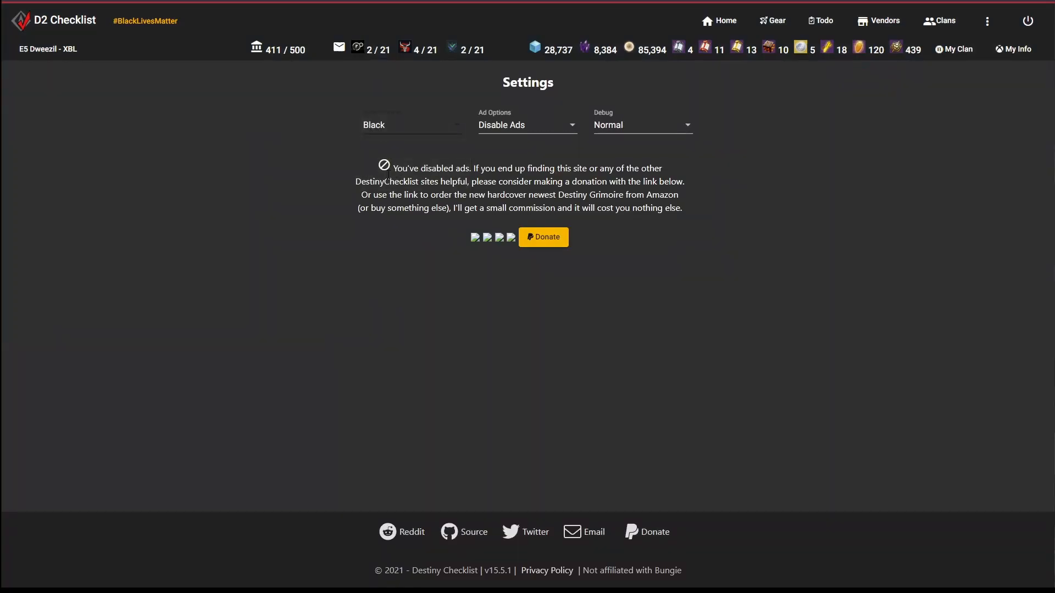
click(718, 20)
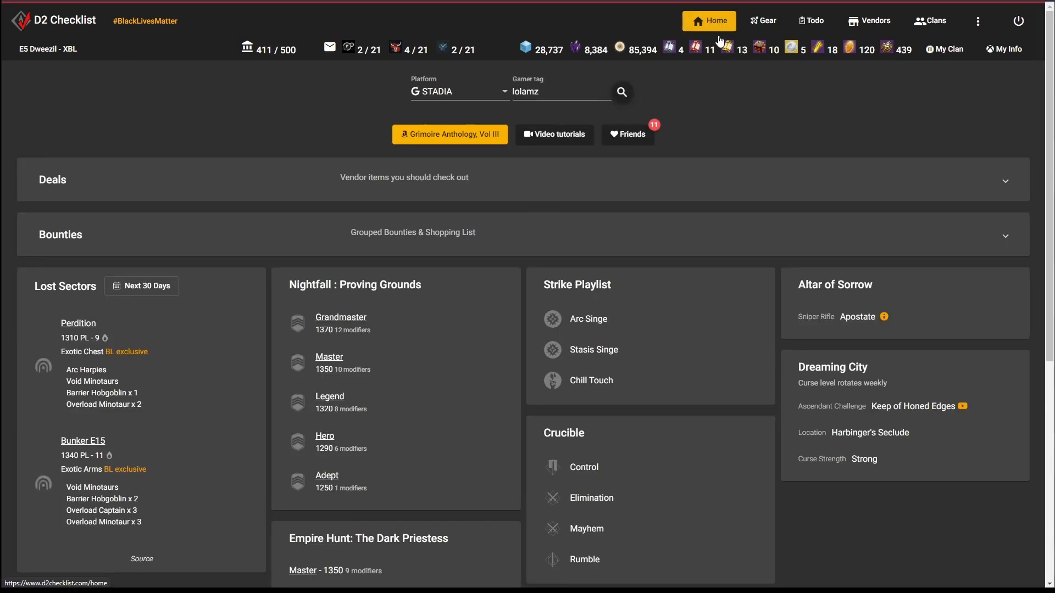
mouse_move(789, 231)
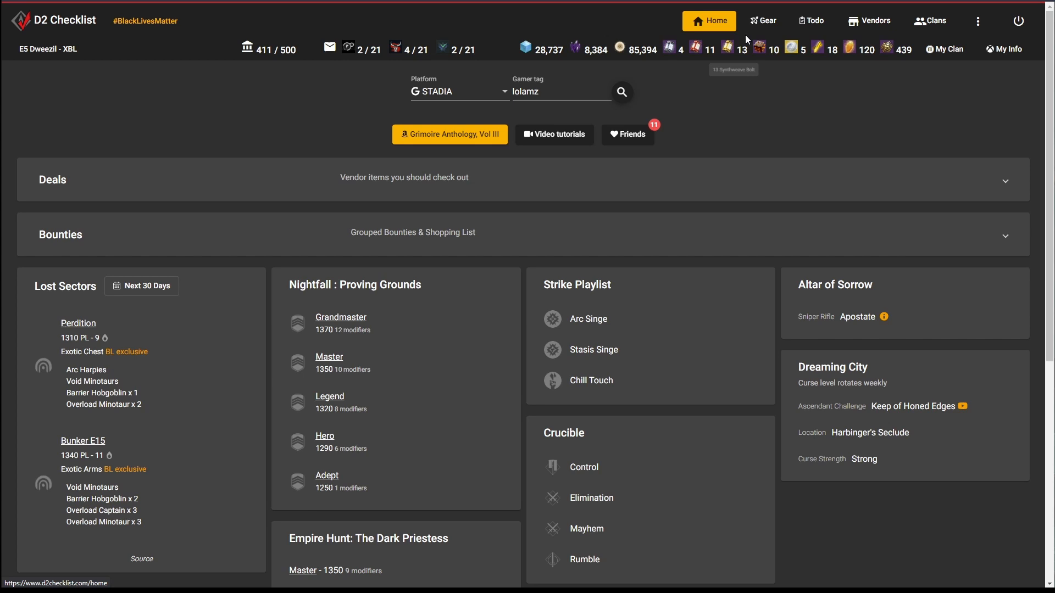
click(771, 20)
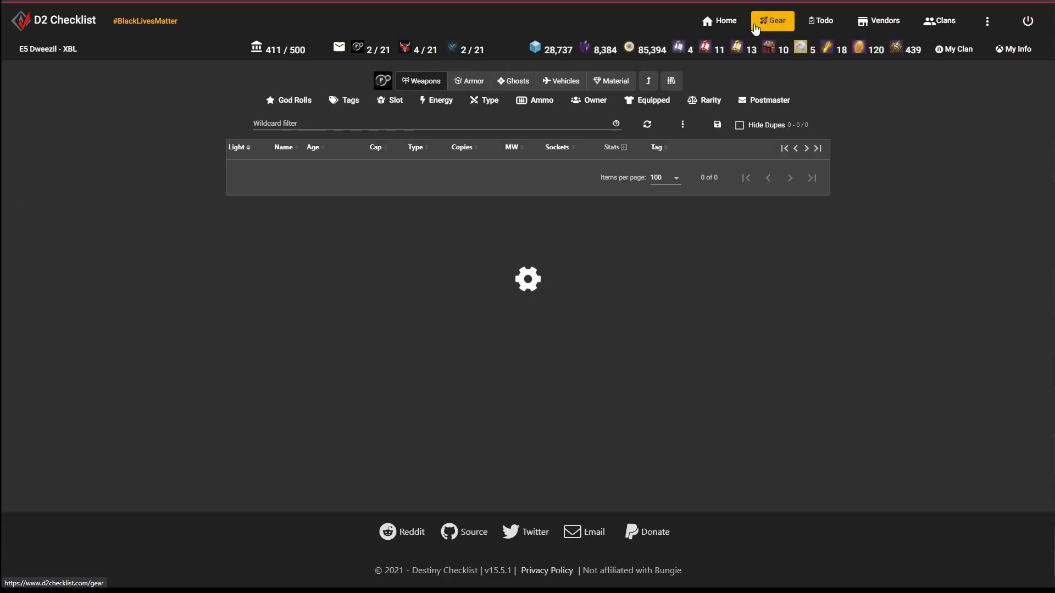
click(771, 20)
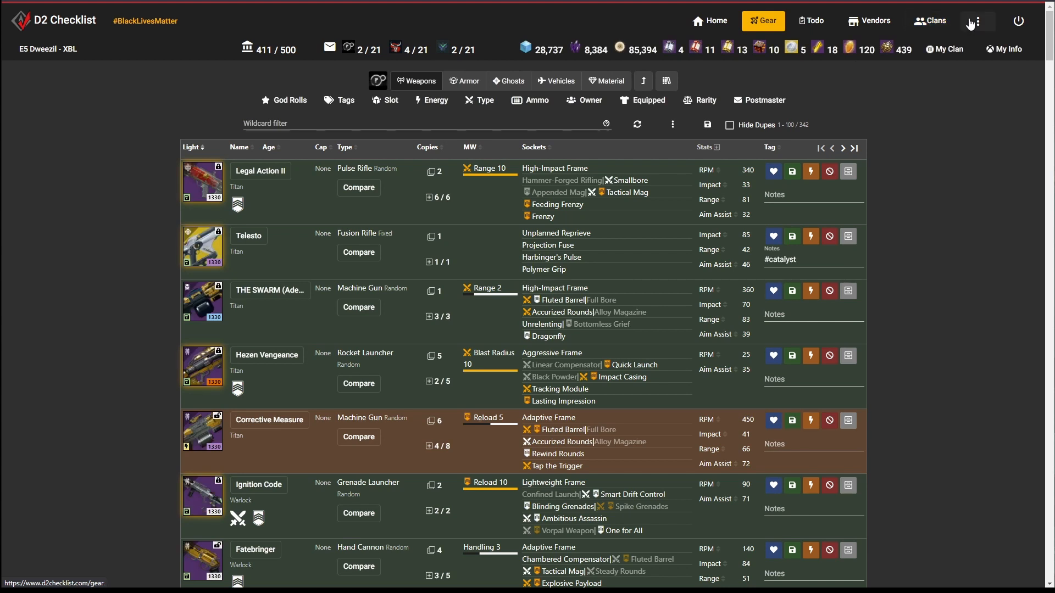
click(978, 21)
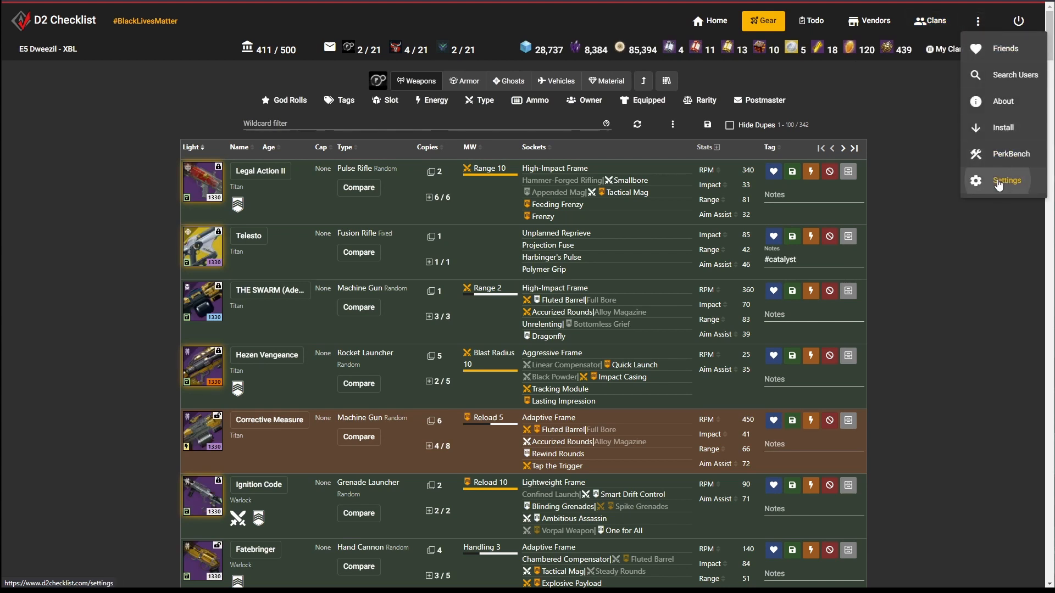
click(1006, 180)
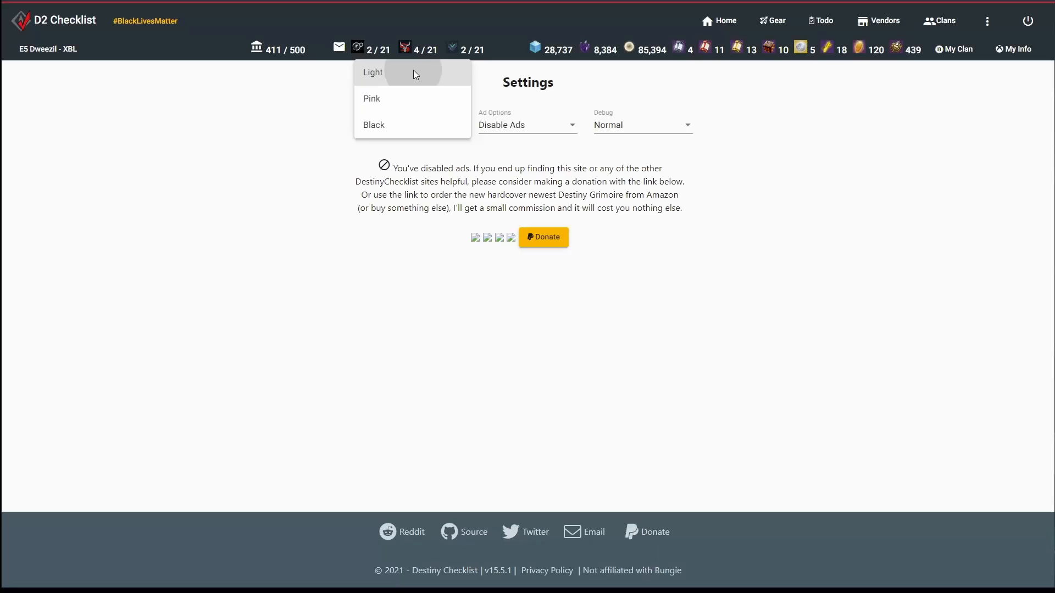
- Choose the light theme, then filter the weapons by tags down to 26 items
click(771, 20)
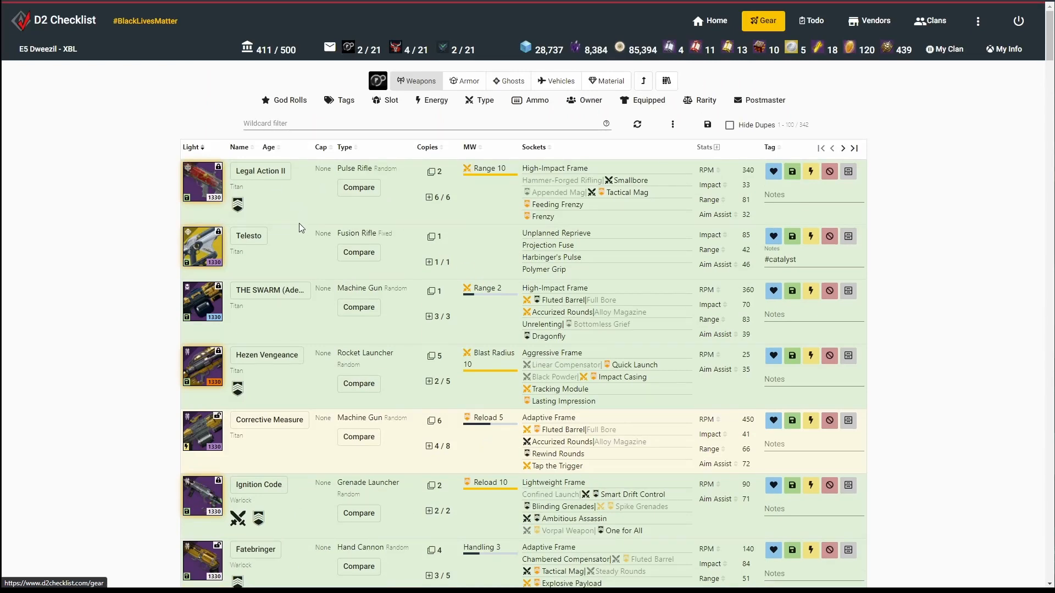
mouse_move(339, 112)
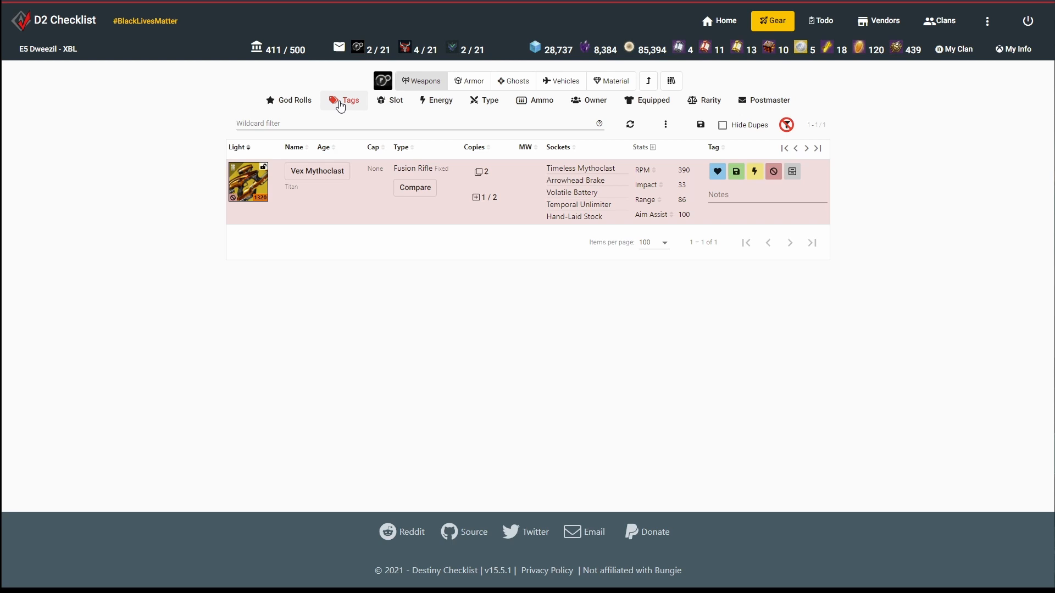
click(348, 99)
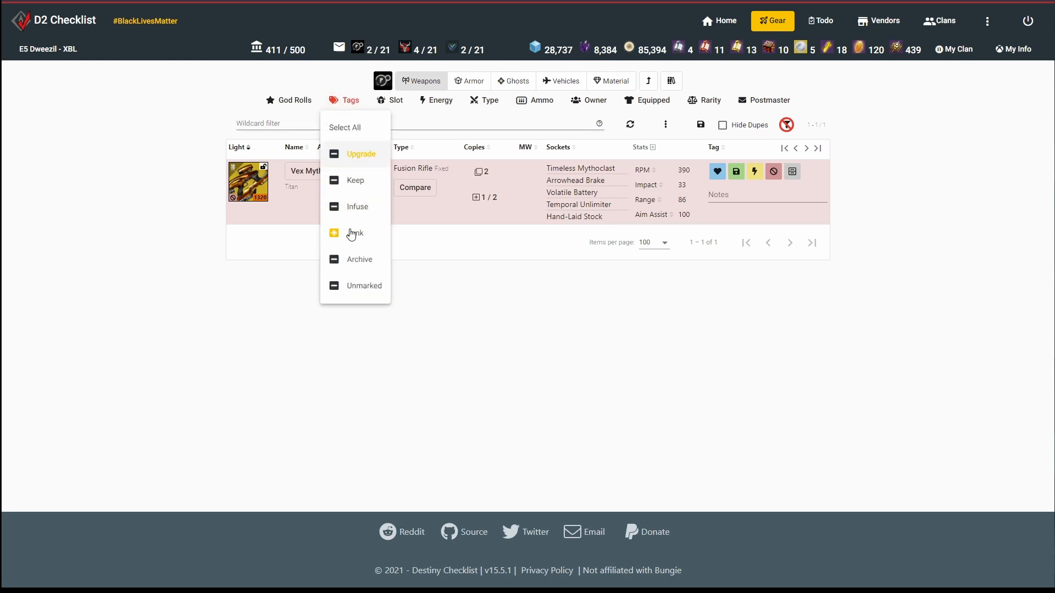
mouse_move(363, 285)
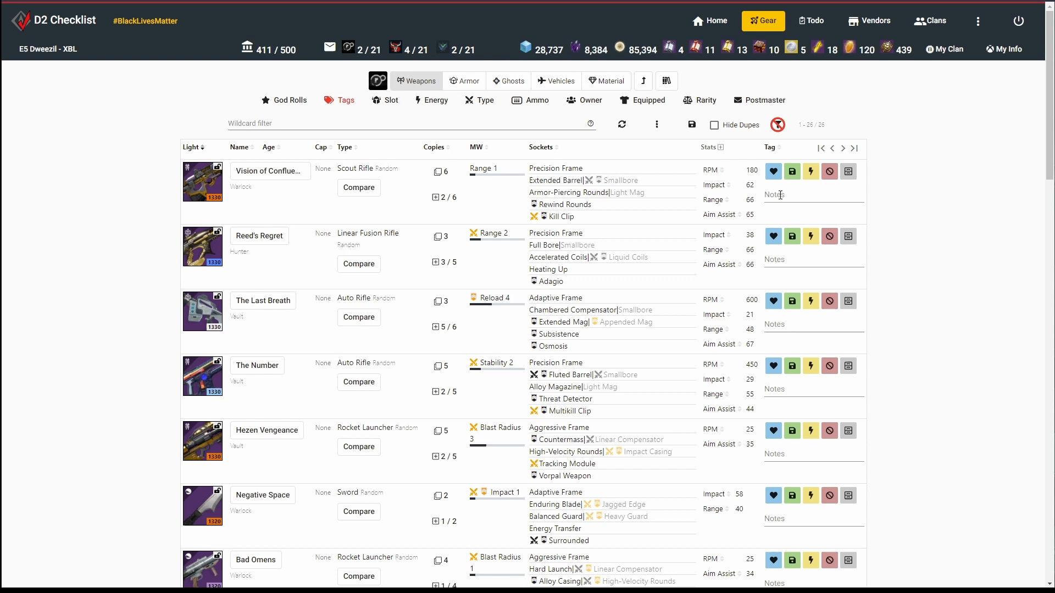
mouse_move(772, 172)
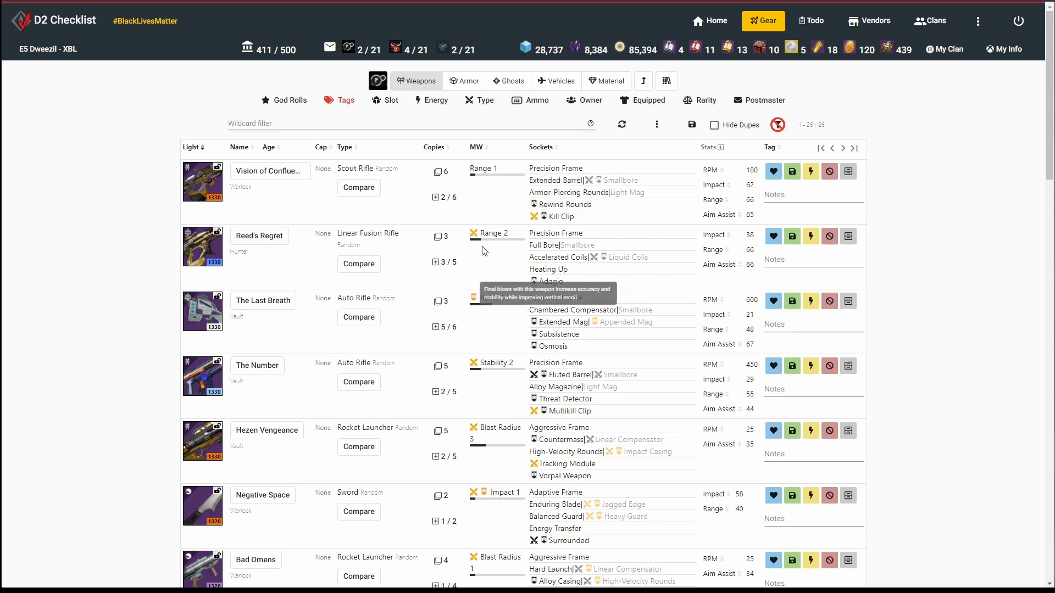
mouse_move(495, 200)
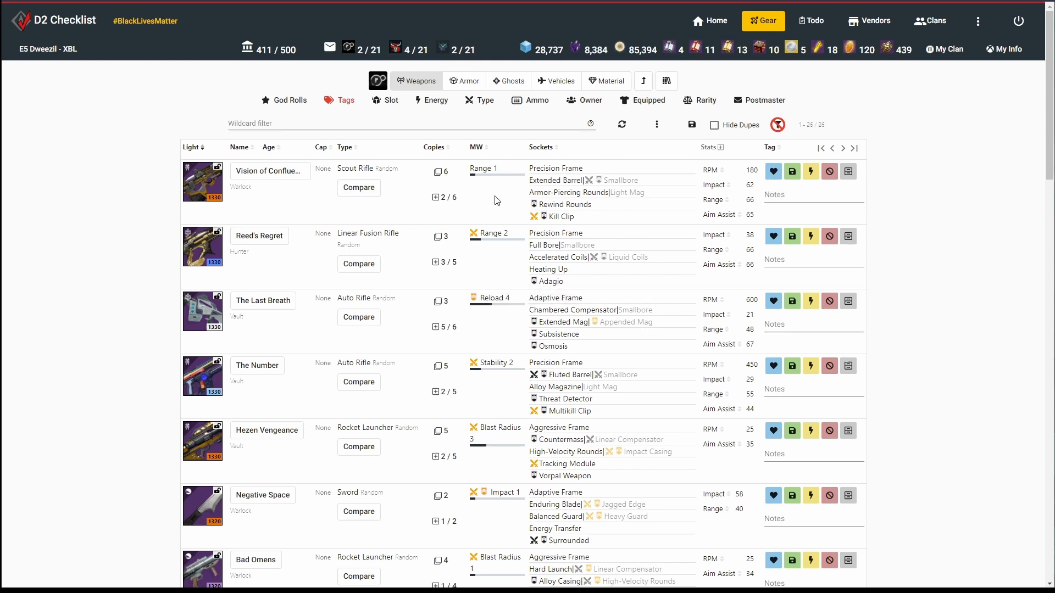
click(290, 99)
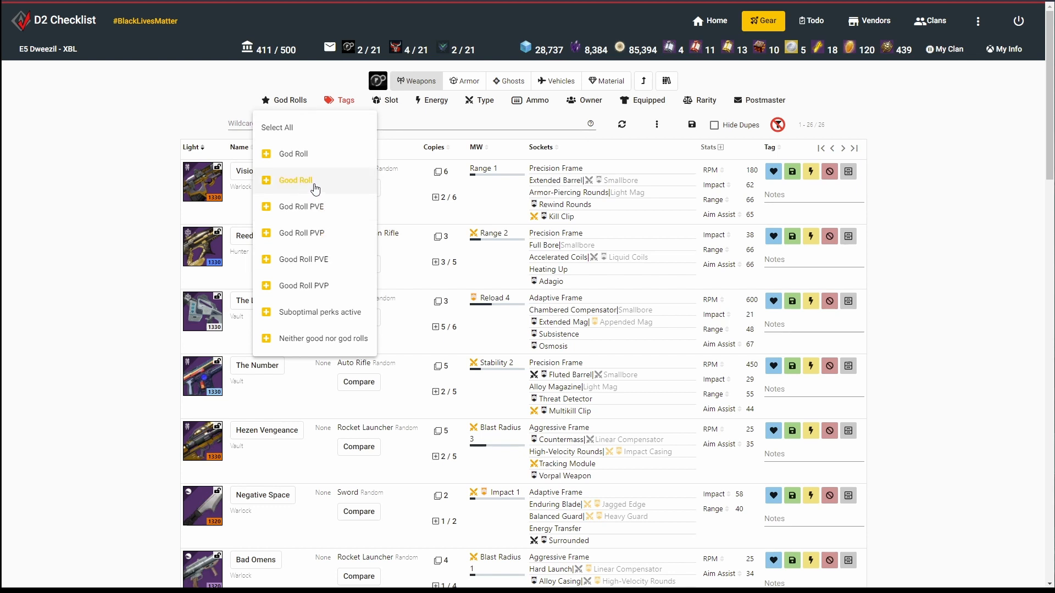
- Select Good Roll in the God Rolls filter, narrowing the list to six weapons
click(294, 180)
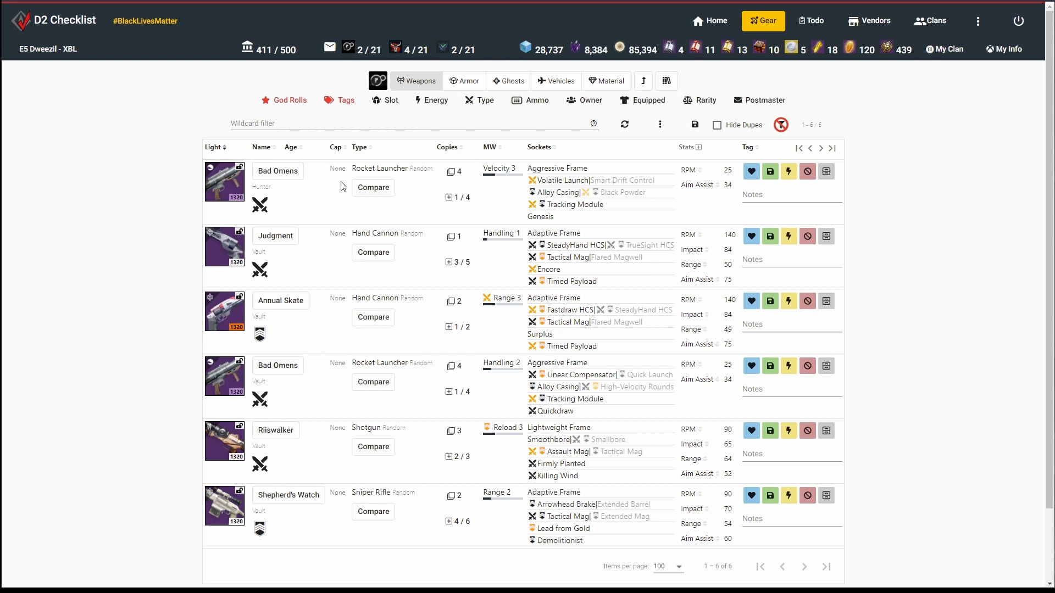
mouse_move(557, 399)
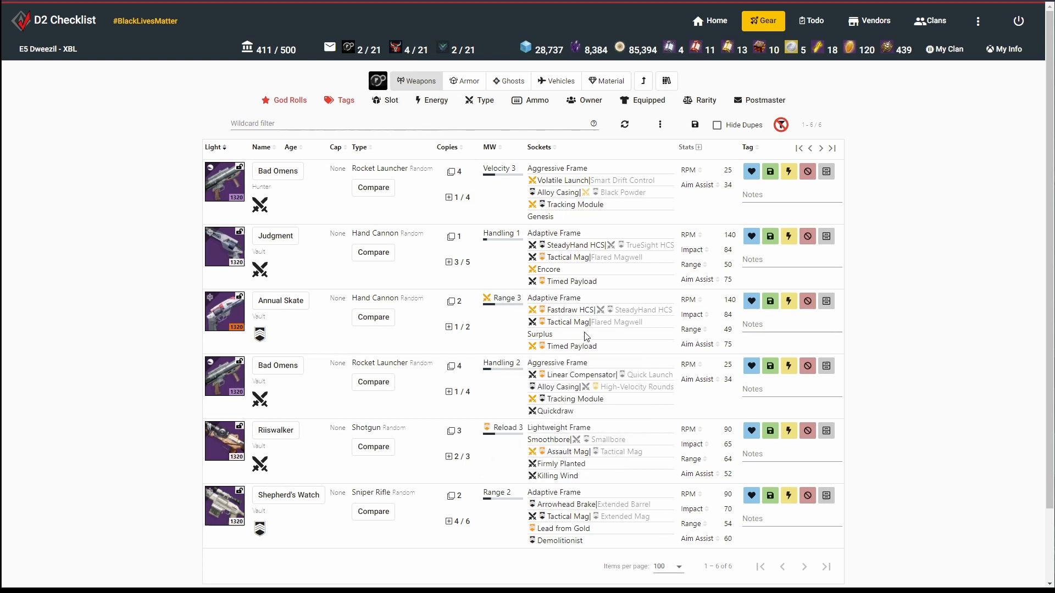
mouse_move(564, 337)
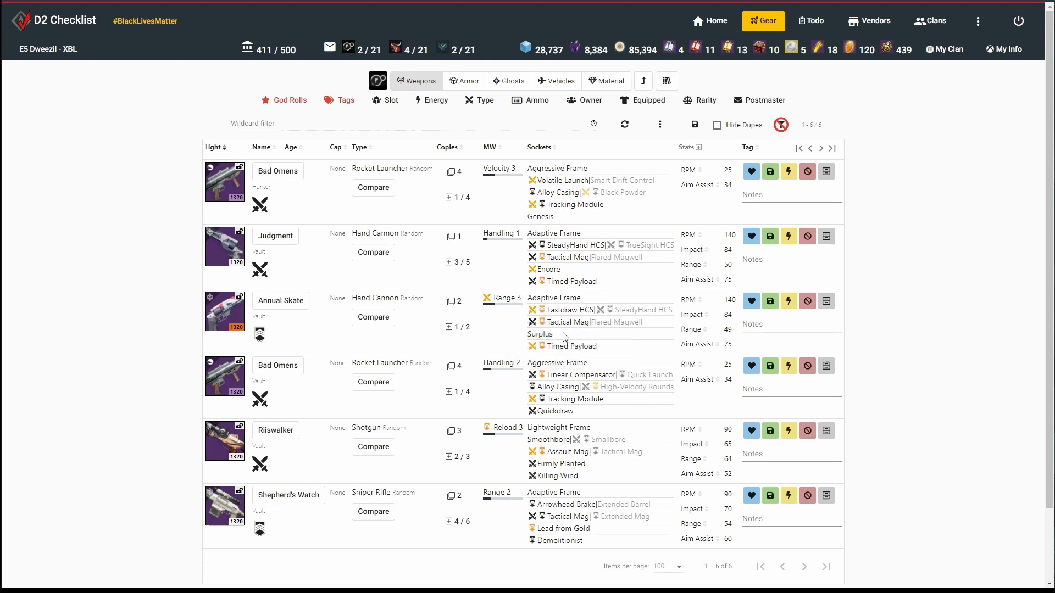
mouse_move(521, 337)
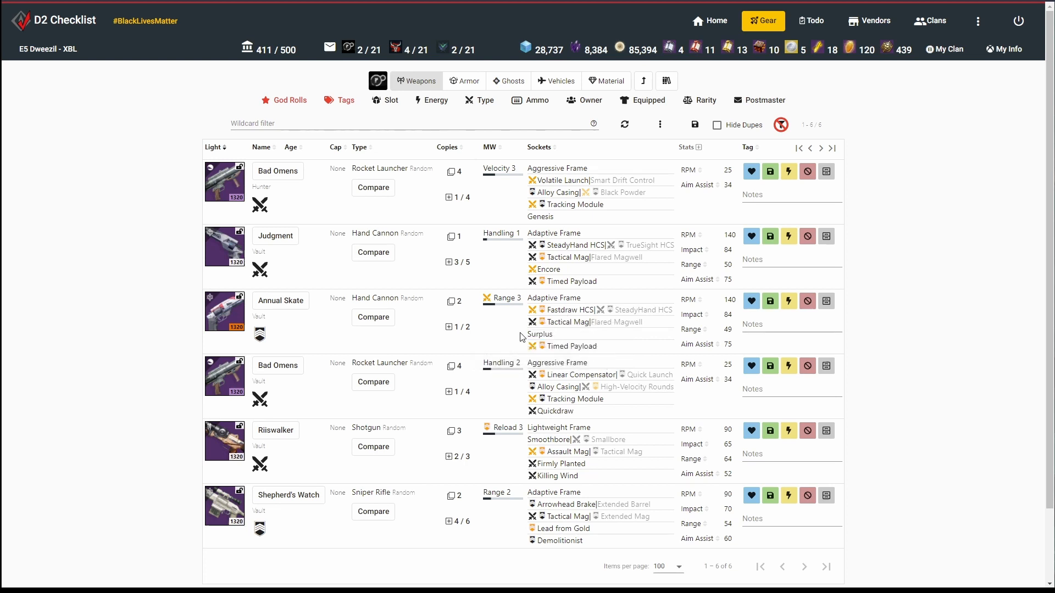
mouse_move(288, 495)
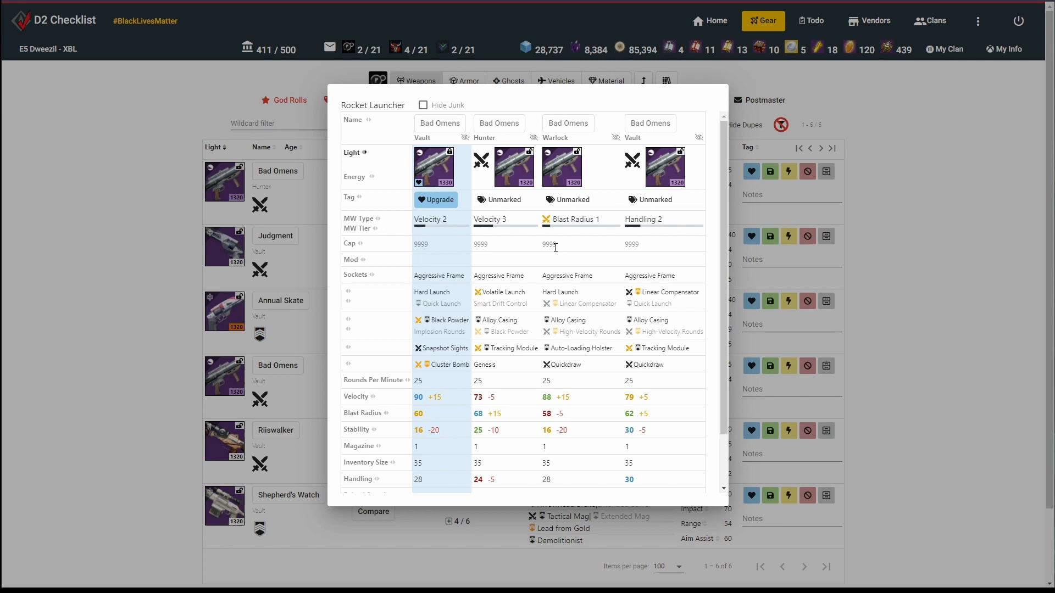
mouse_move(437, 303)
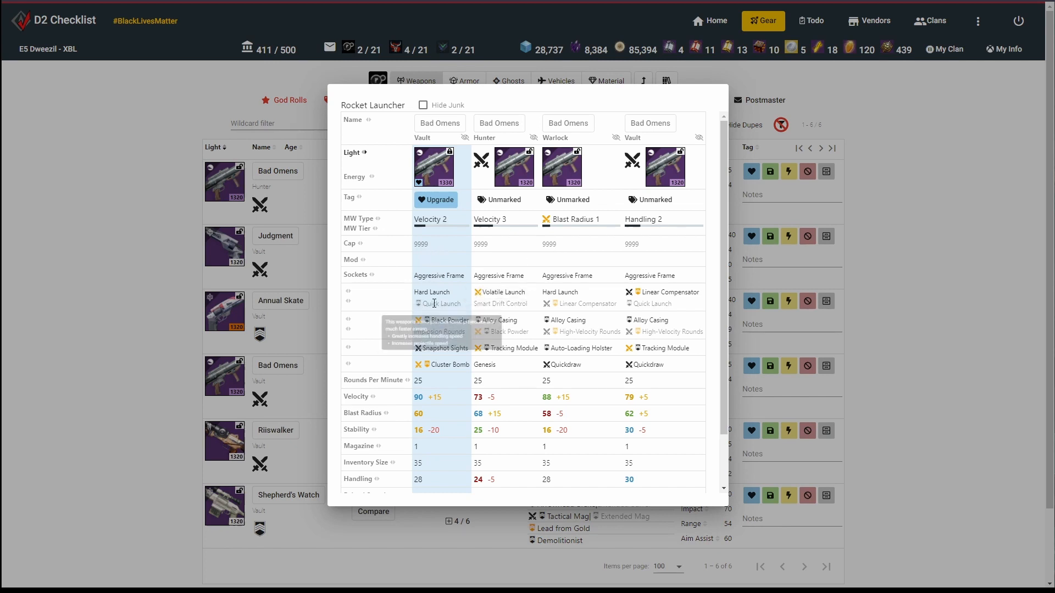
mouse_move(445, 348)
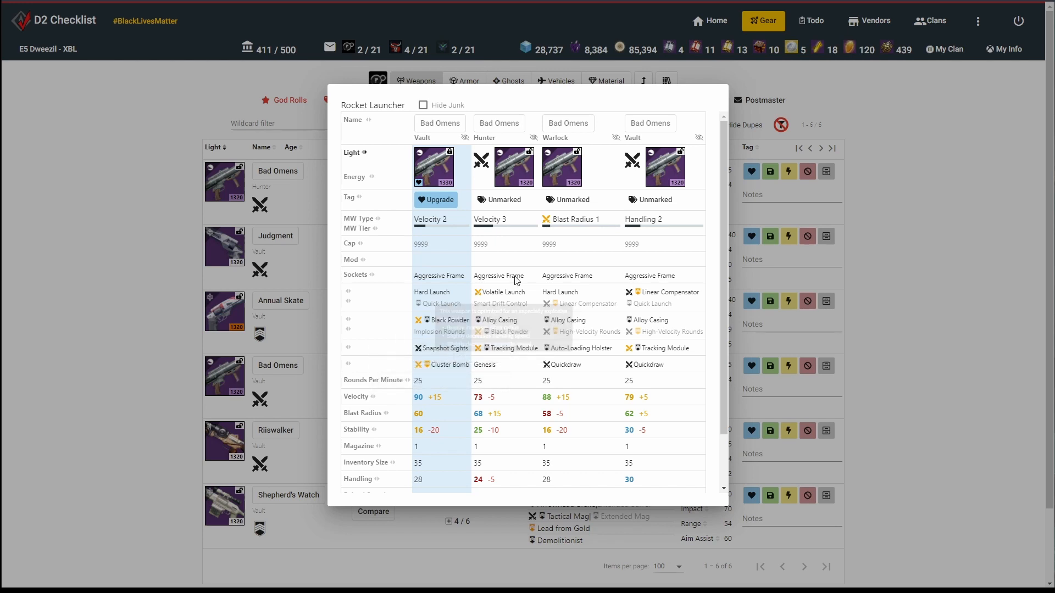
mouse_move(522, 221)
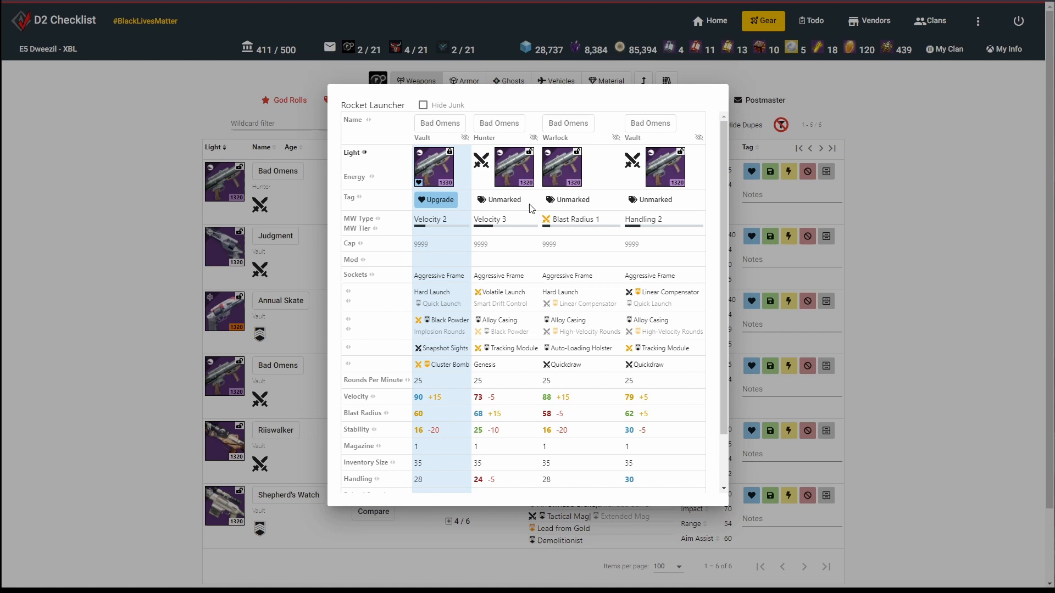
mouse_move(602, 385)
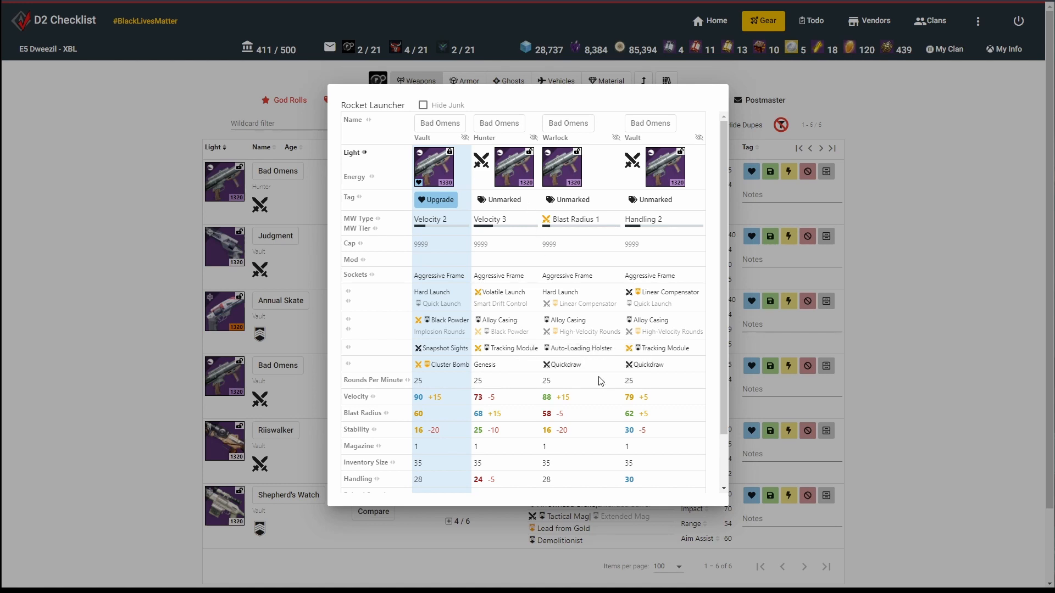
mouse_move(509, 243)
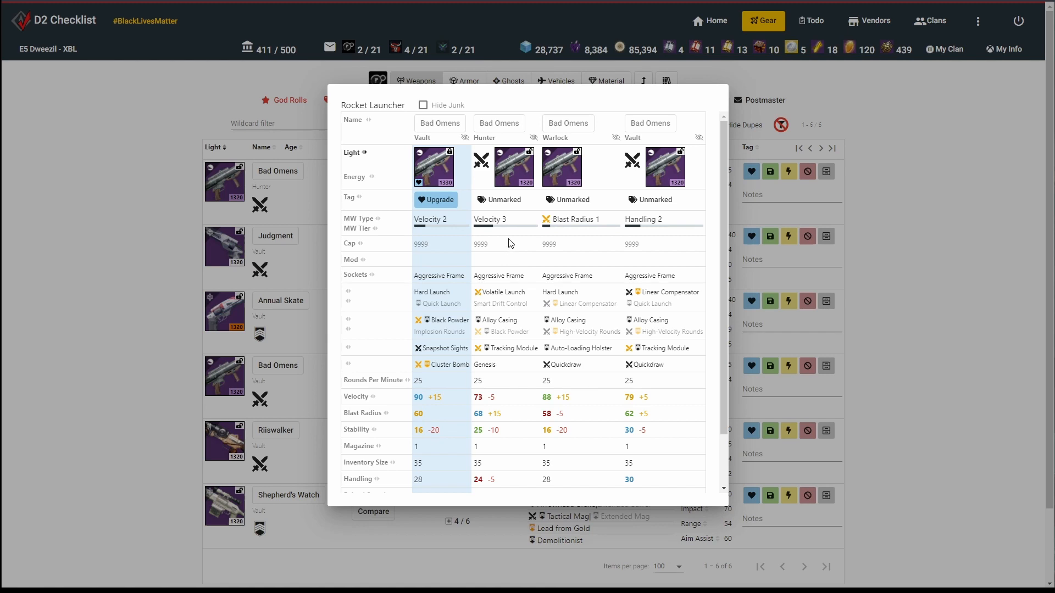
- Tag the Hunter and Warlock Bad Omens copies as Junk in the comparison
click(503, 199)
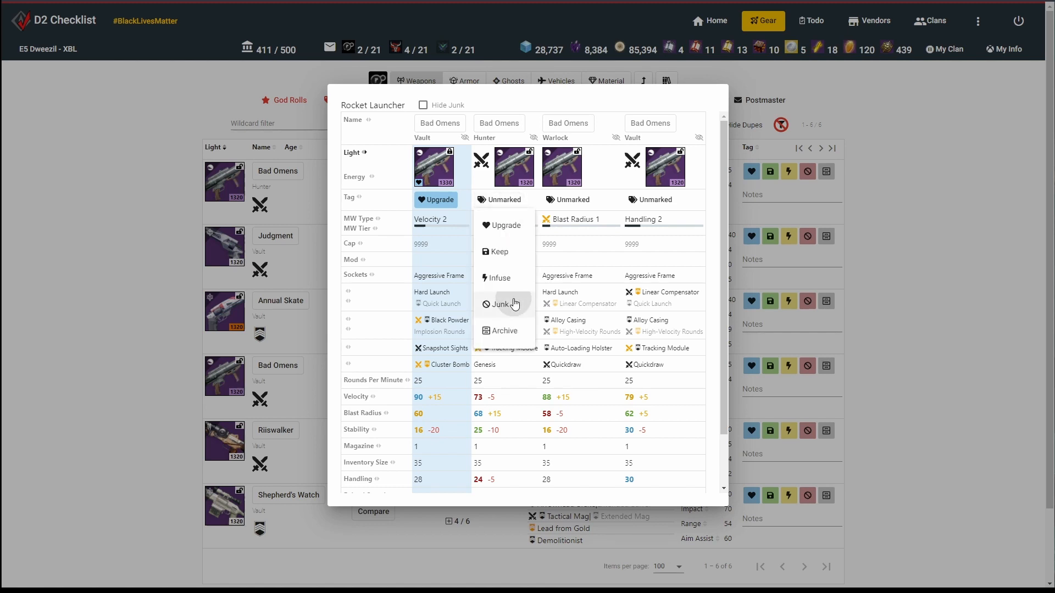
click(501, 304)
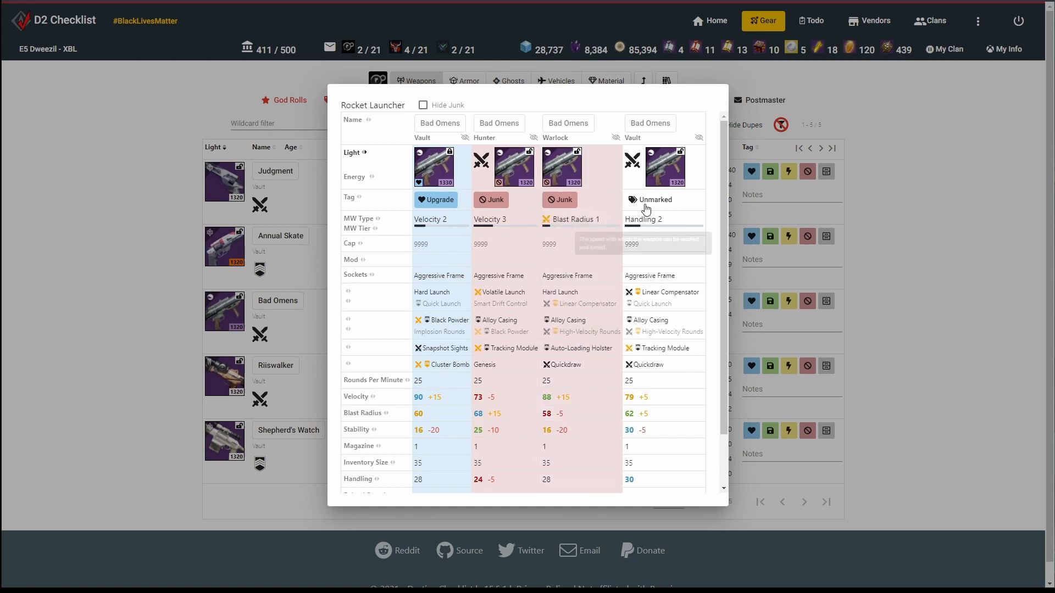
click(650, 199)
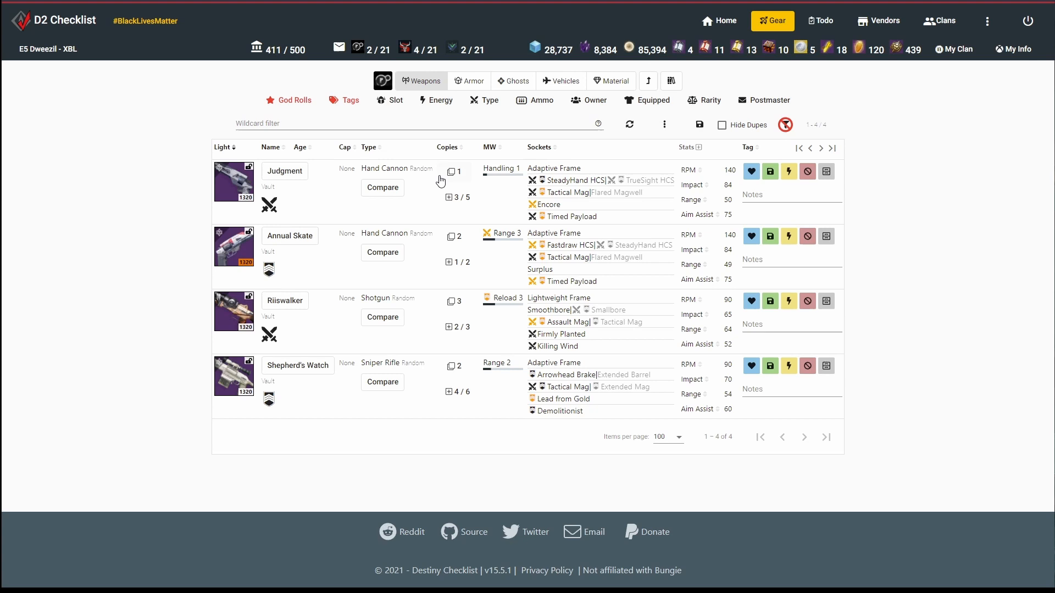
mouse_move(446, 177)
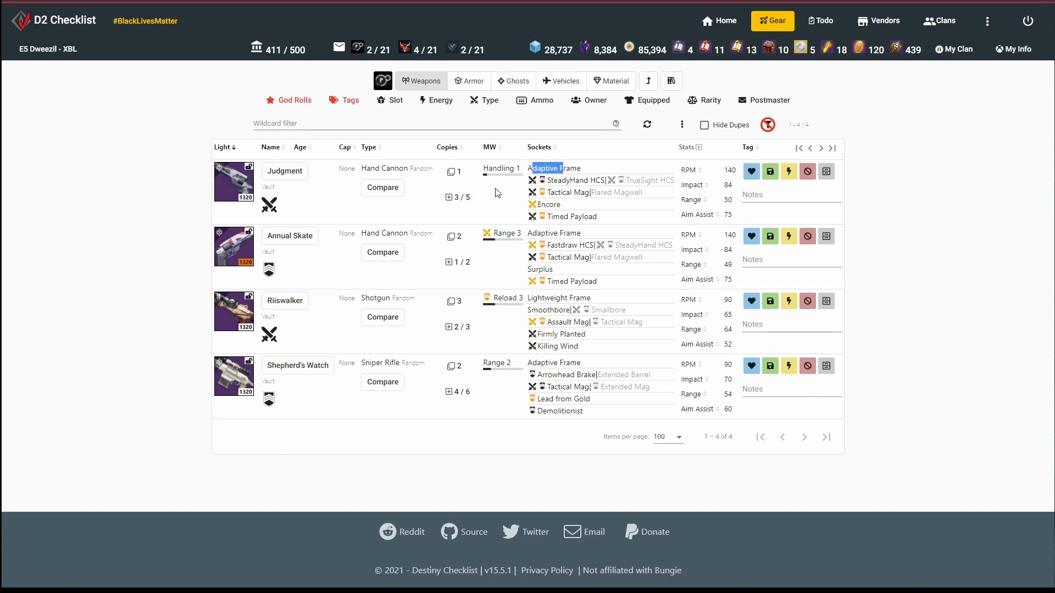
- Compare Judgment with the other hand cannons and tag it Keep
click(382, 187)
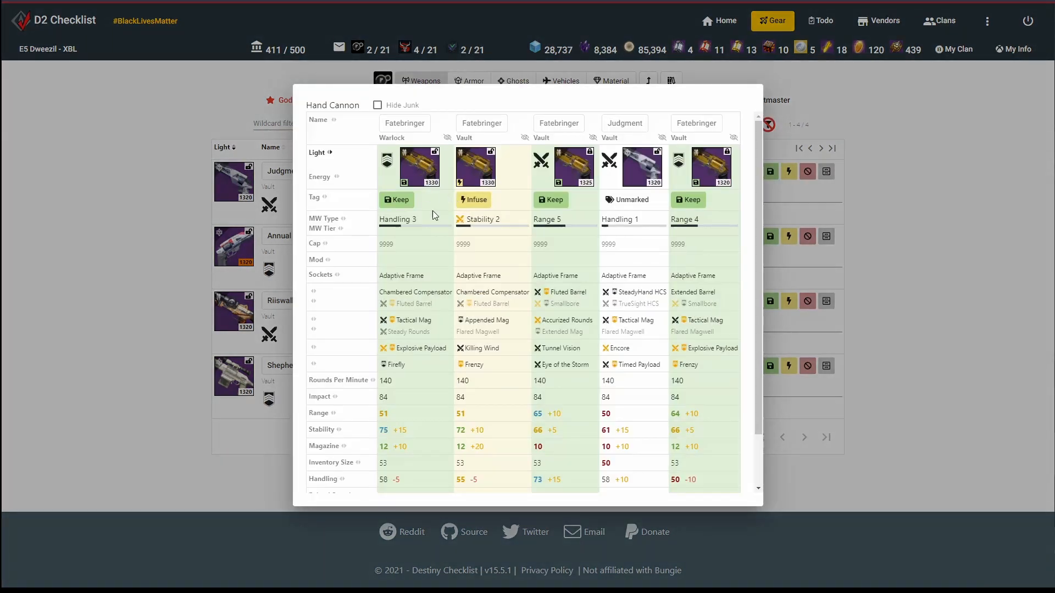
mouse_move(632, 377)
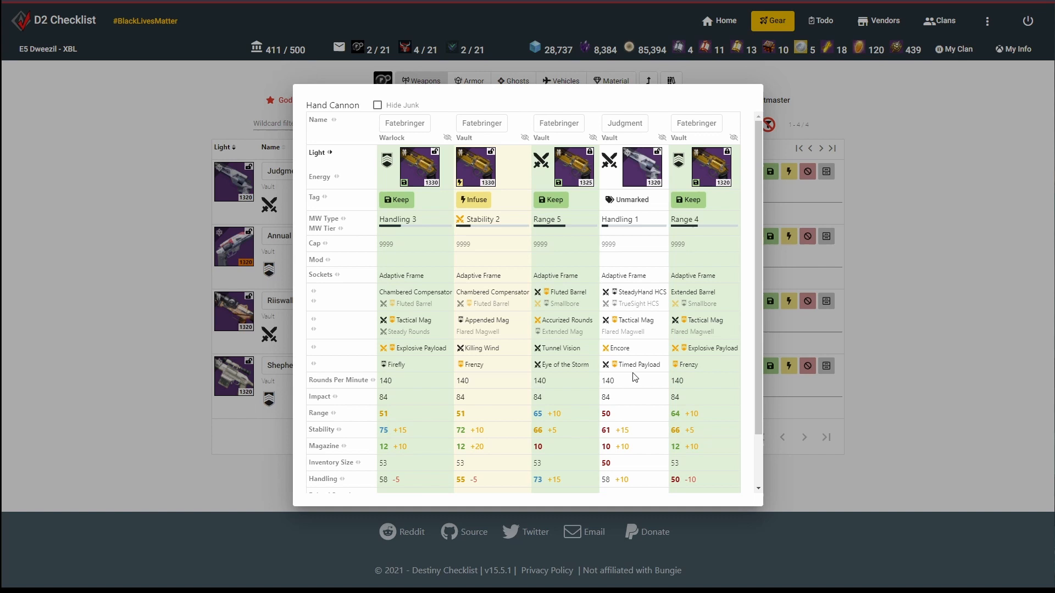
mouse_move(635, 364)
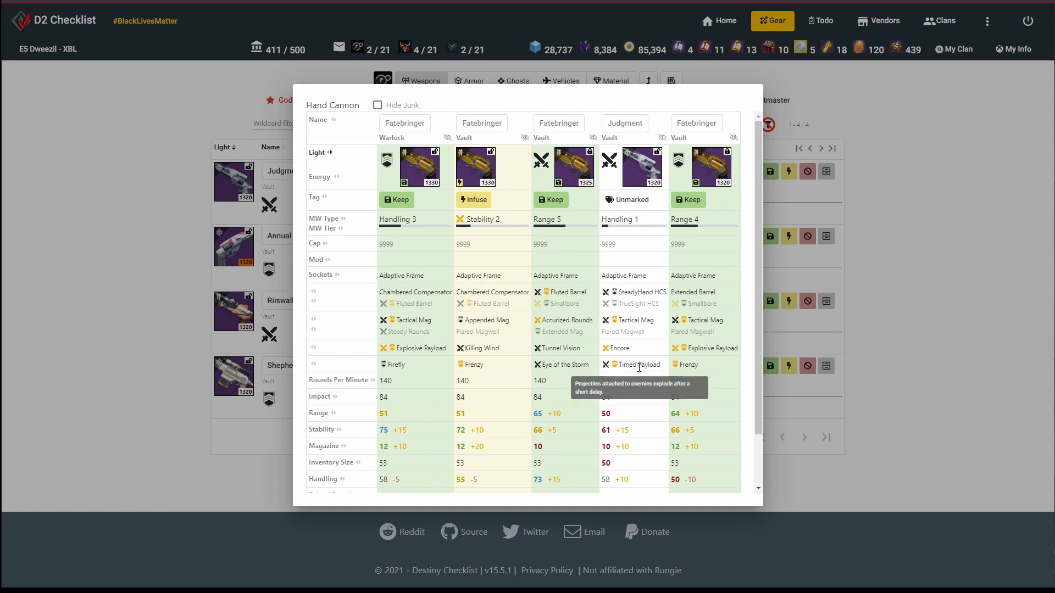
mouse_move(639, 359)
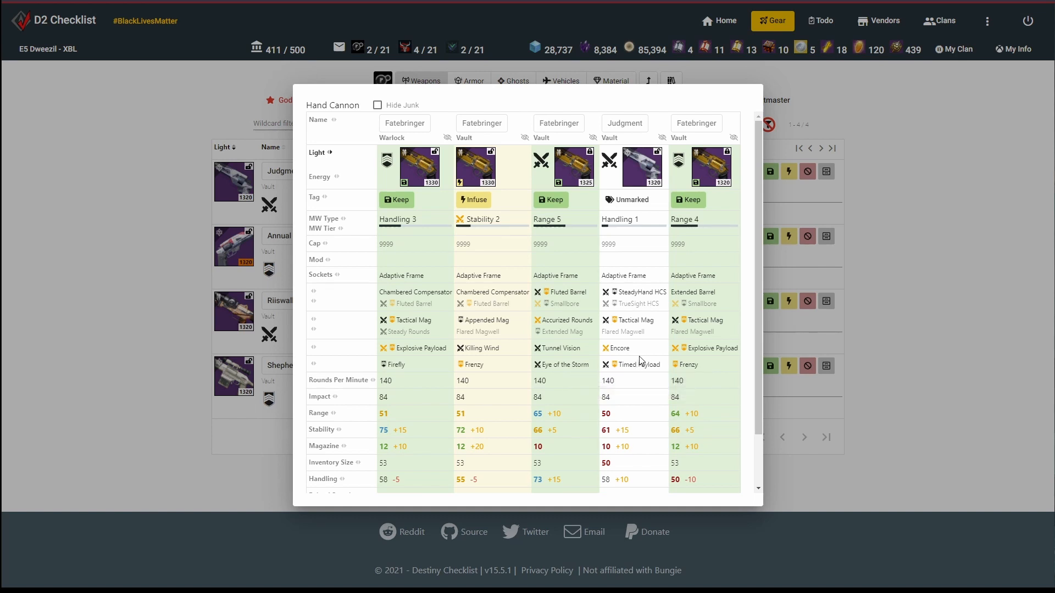
scroll(down, 3)
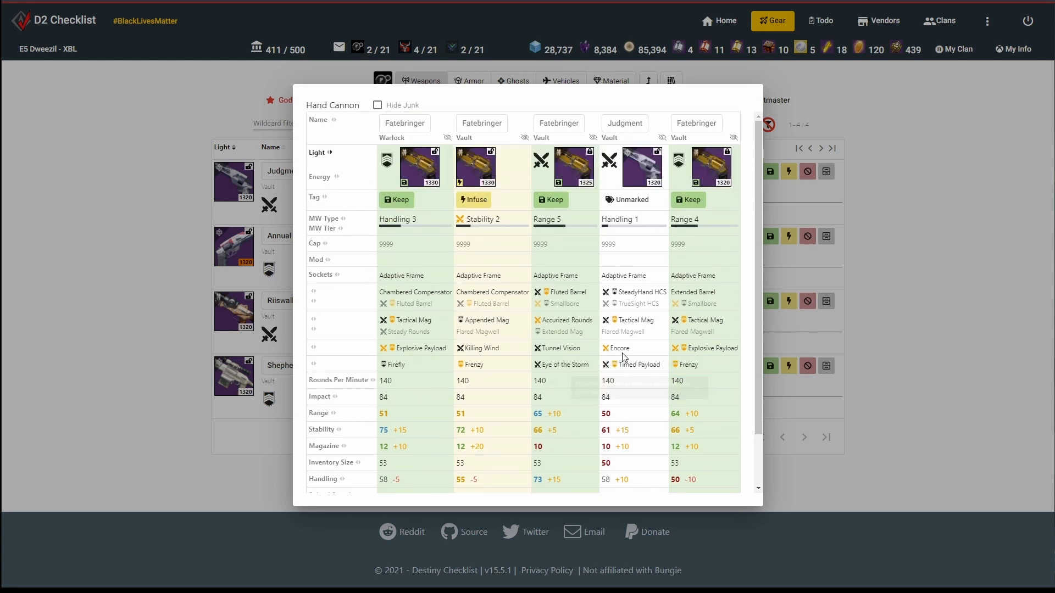
click(628, 200)
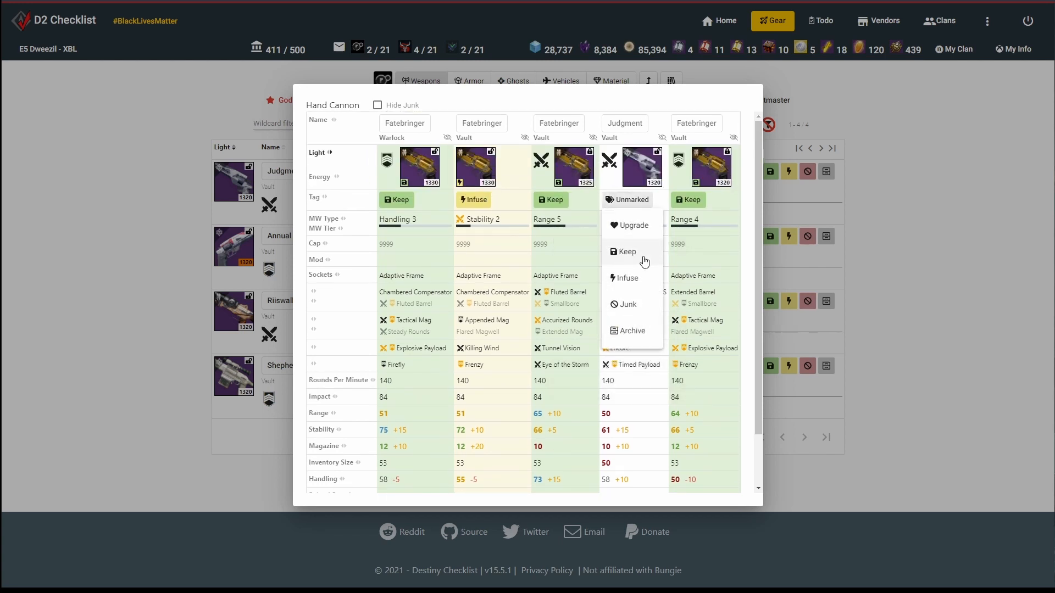
click(625, 251)
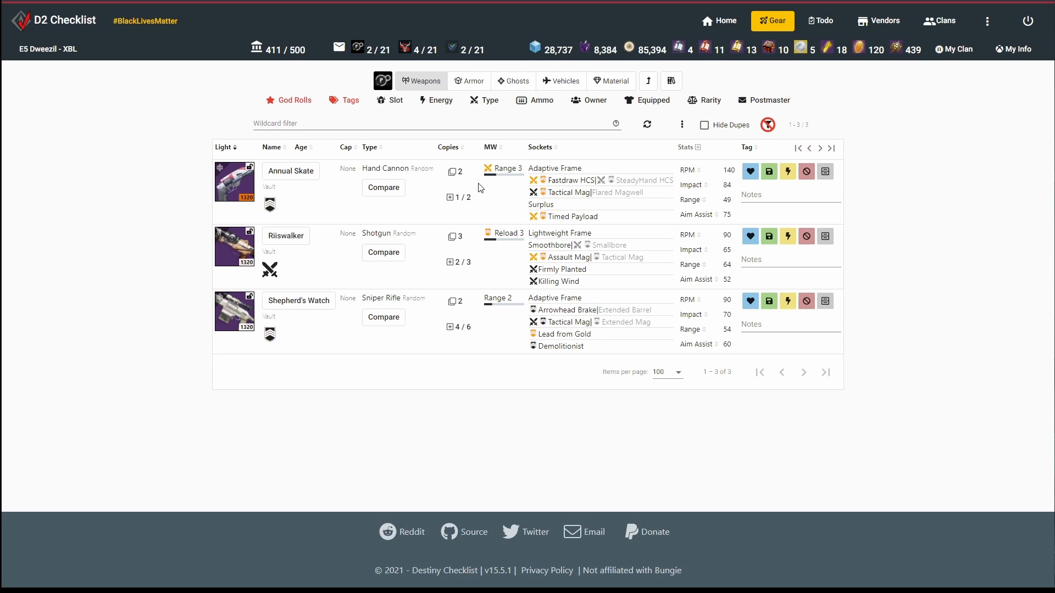
- Check Annual Skate's item menu, re-compare it with its duplicate, and tag the untagged copy
click(383, 188)
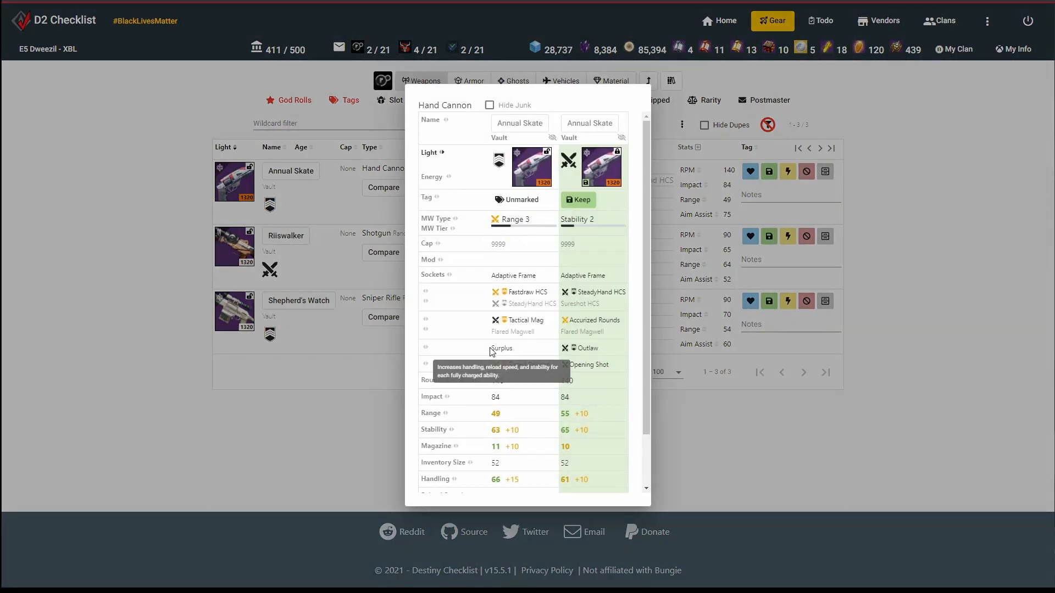
mouse_move(518, 364)
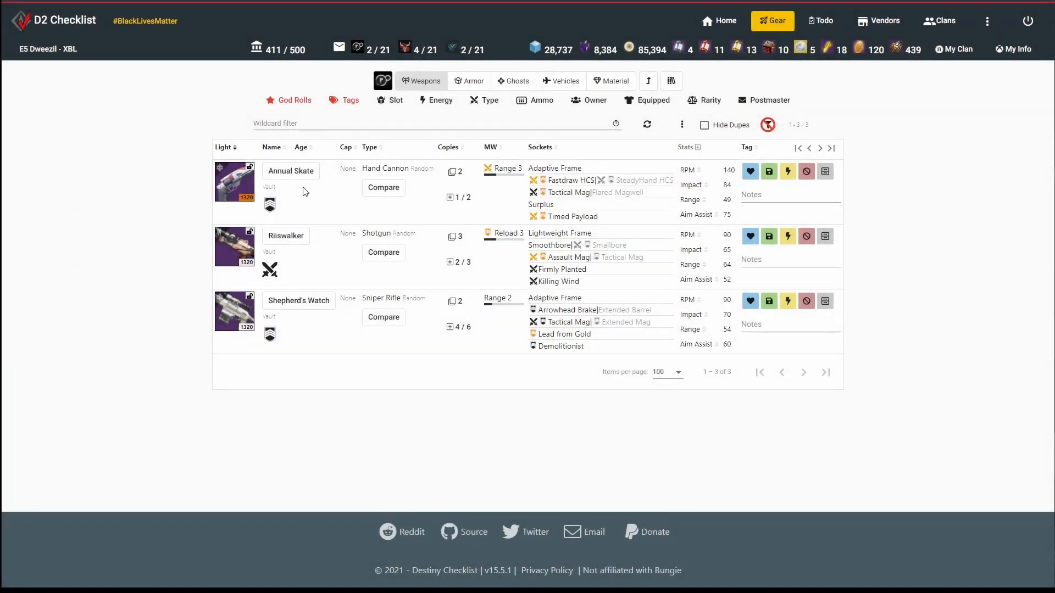
click(291, 171)
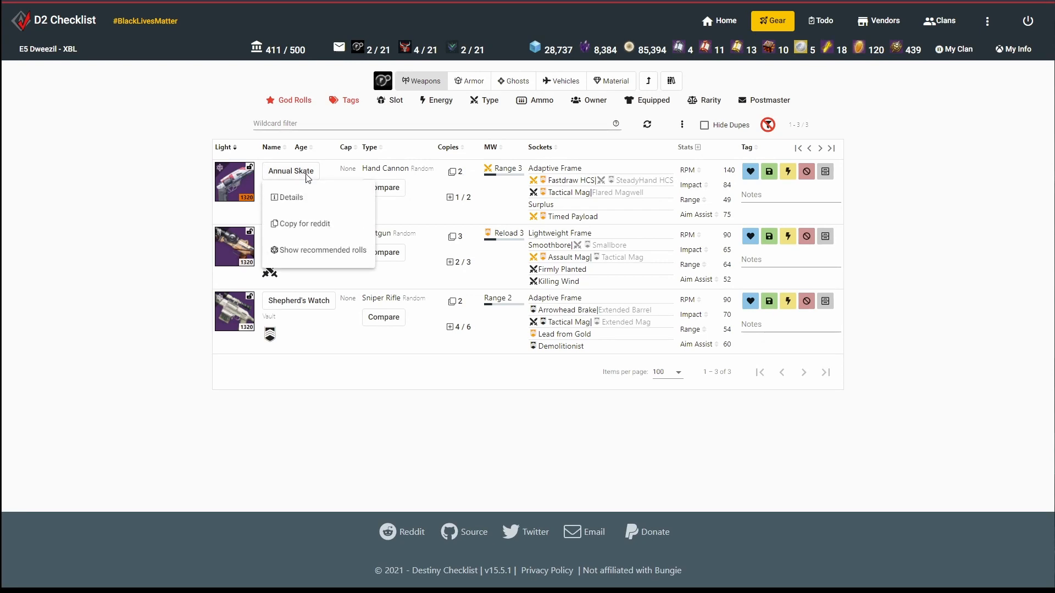
click(324, 250)
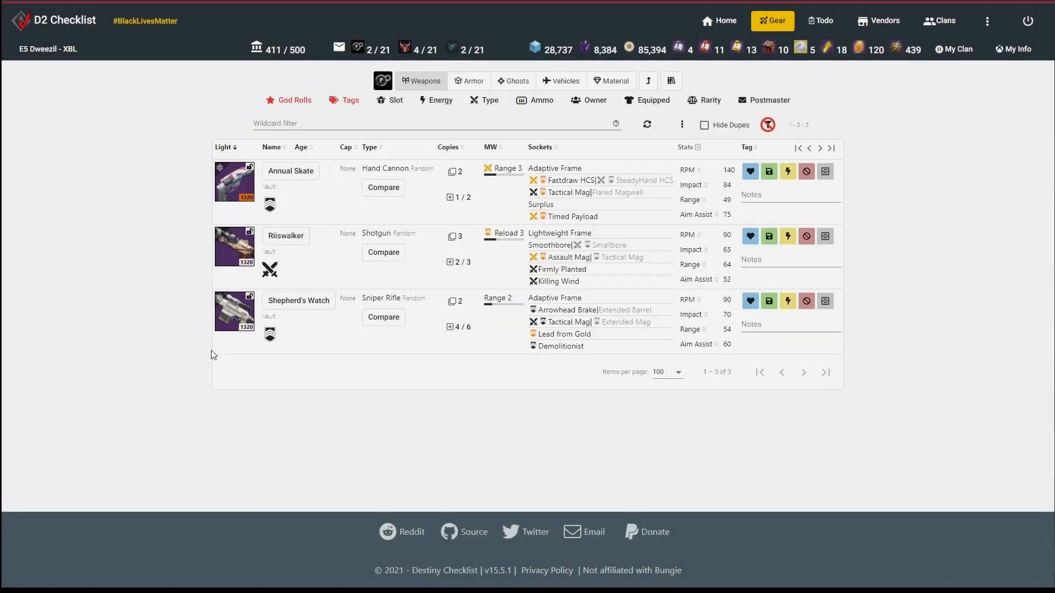
click(383, 187)
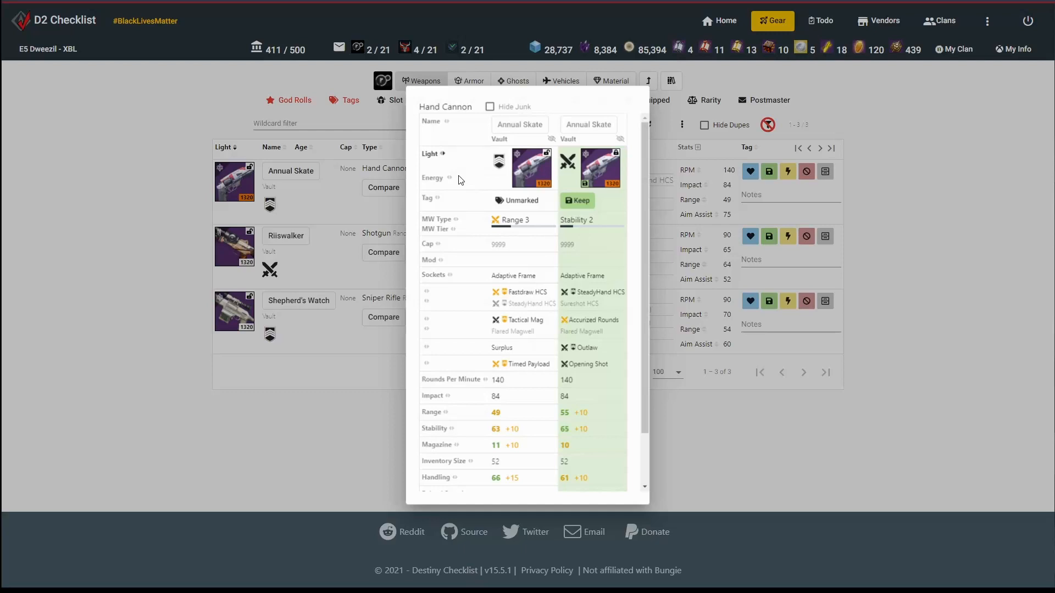
click(518, 200)
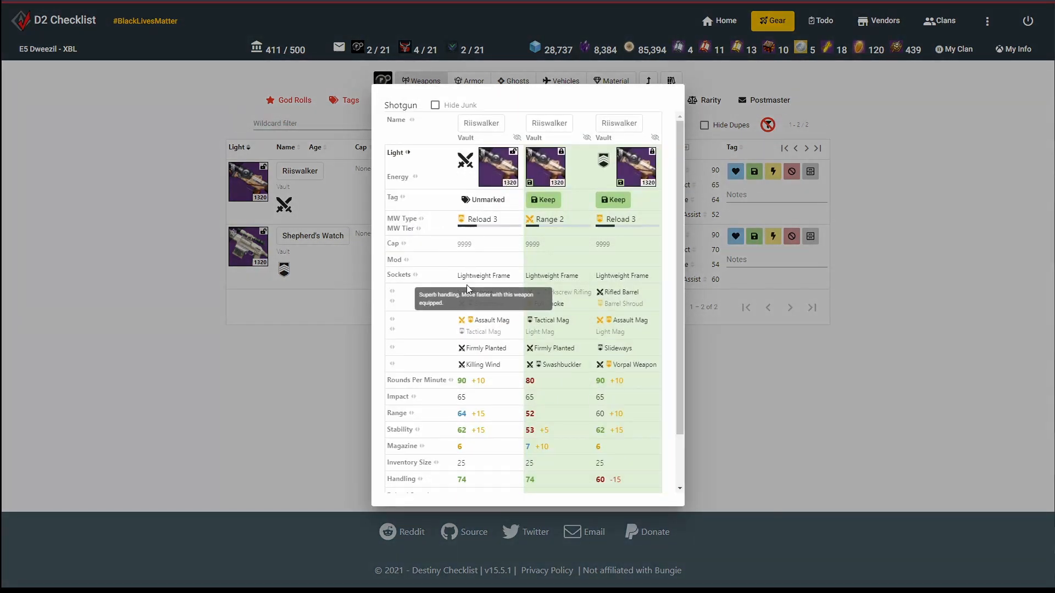
mouse_move(549, 303)
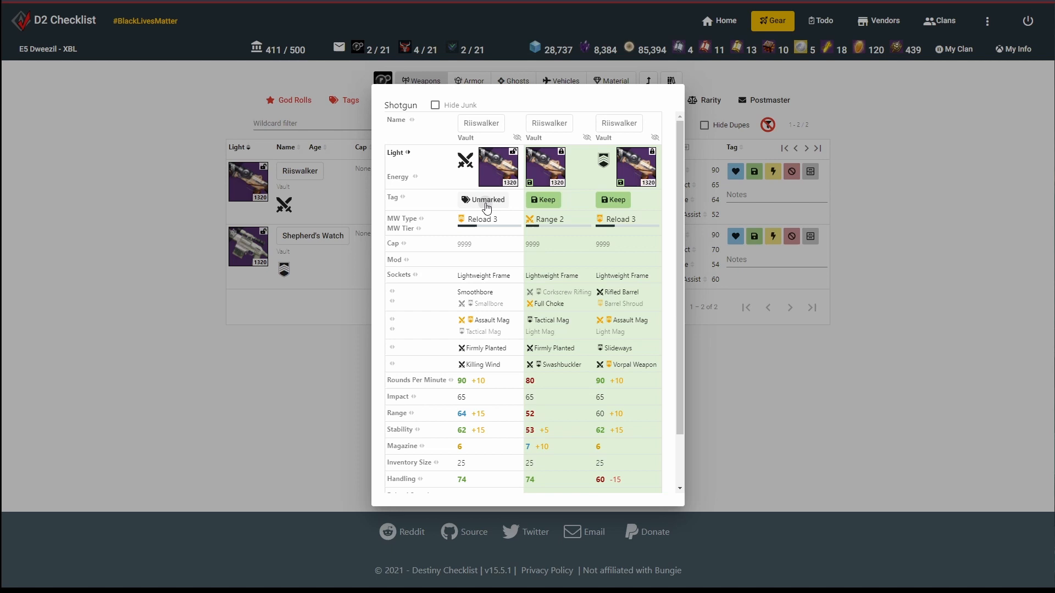
- Tag the unmarked first Riiswalker copy in the Shotgun comparison
click(482, 199)
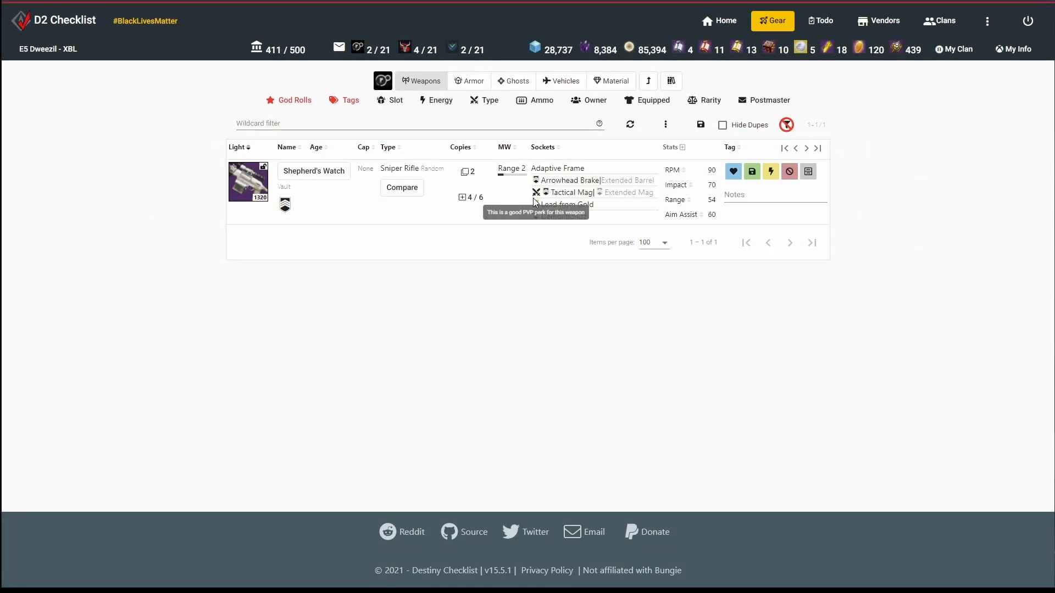
mouse_move(327, 233)
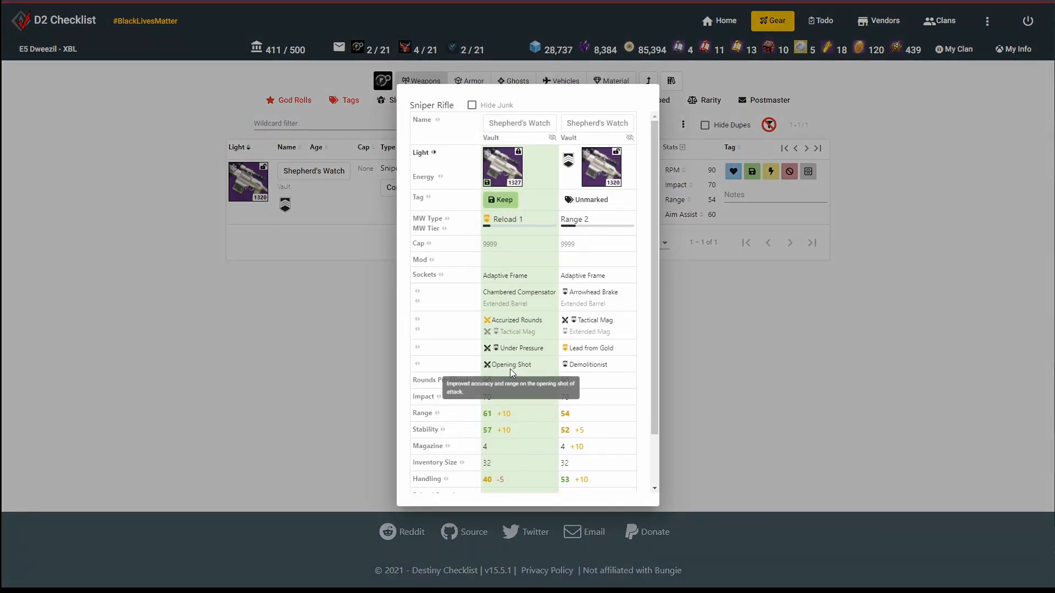
mouse_move(495, 356)
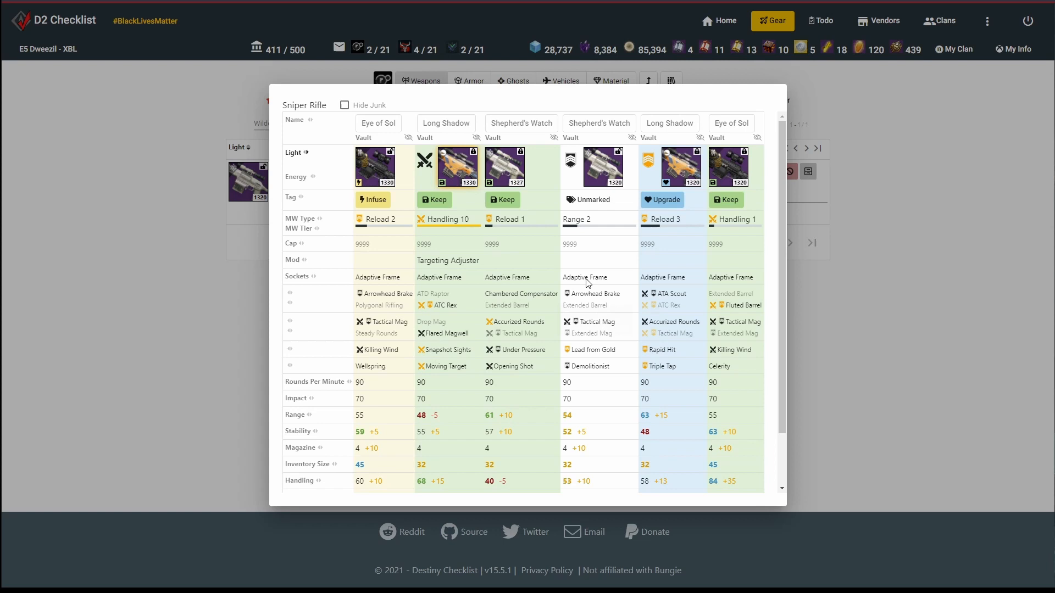
click(591, 200)
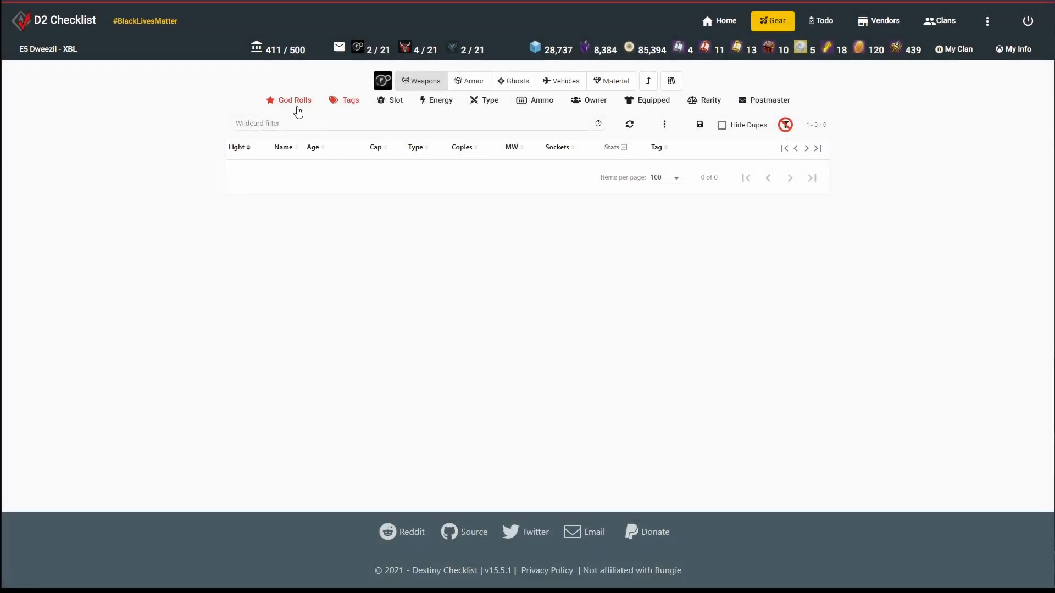
- Switch the God Rolls filter to 'Neither good nor god rolls', listing 17 weapons
click(292, 100)
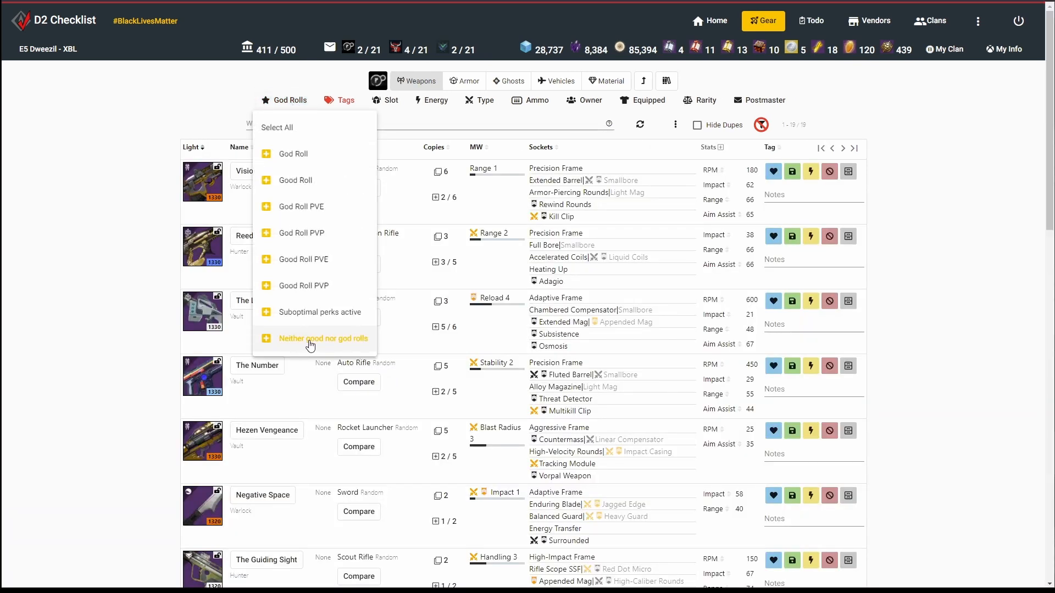
click(323, 338)
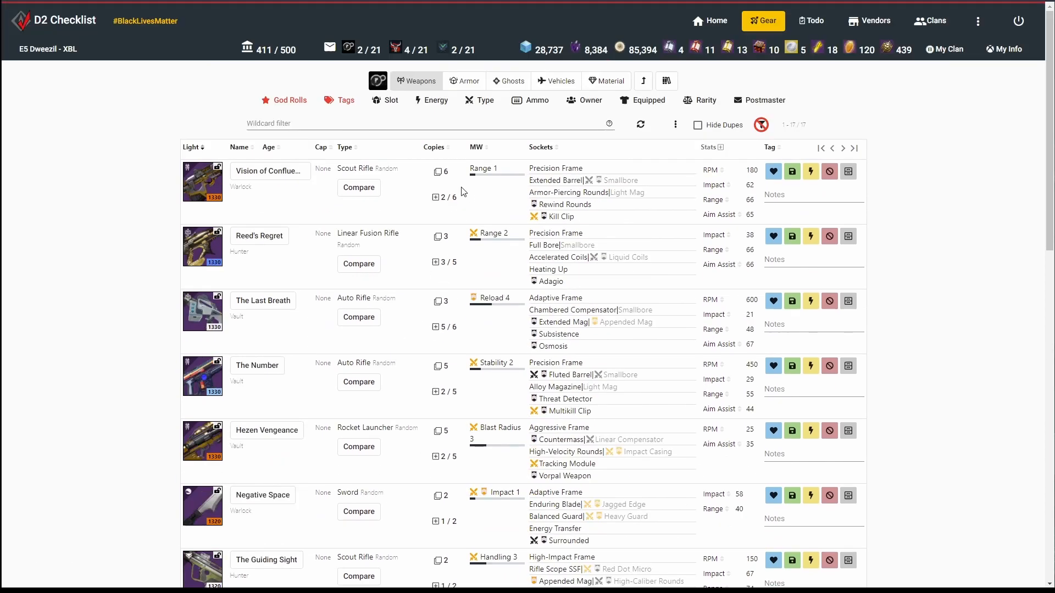
click(358, 187)
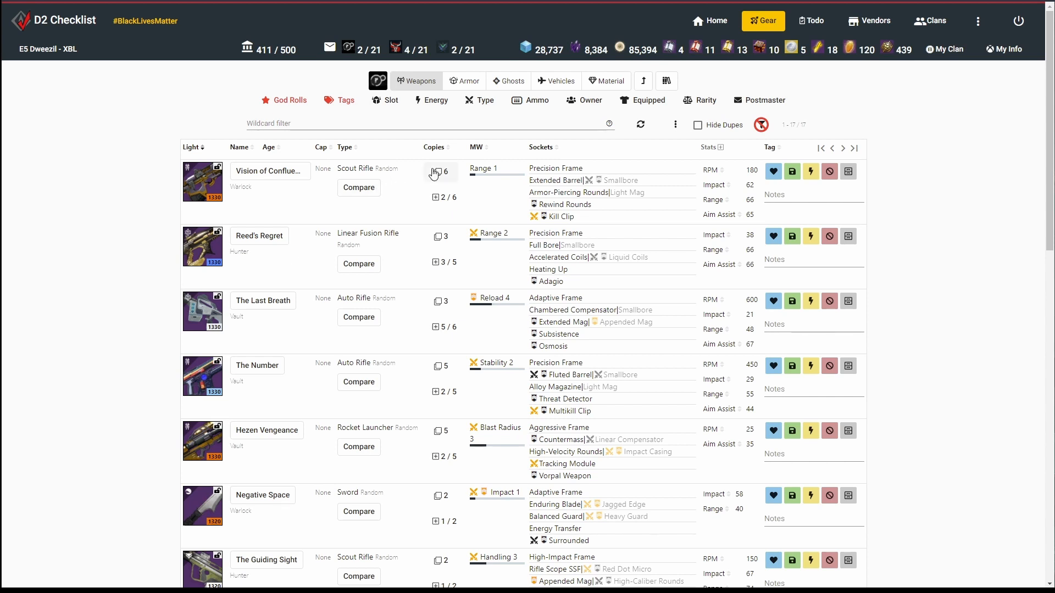
mouse_move(811, 171)
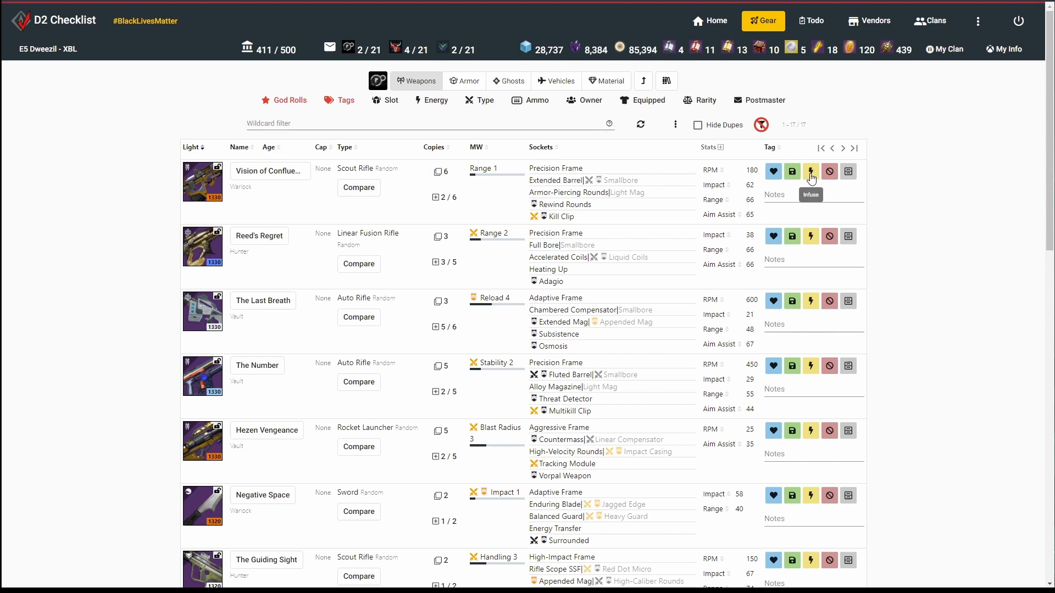
- Tag Vision of Confluence as Infuse and tag further weapons until 12 at 1320 light remain
click(829, 170)
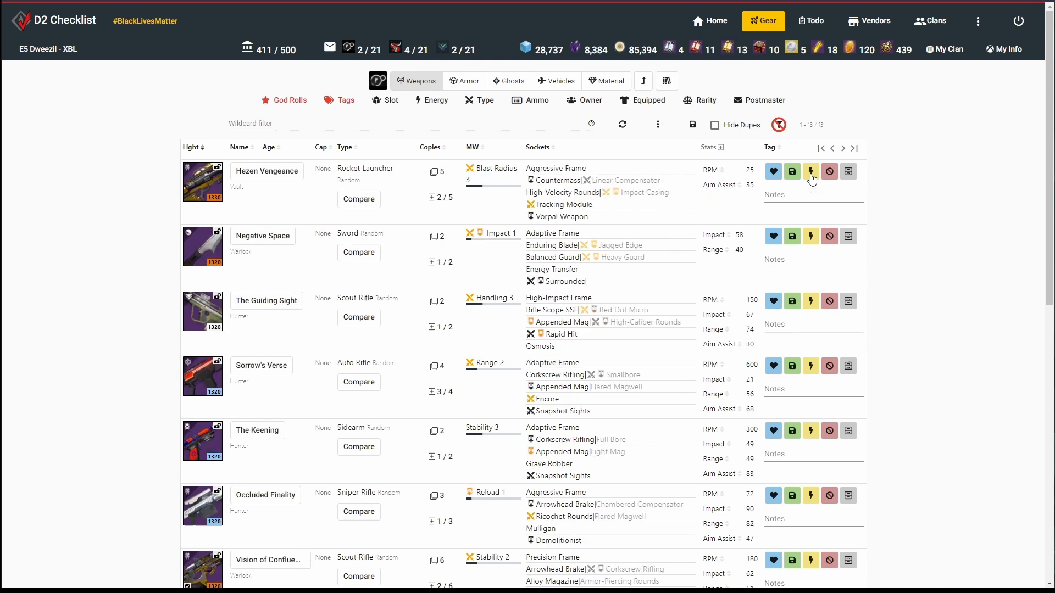
mouse_move(431, 188)
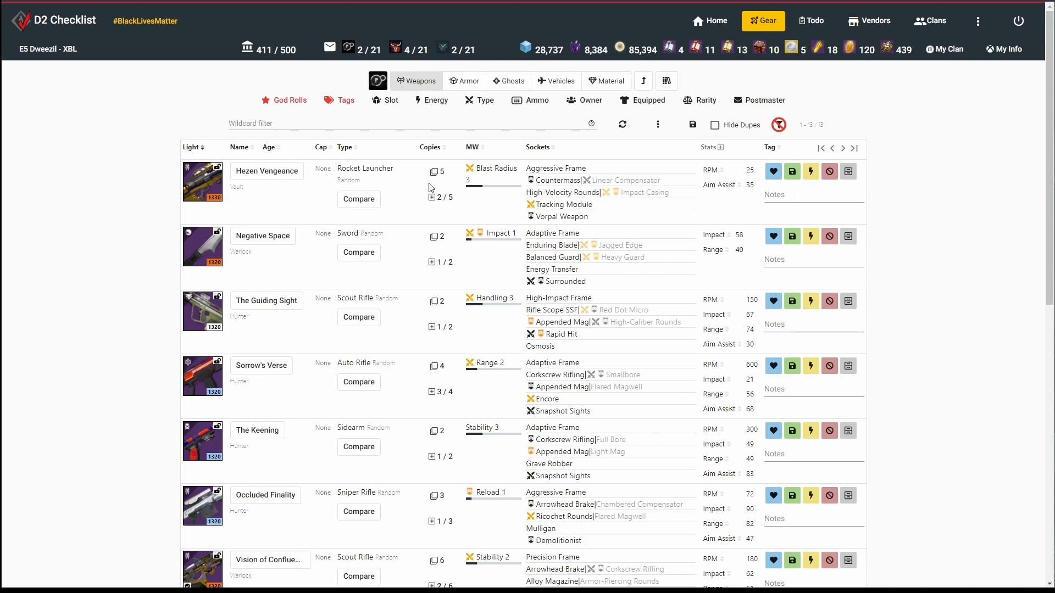
click(359, 198)
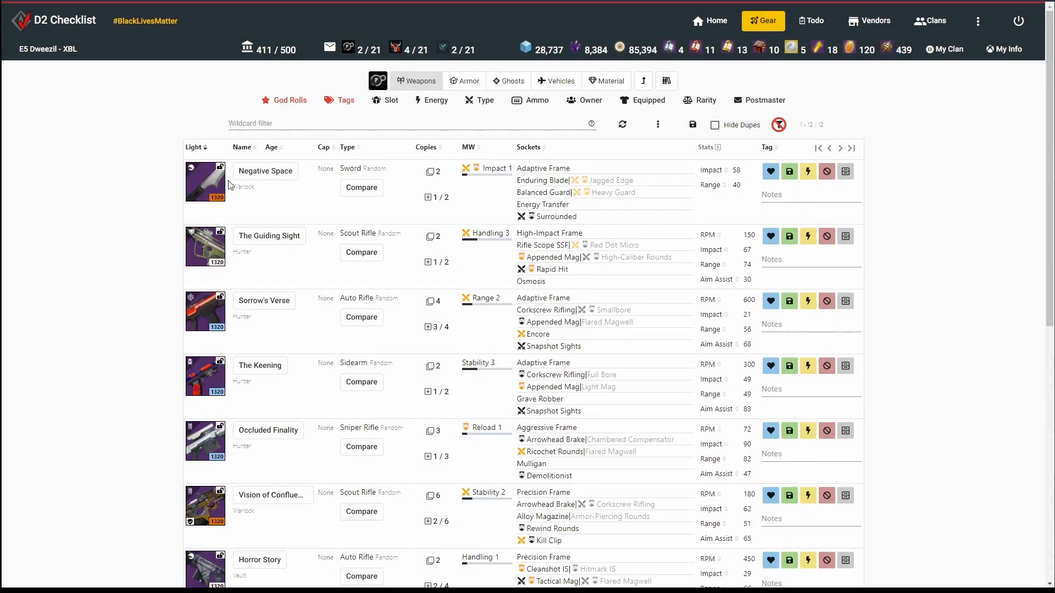
mouse_move(216, 484)
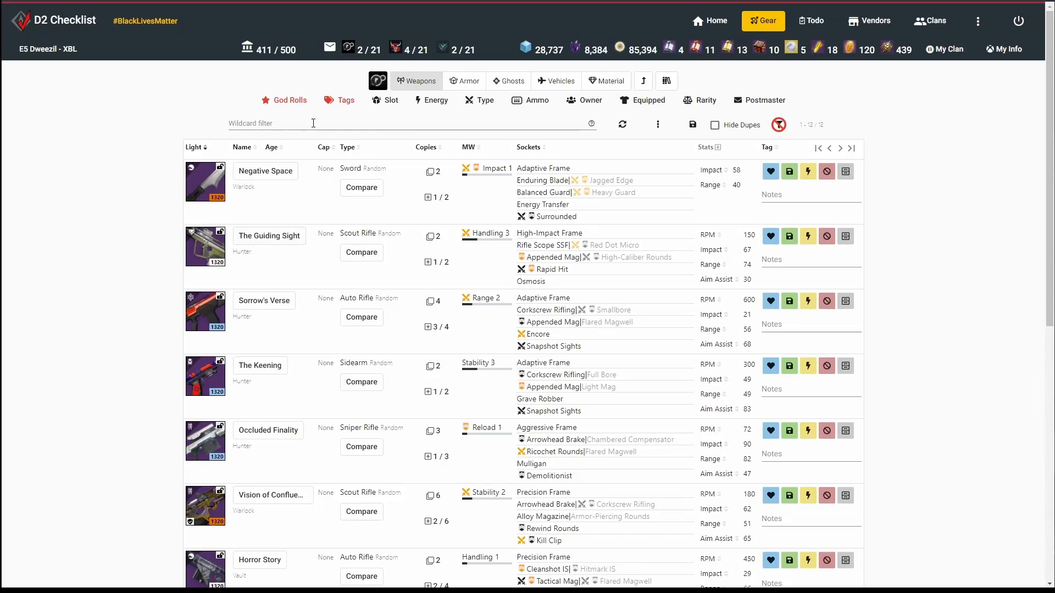
text(is:light<1330)
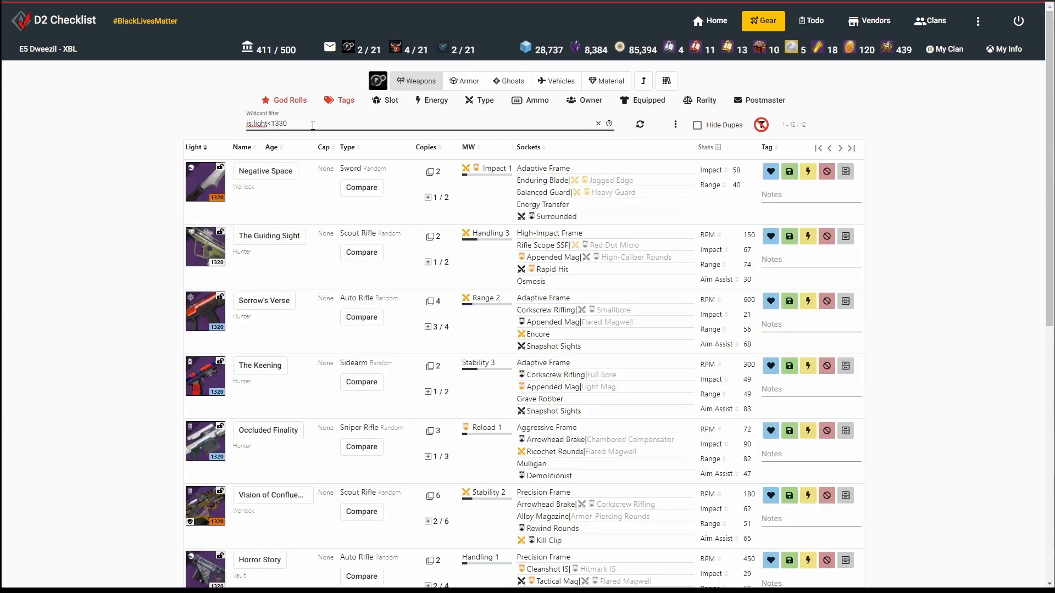
click(597, 123)
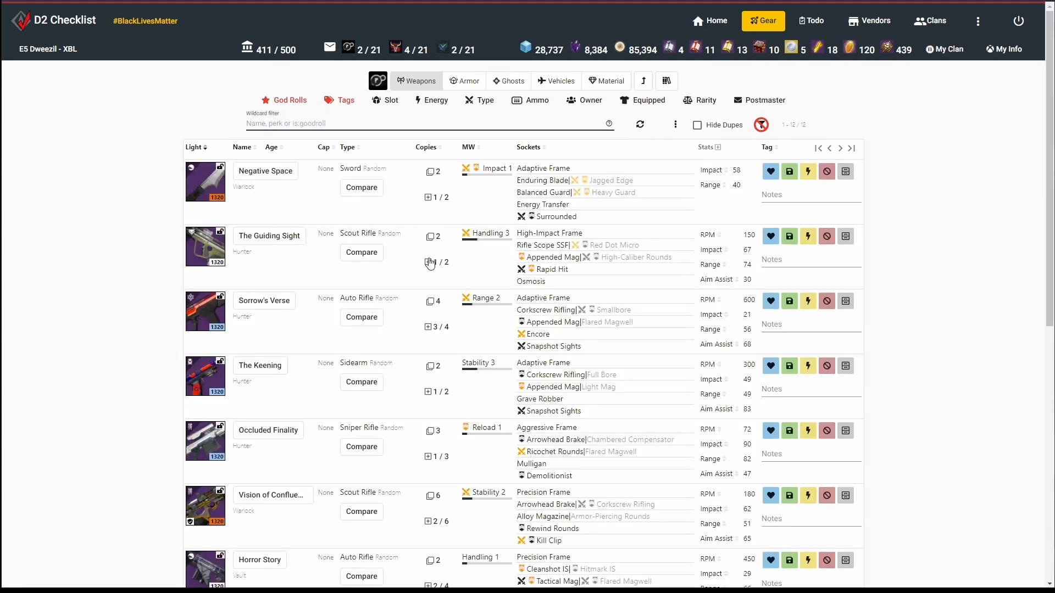
scroll(down, 3)
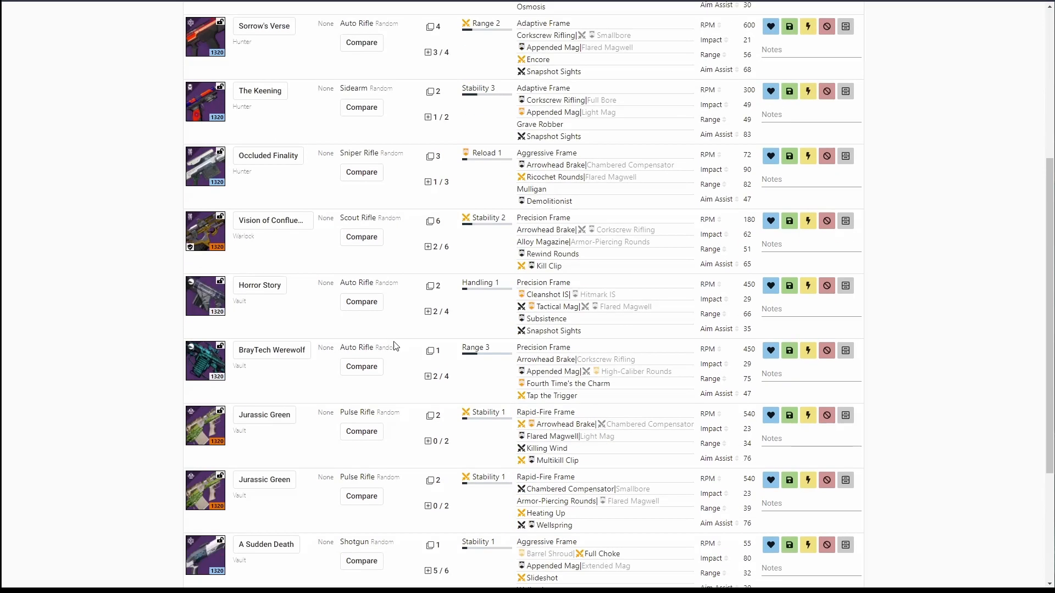
scroll(down, 3)
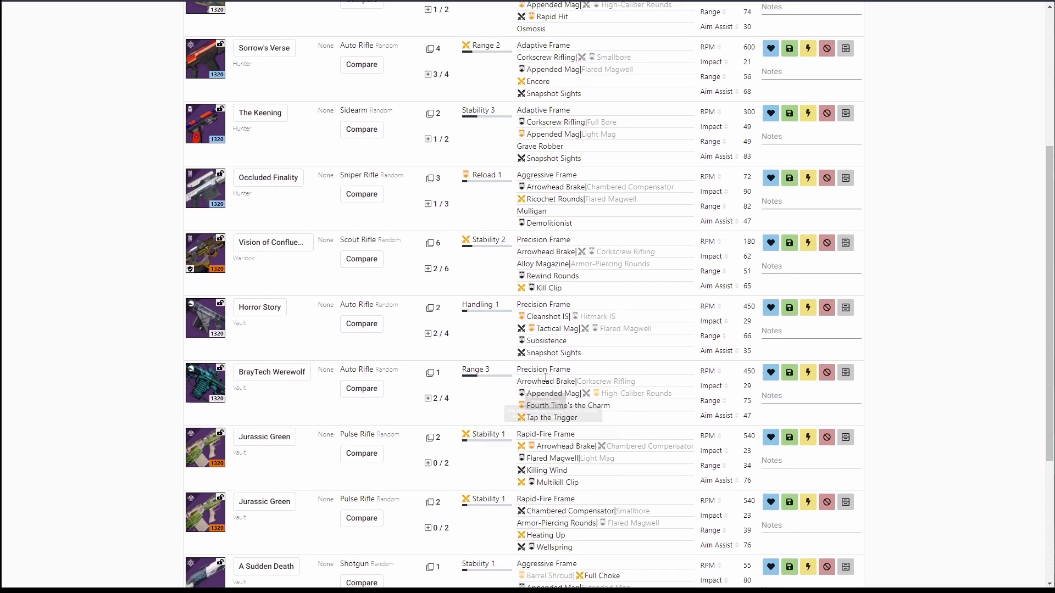
scroll(up, 3)
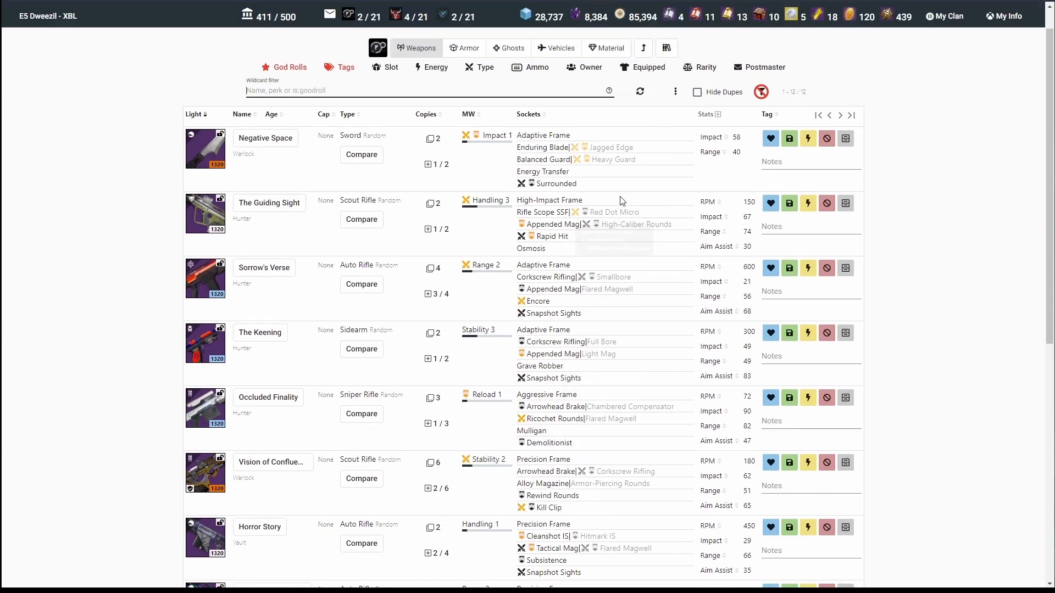
- Bulk-tag all twelve listed weapons as Junk, then change the God Rolls filter category
click(675, 92)
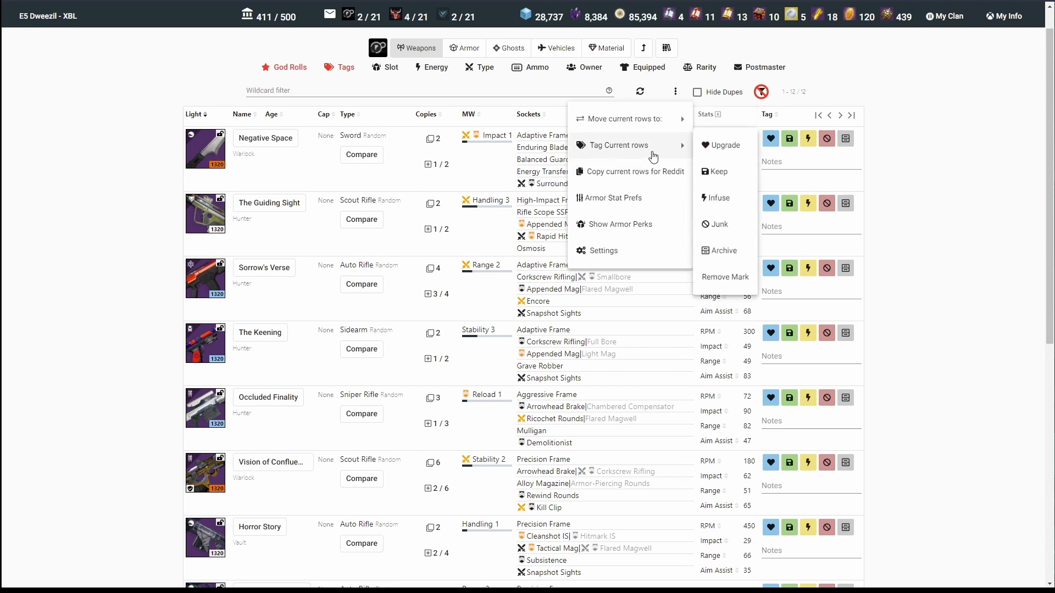
mouse_move(719, 225)
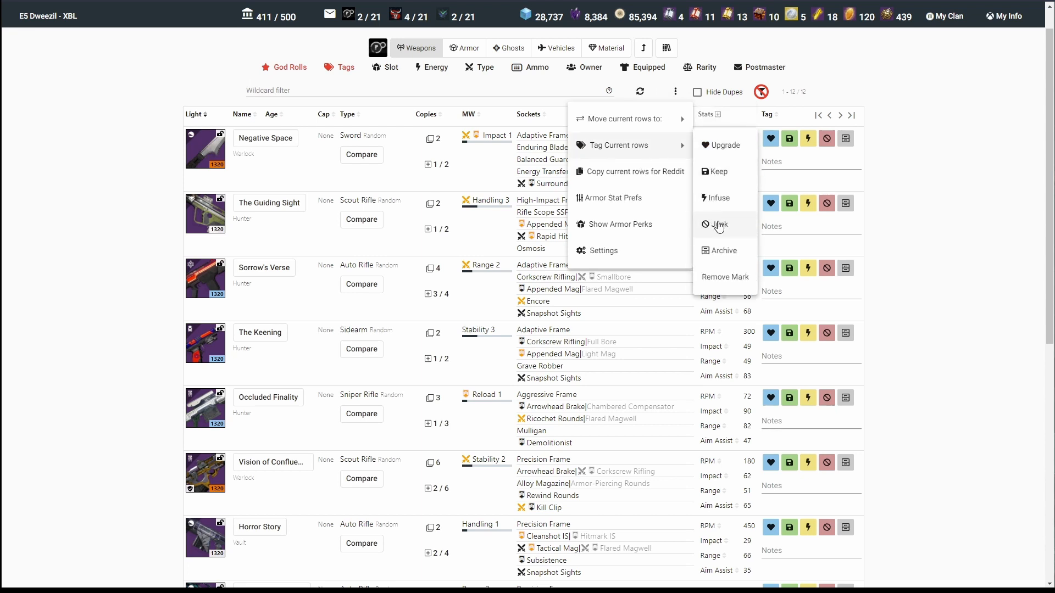
click(720, 225)
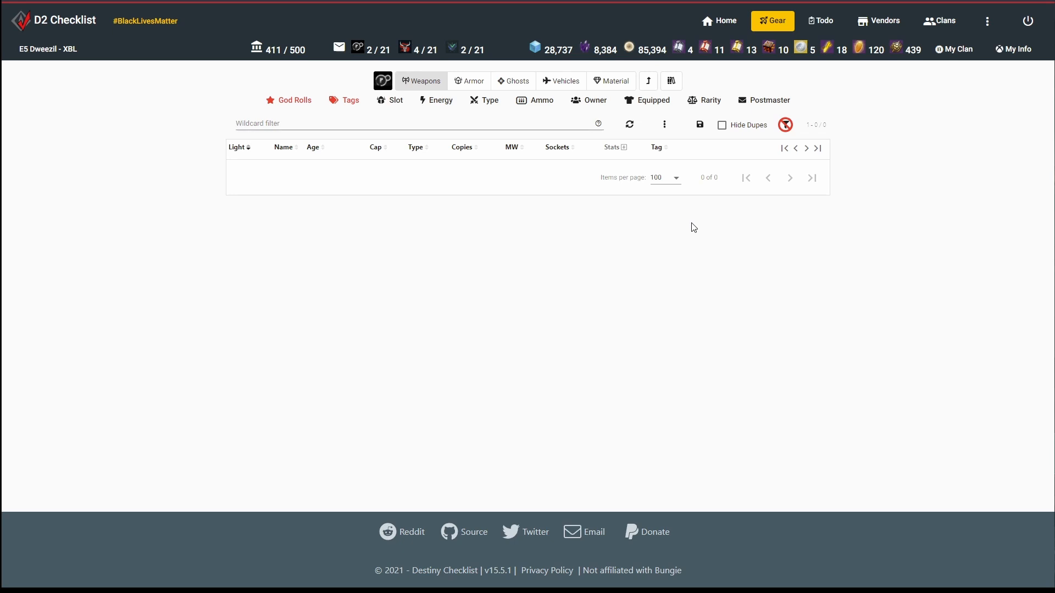
click(288, 100)
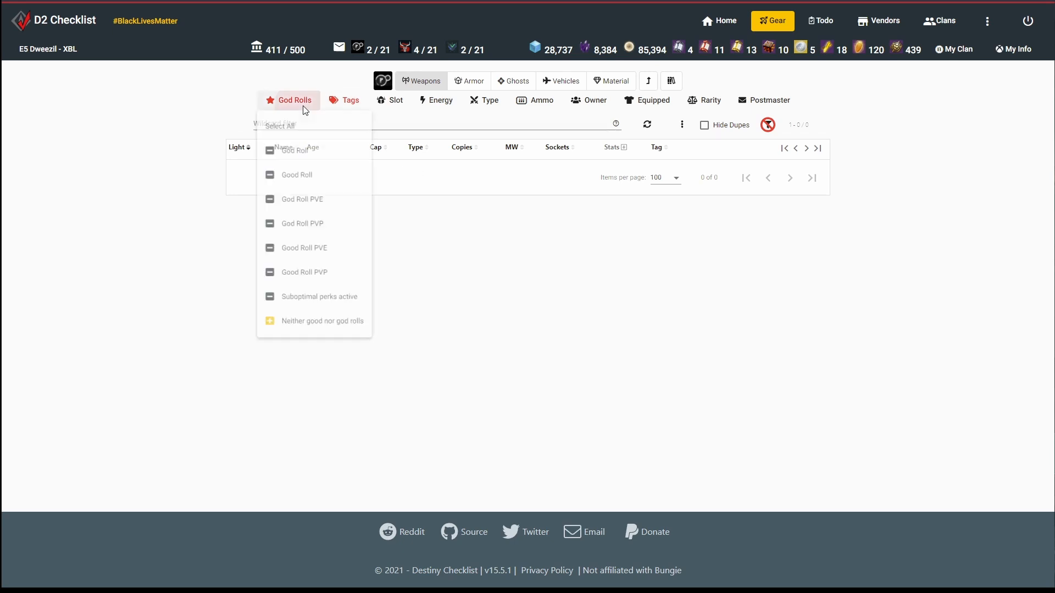
click(350, 100)
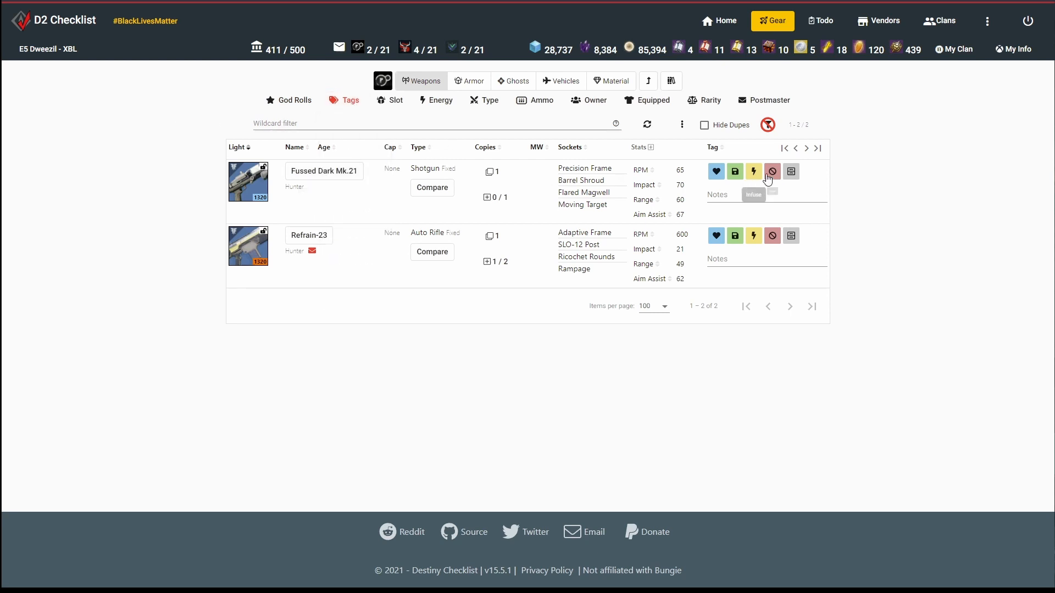
mouse_move(746, 167)
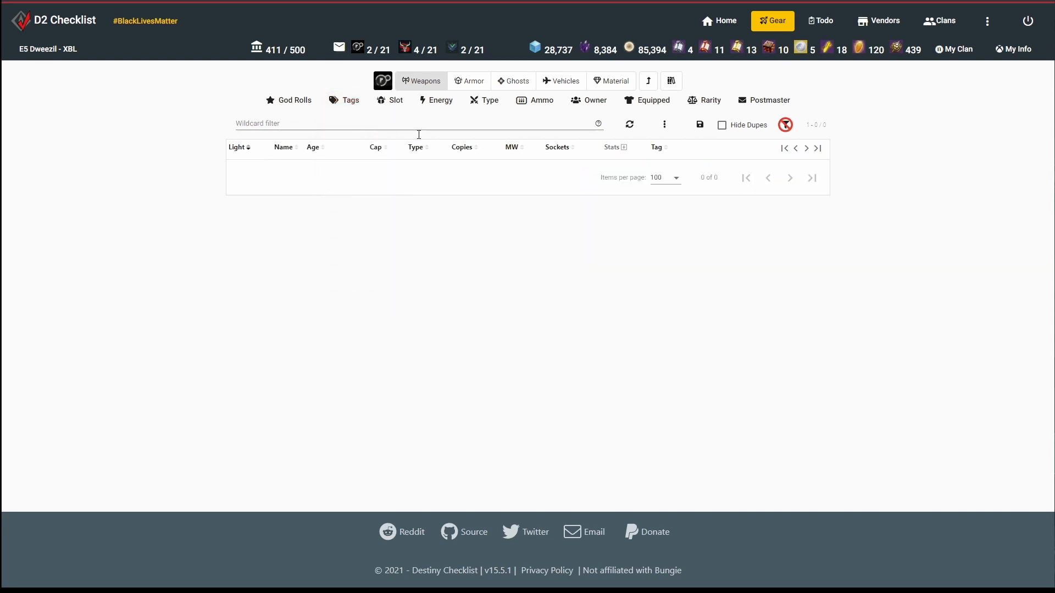
- Review the twenty Junk-tagged weapons, then clear the tag filter and list 20 per page
click(344, 99)
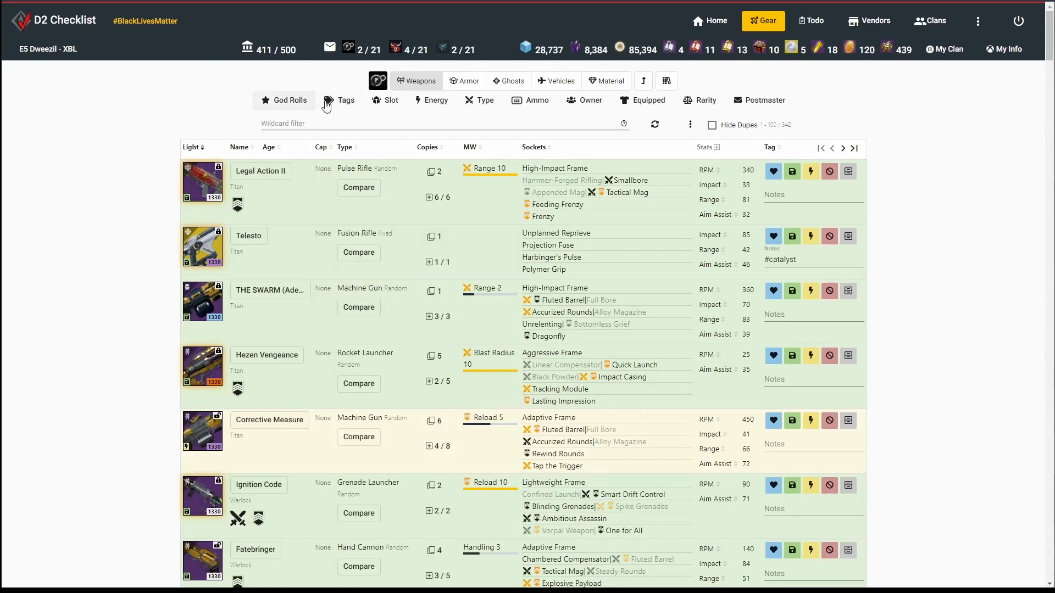
click(345, 100)
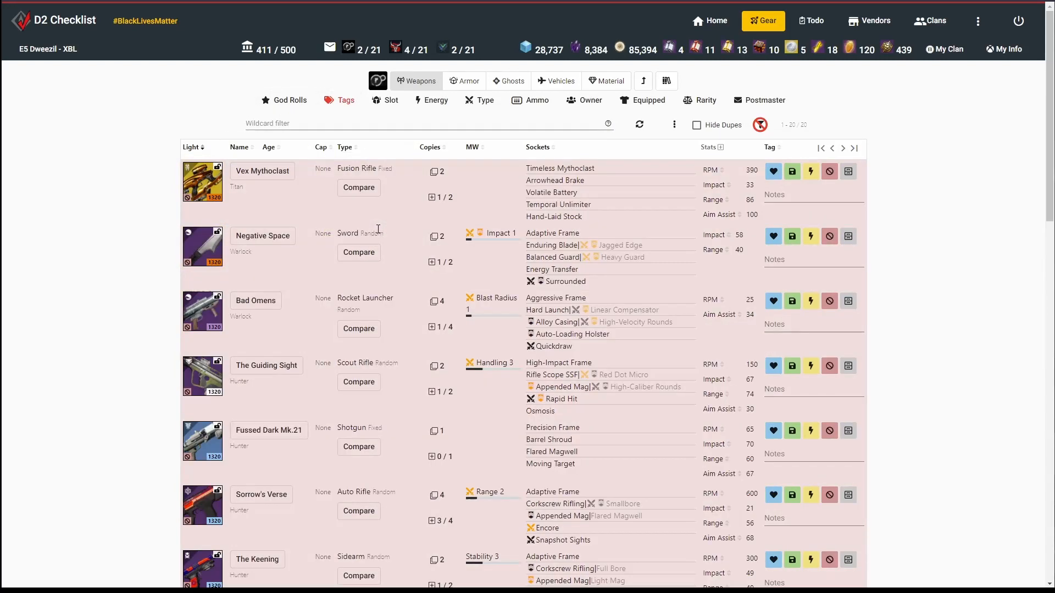
mouse_move(330, 99)
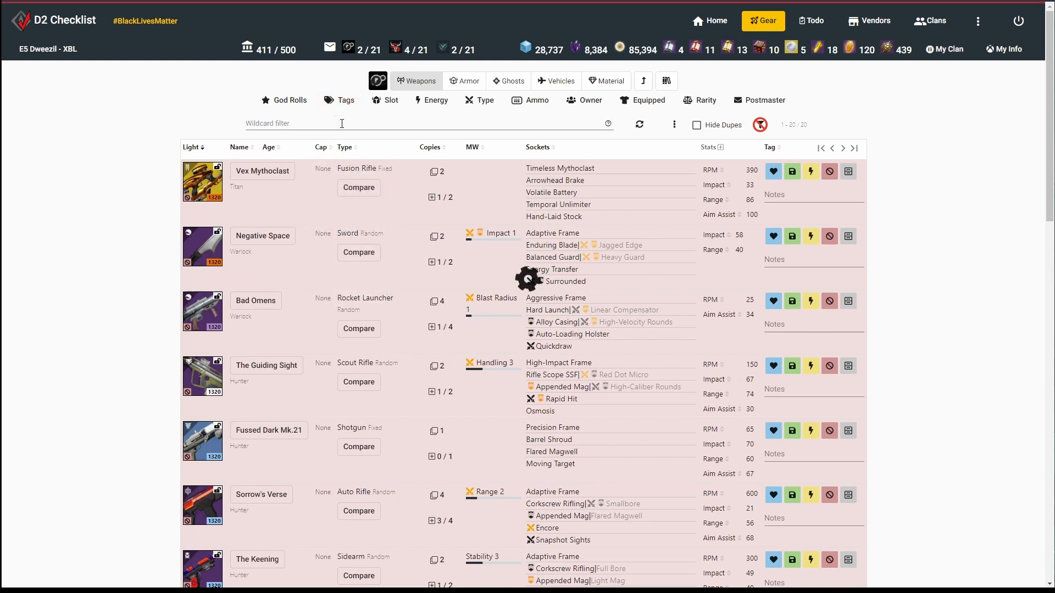
click(711, 125)
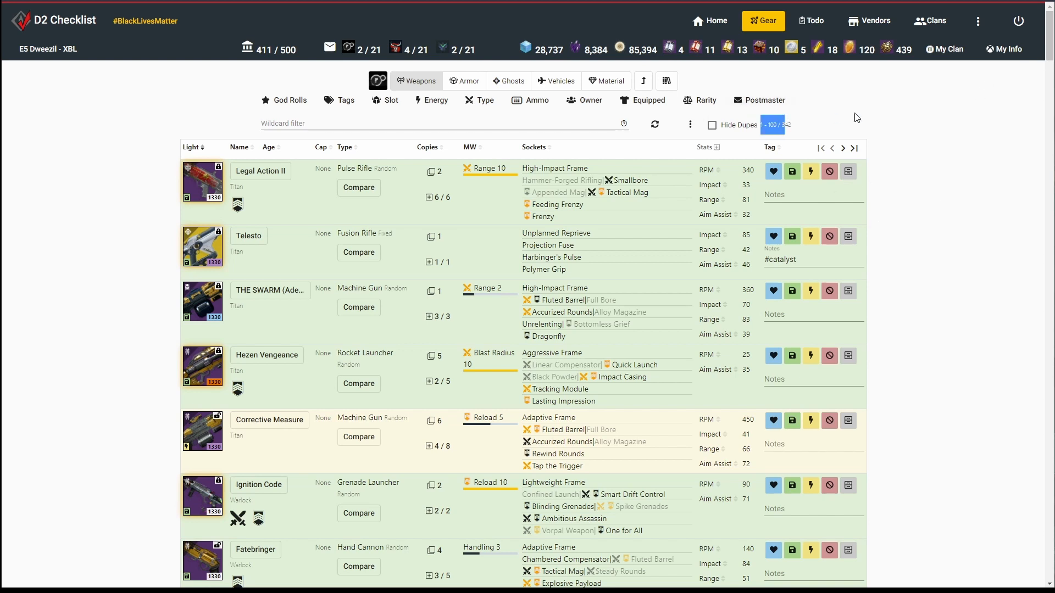
scroll(down, 3)
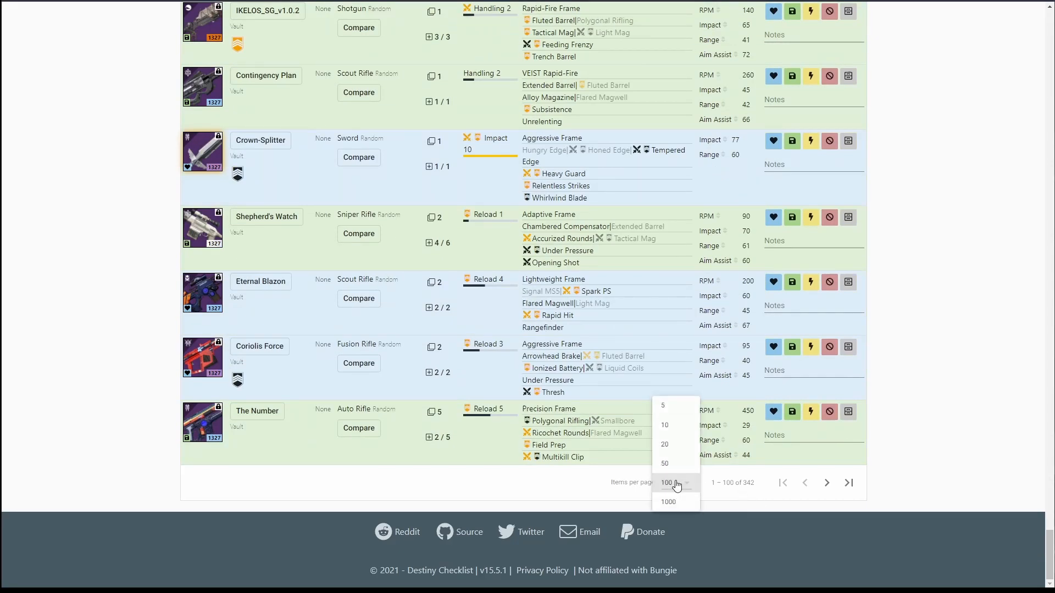
click(664, 444)
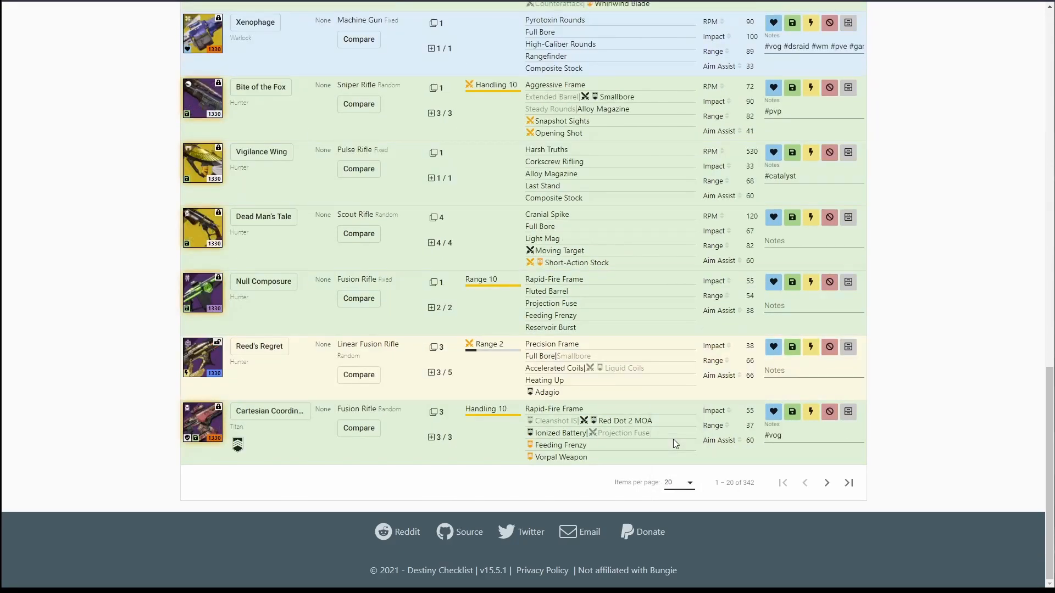
scroll(up, 3)
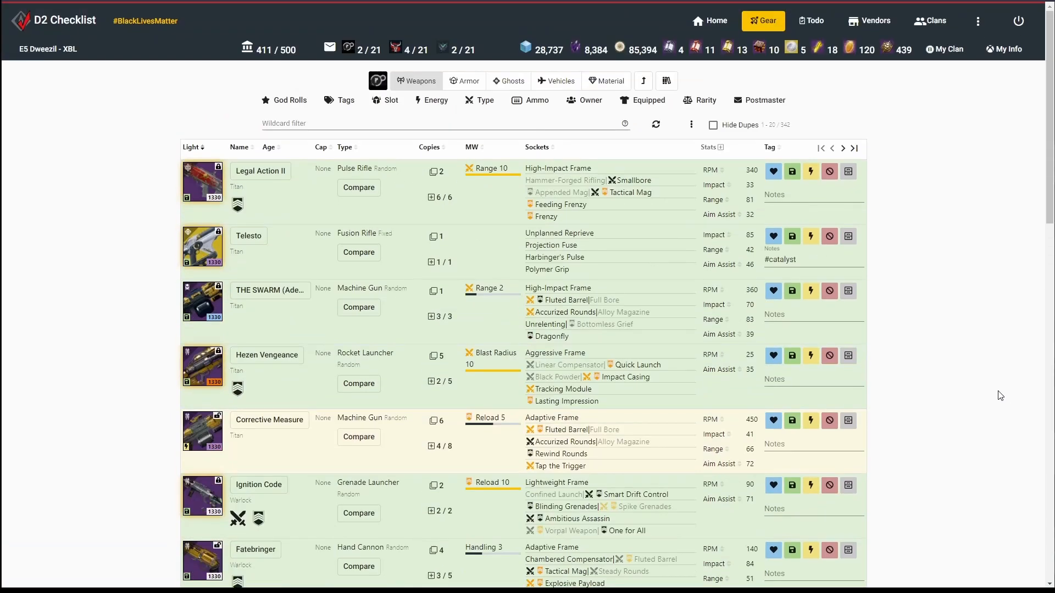
mouse_move(463, 80)
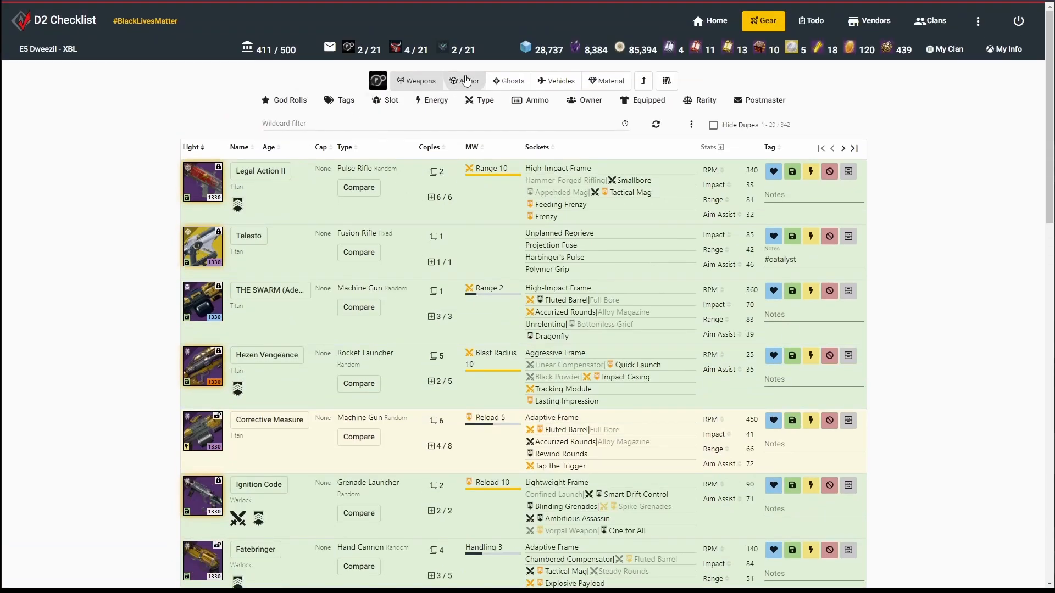
- Switch to armor filtered by tag, toggling the Titan and Hunter class filters off and on
click(463, 81)
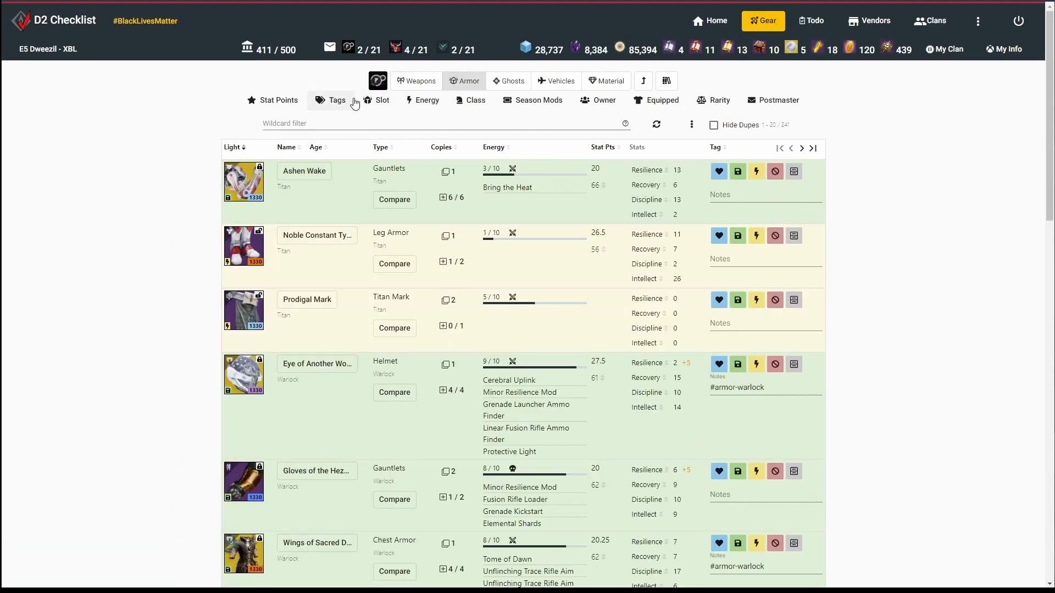
click(335, 99)
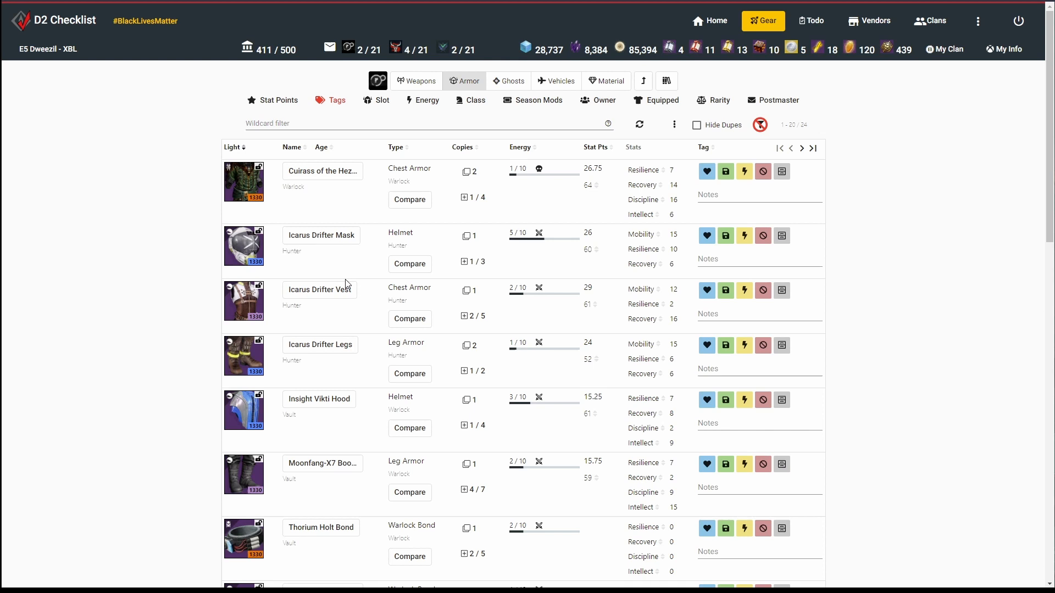
mouse_move(398, 167)
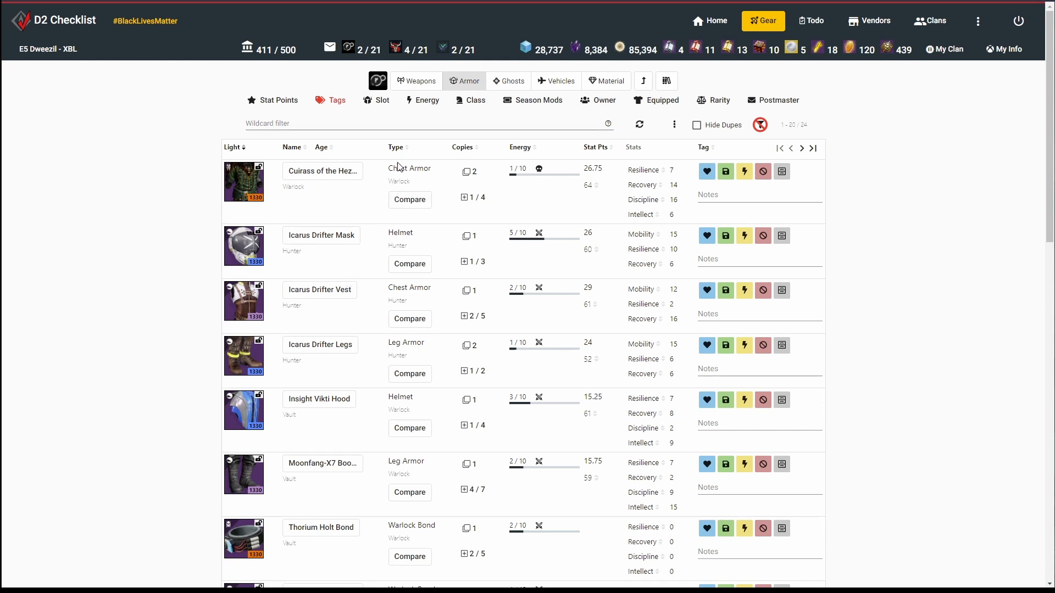
click(473, 100)
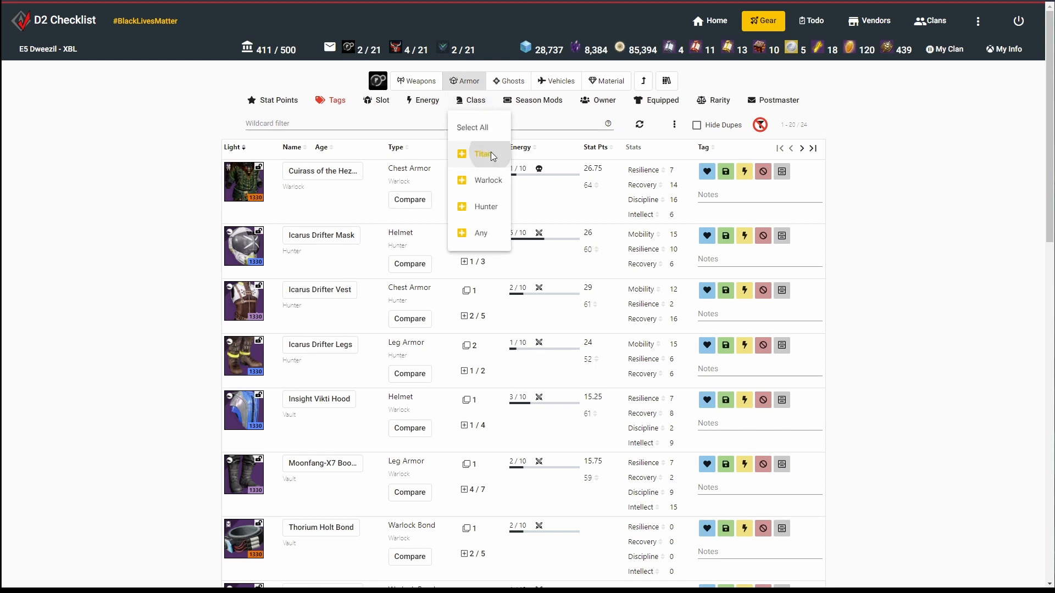
click(486, 180)
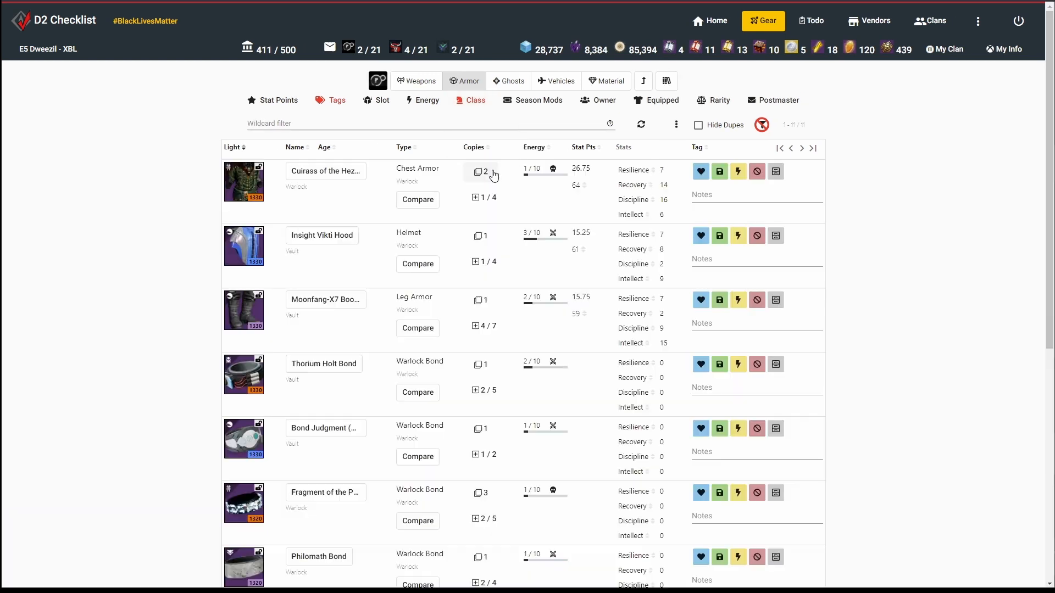
click(473, 100)
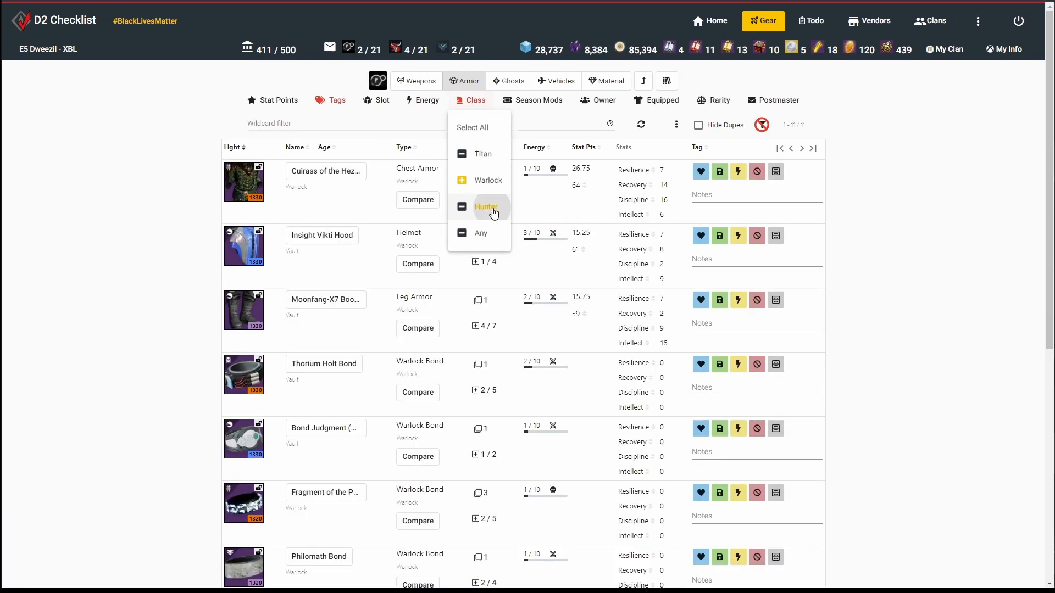
click(485, 206)
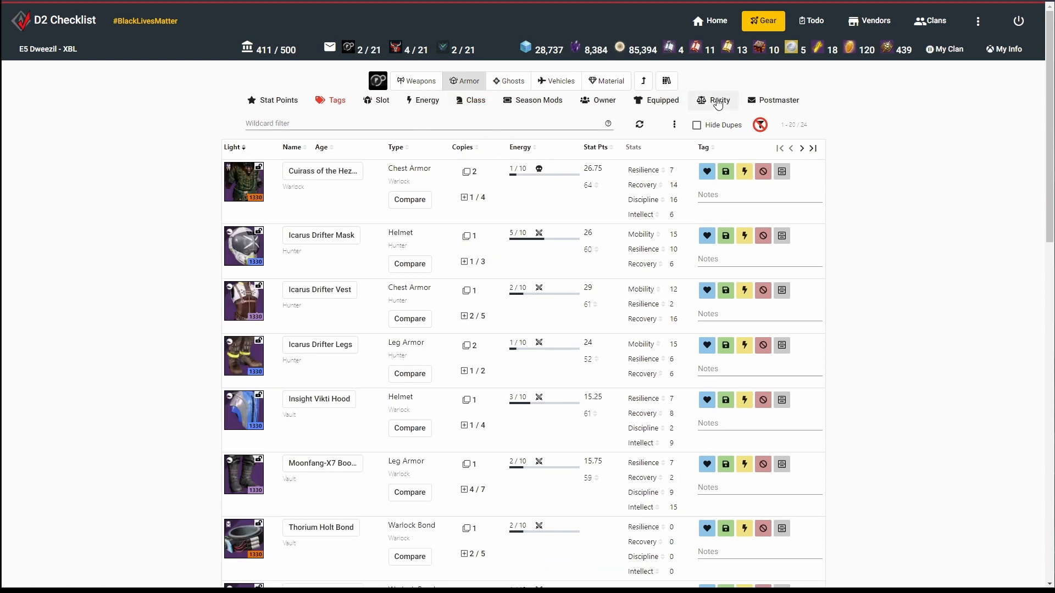
click(713, 99)
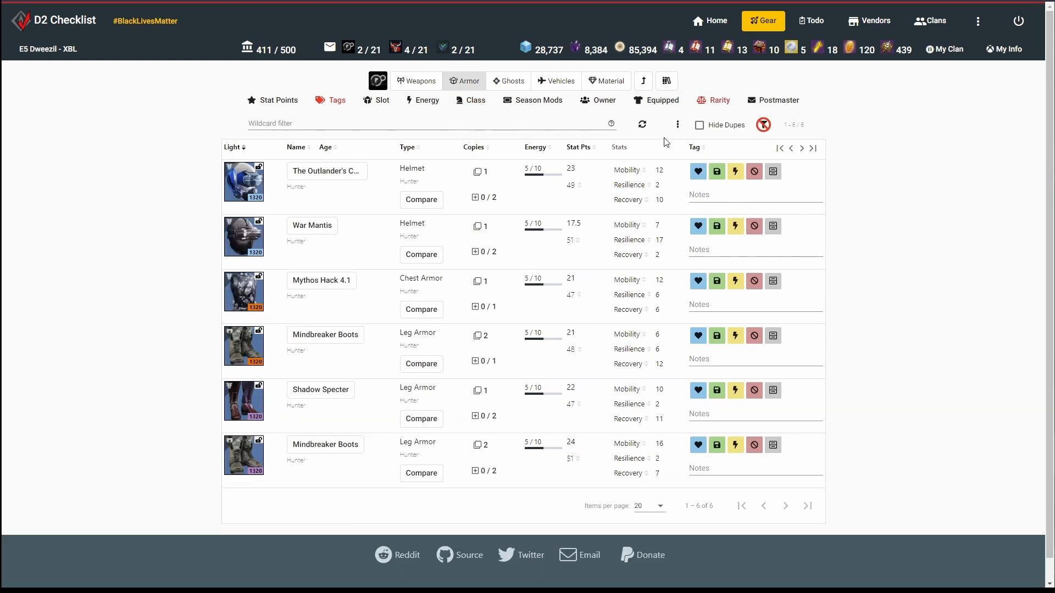
- Bulk-tag the six listed Hunter armor pieces Junk and reset the rarity and class filters
click(677, 125)
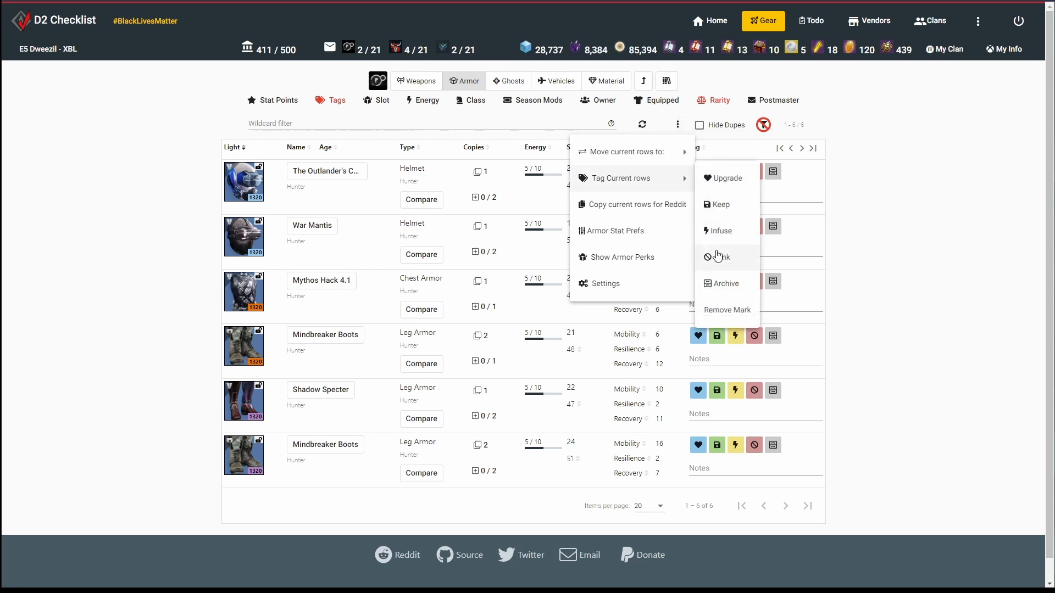
click(713, 100)
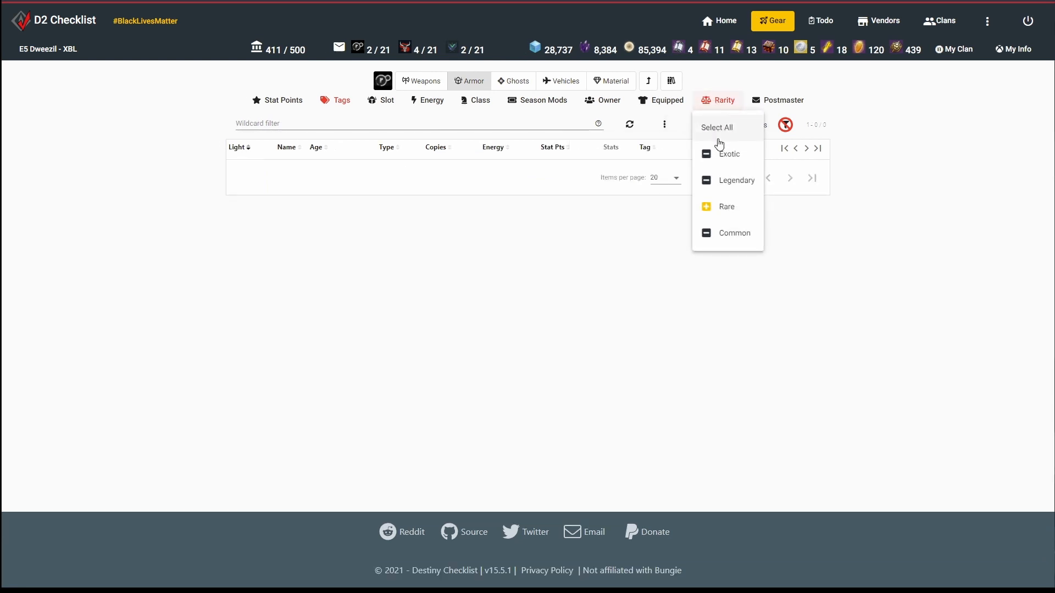
click(717, 128)
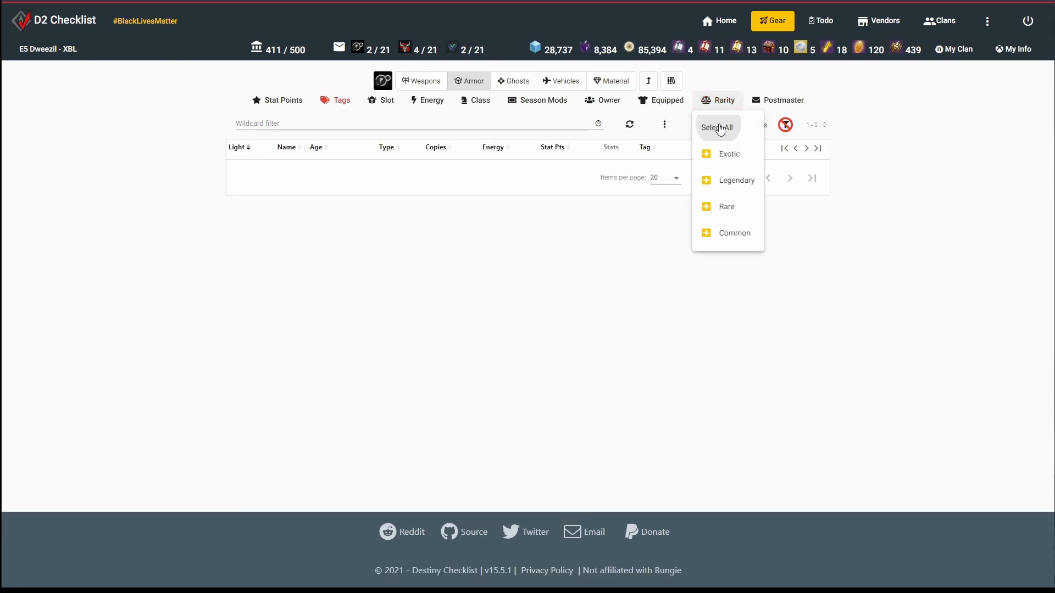
click(471, 100)
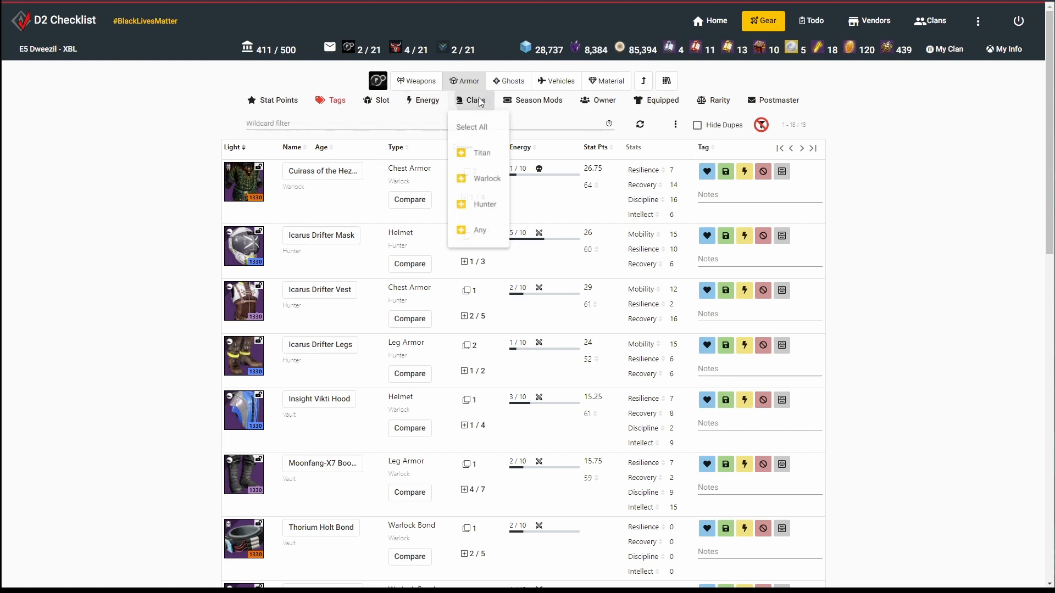
- Filter armor to Warlock pieces with Vault of Glass mods and check the chest piece's stat points
click(486, 178)
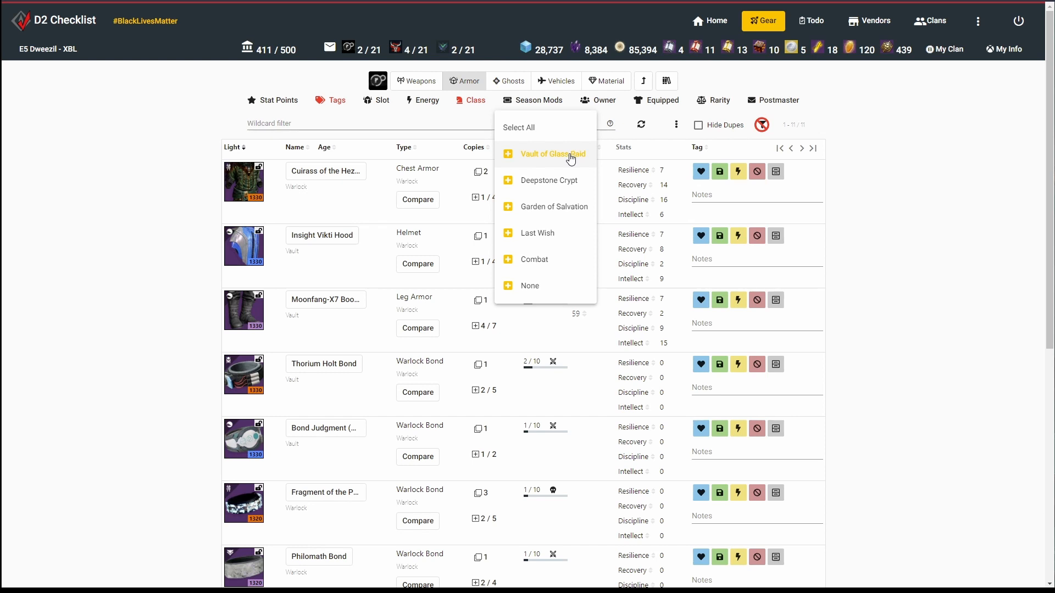
click(554, 154)
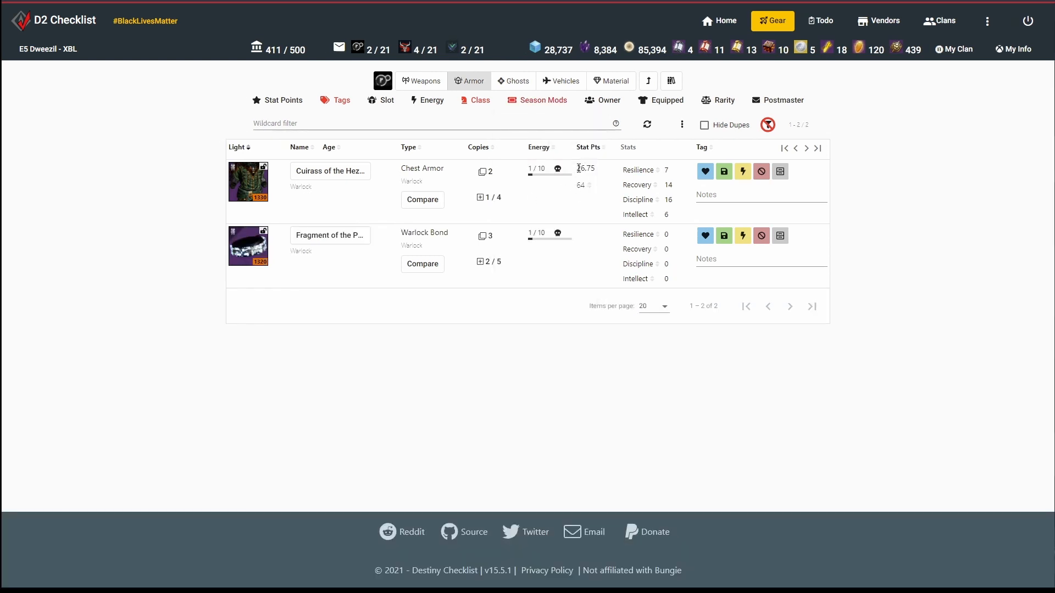
double_click(585, 169)
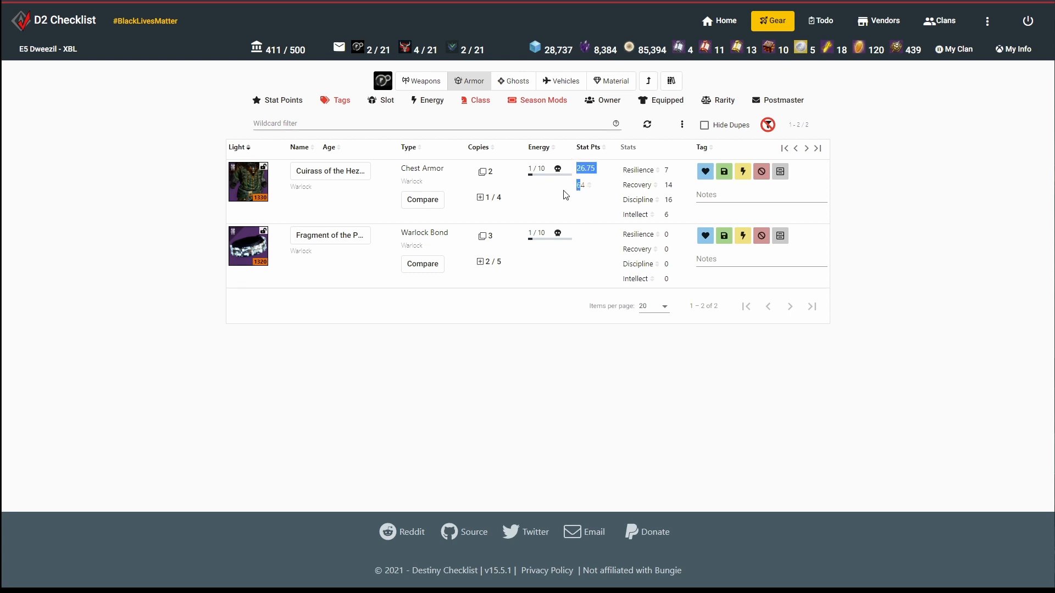
click(585, 167)
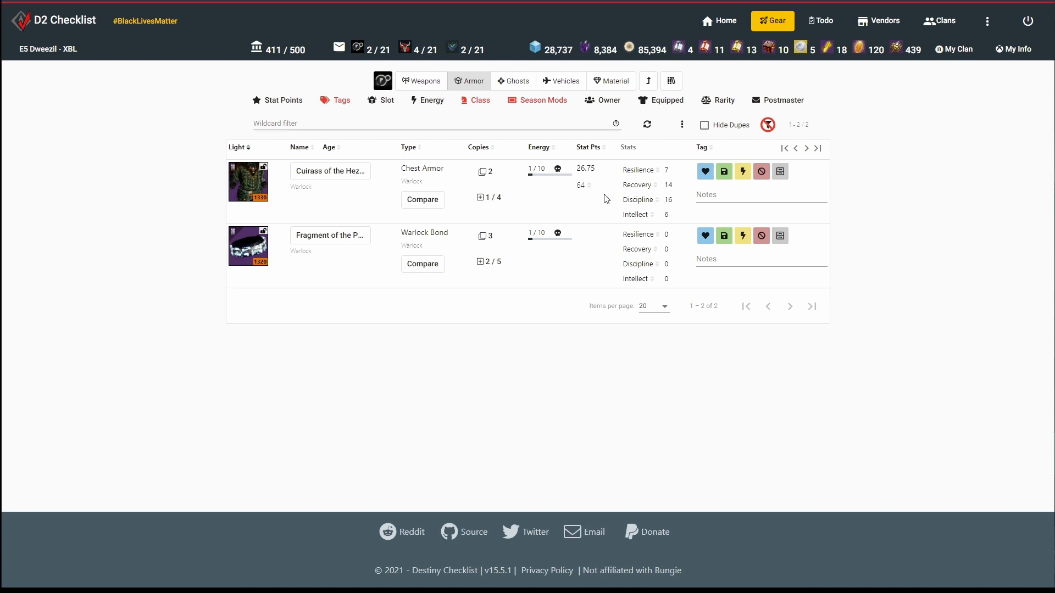
click(681, 124)
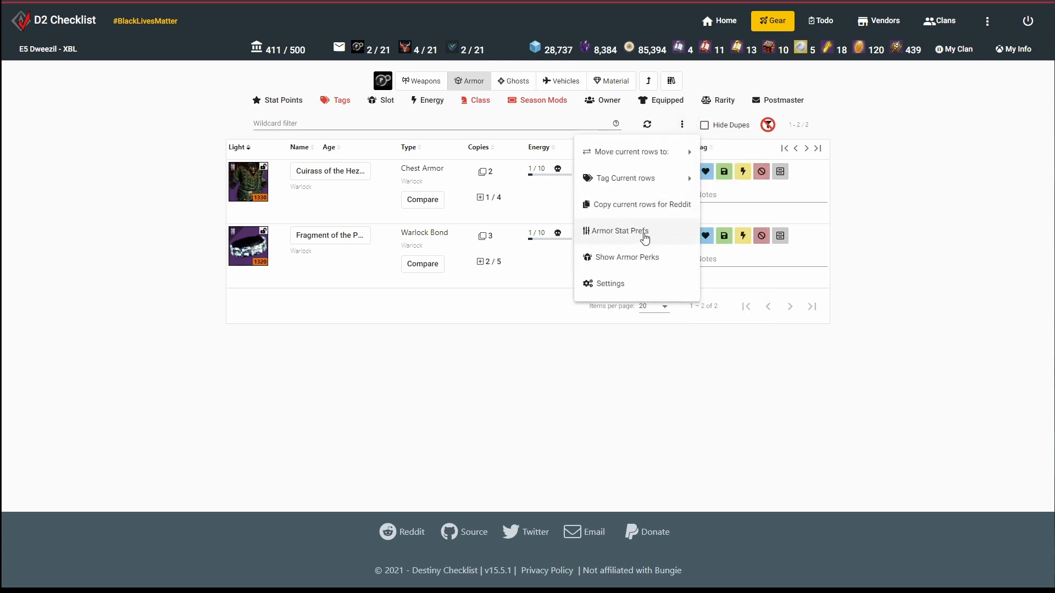
- Review the Warlock and Hunter weights in Armor Stat Prefs, then close the dialog
click(617, 231)
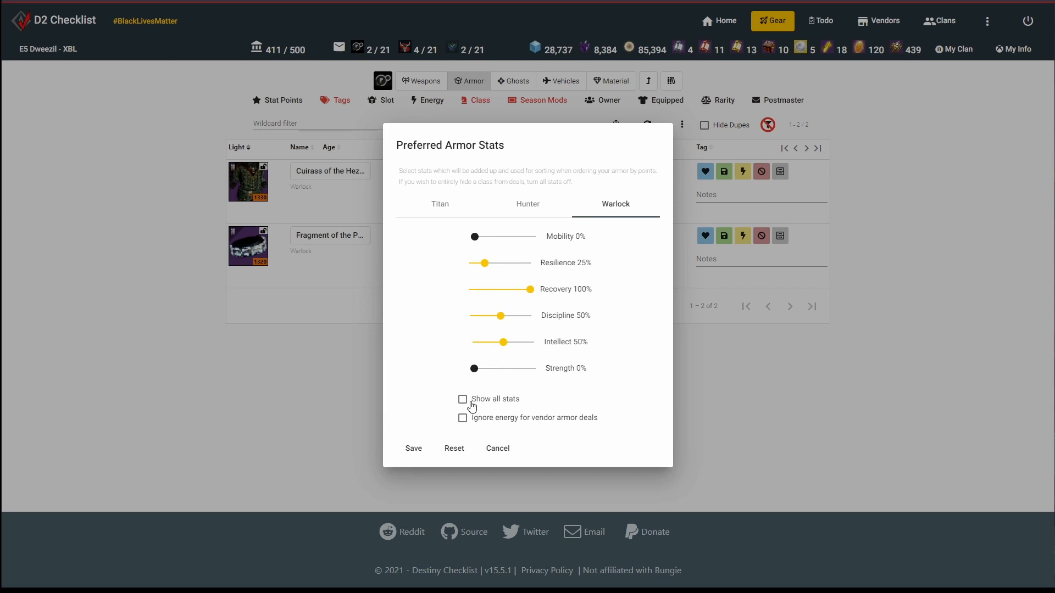
click(528, 204)
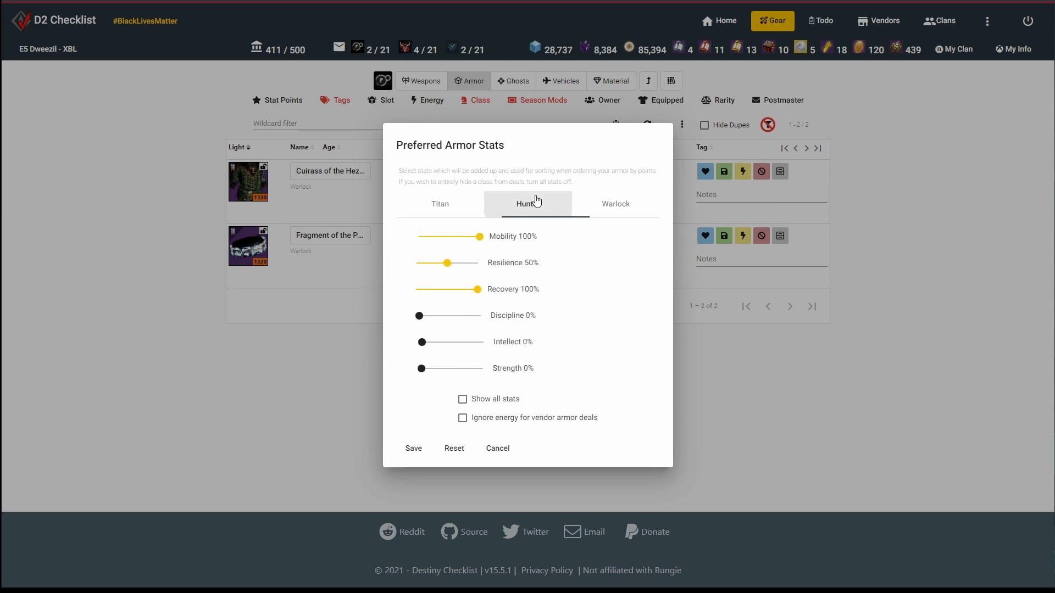
click(440, 204)
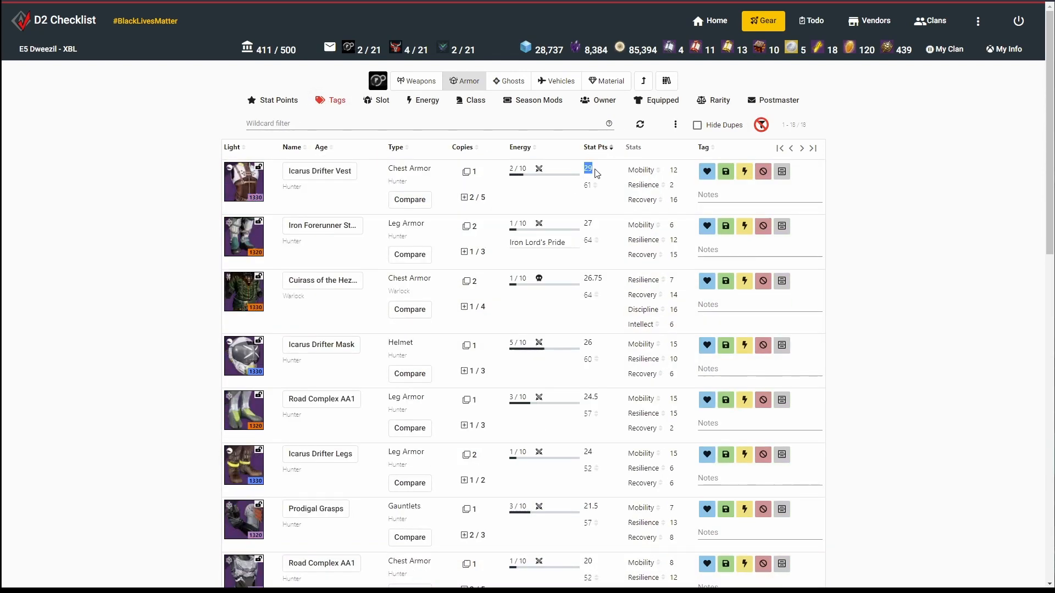
- Sort by stat points, restore the Vault of Glass filter, and tag the weaker Cuirass copy Keep
click(594, 148)
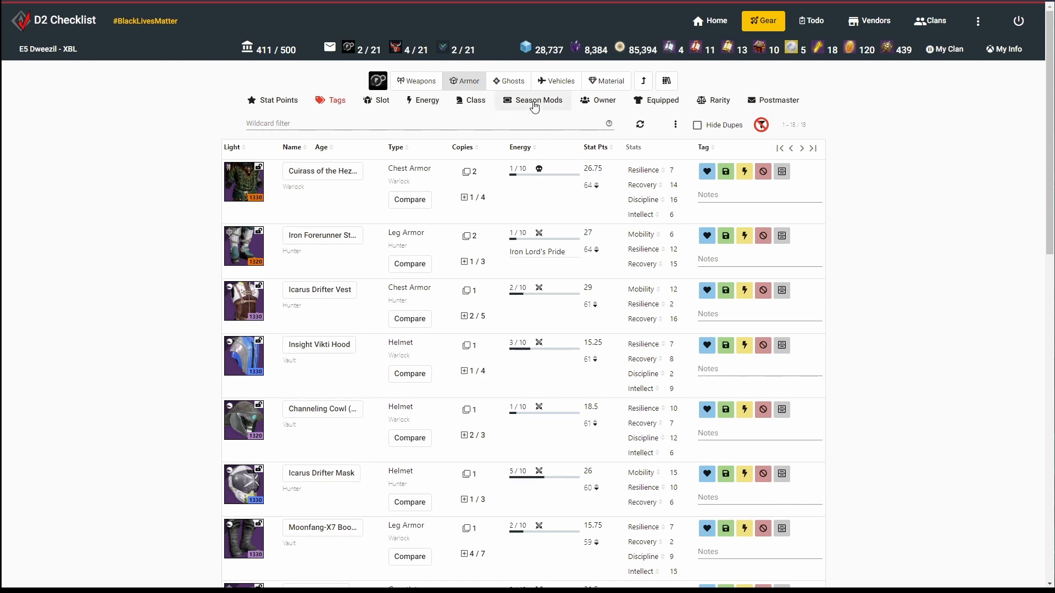
click(532, 99)
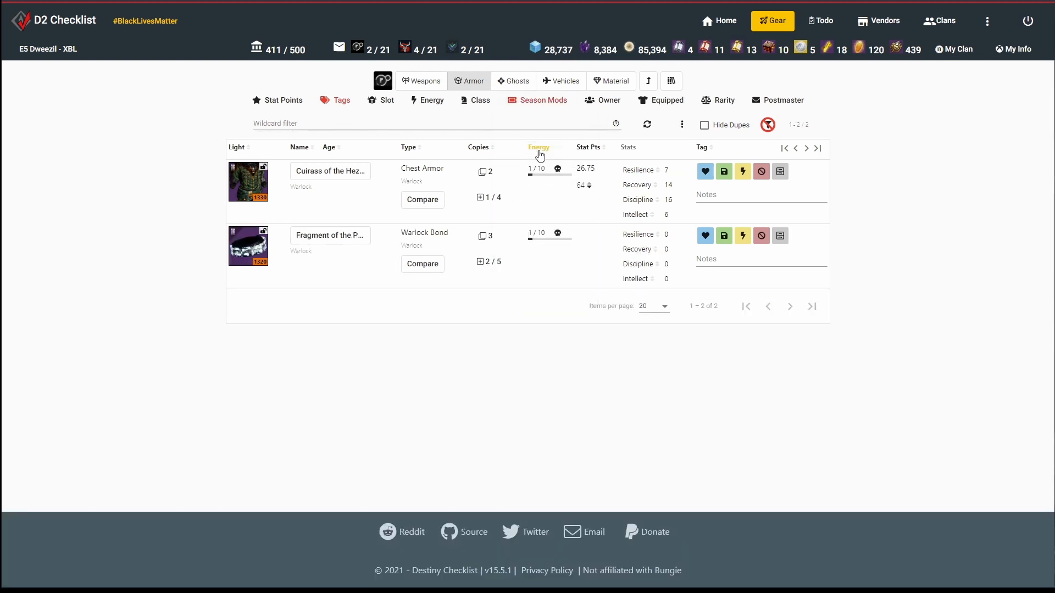
click(423, 200)
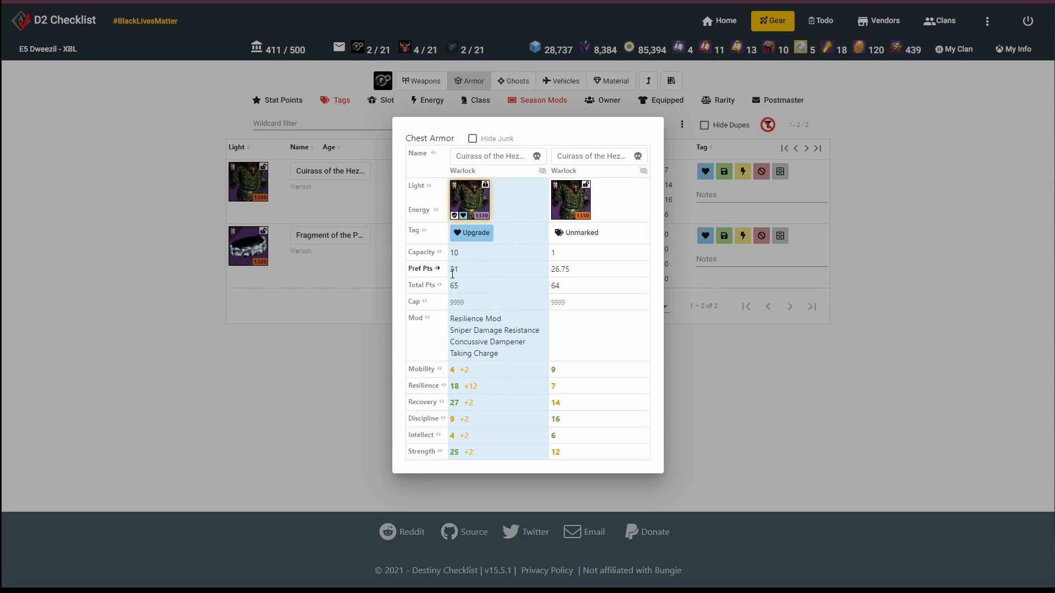
mouse_move(533, 326)
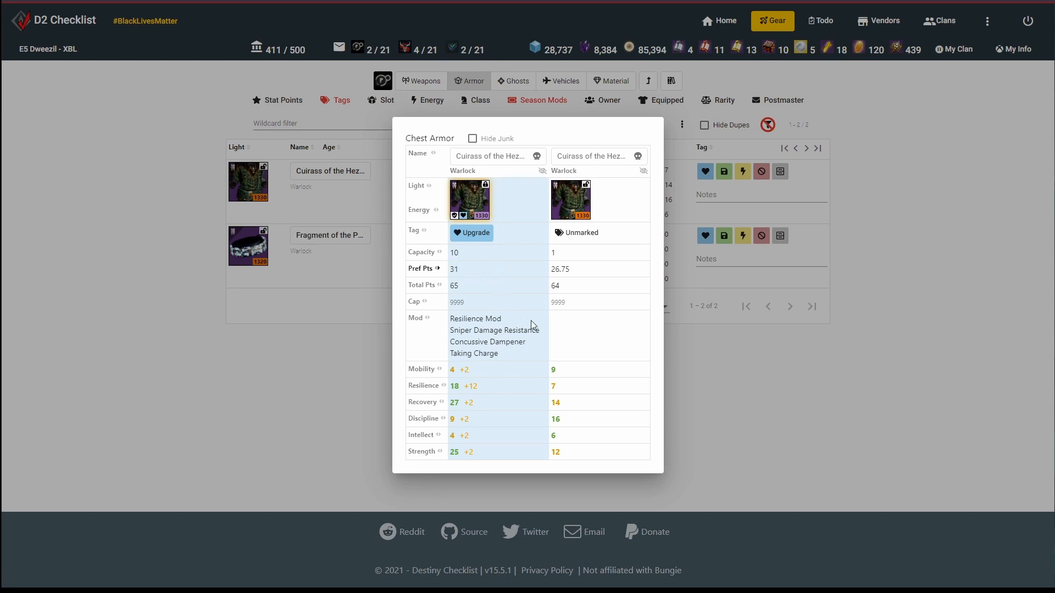
click(576, 233)
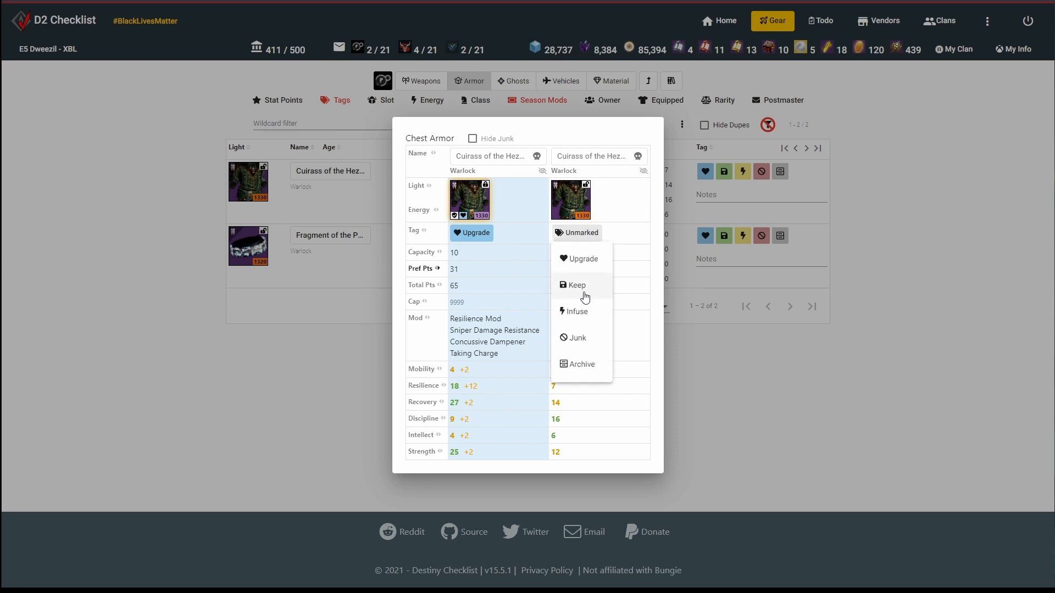
click(575, 285)
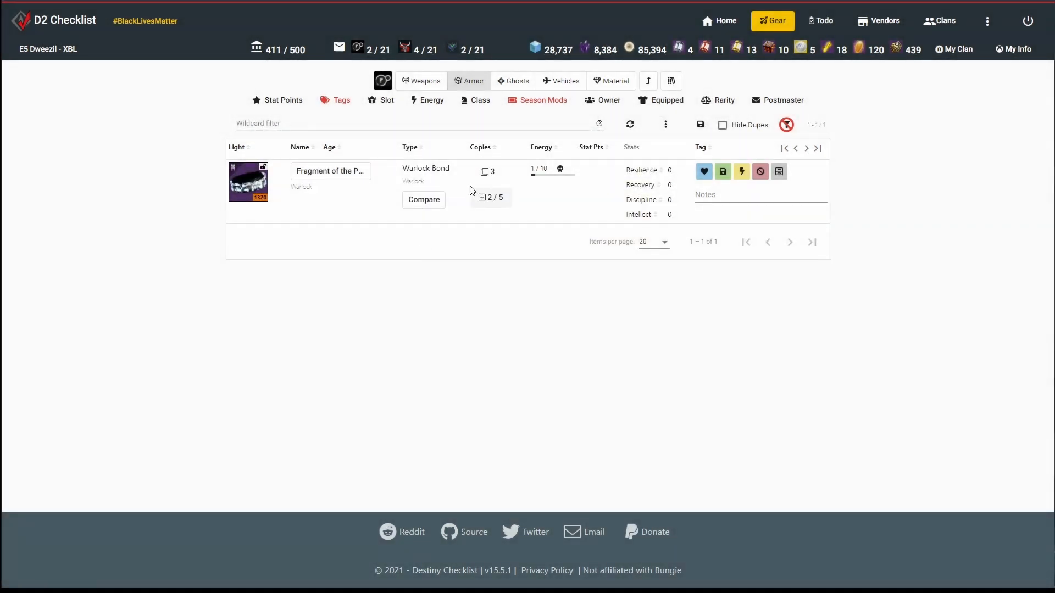
- Compare the Warlock bond copies and tag the unmarked Fragment copy Junk
click(423, 199)
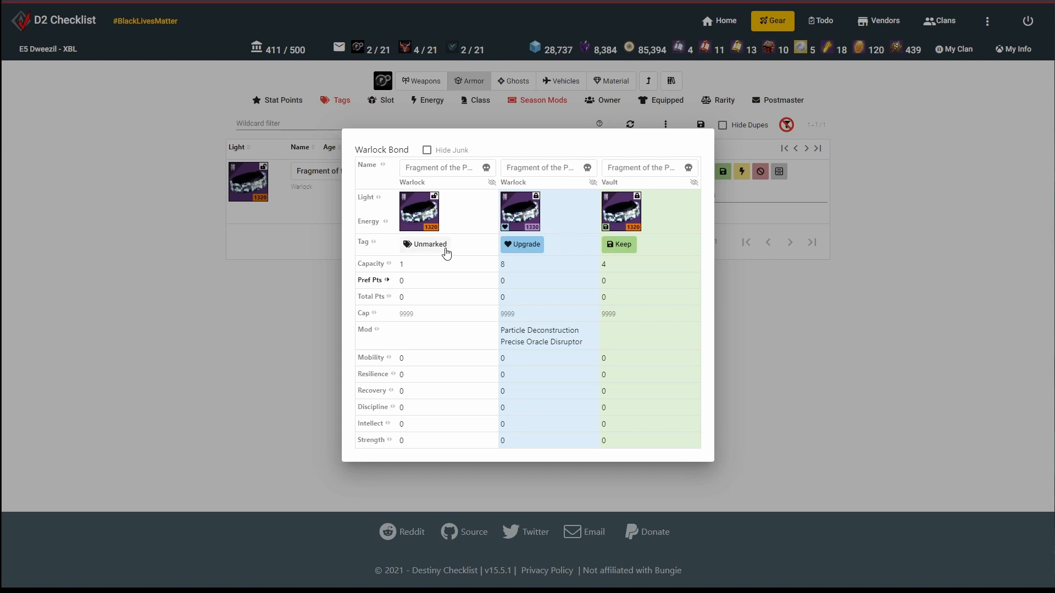
click(426, 243)
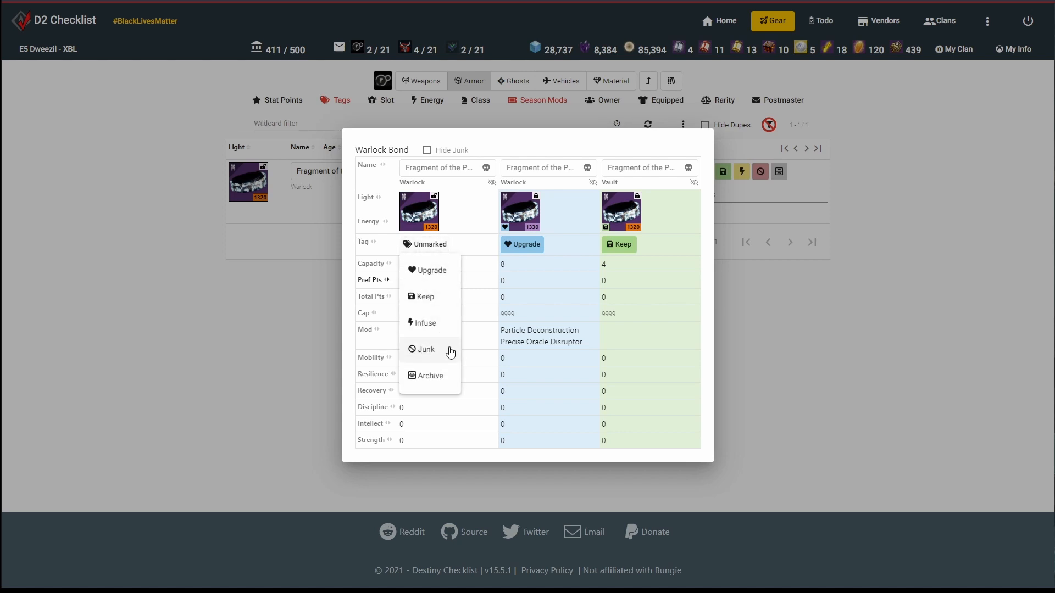
click(541, 100)
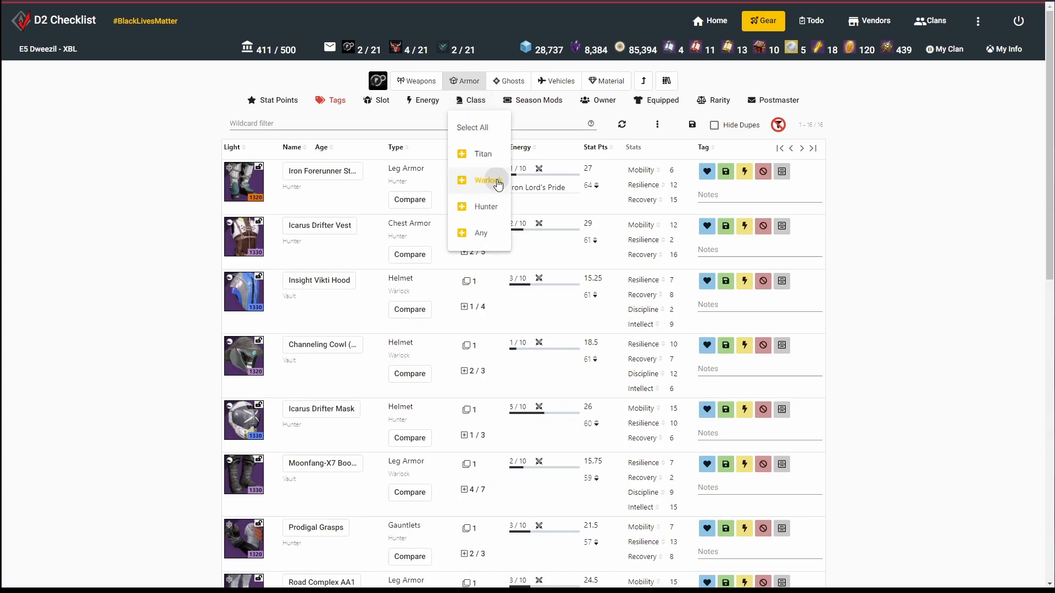
- Try Warlock class and helmet slot filters, then enter is:light=1330 in the text filter
click(377, 100)
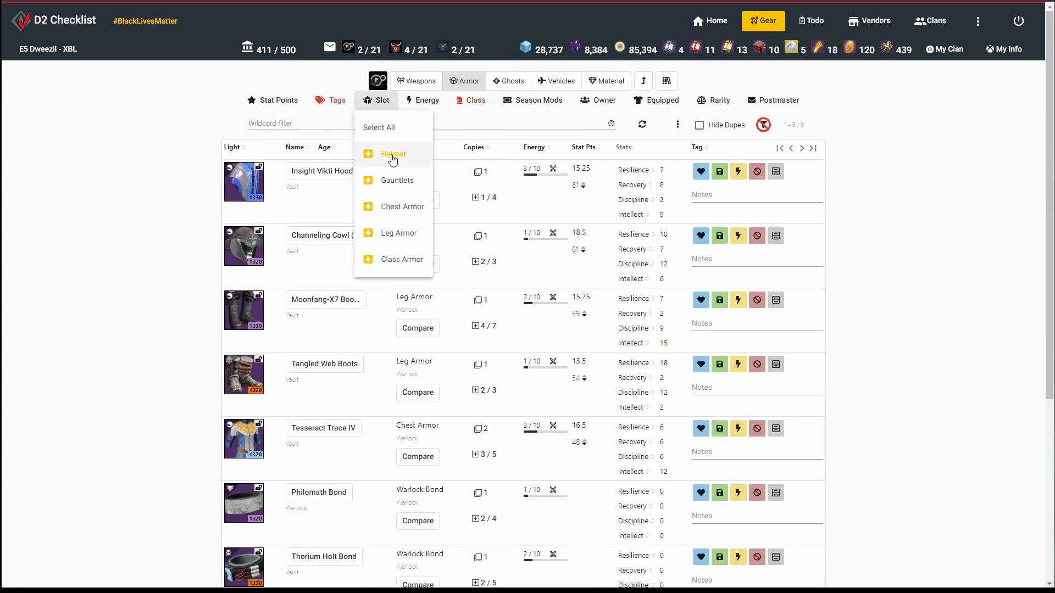
click(393, 154)
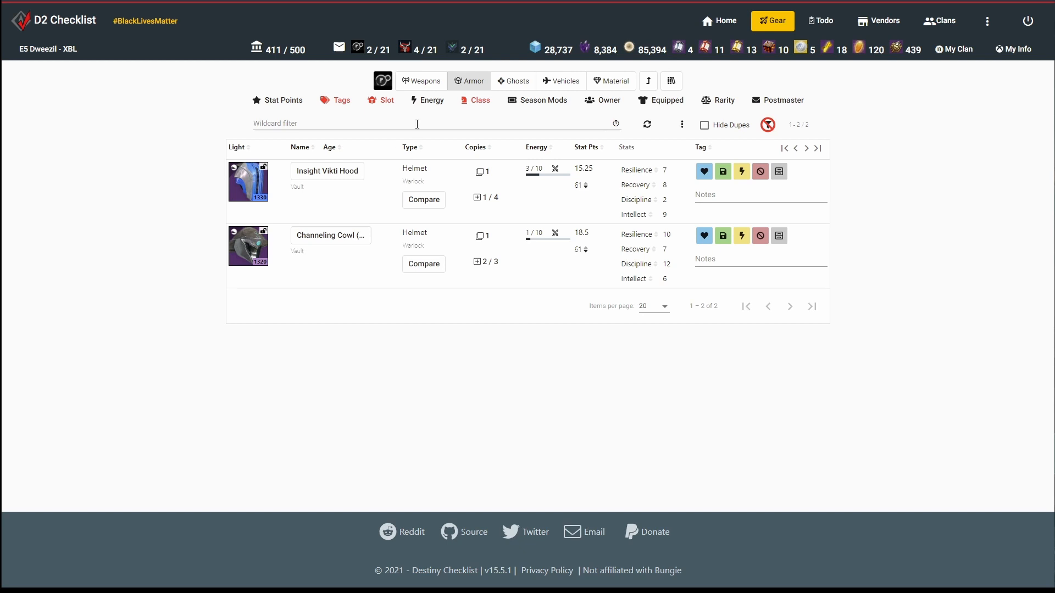
click(381, 99)
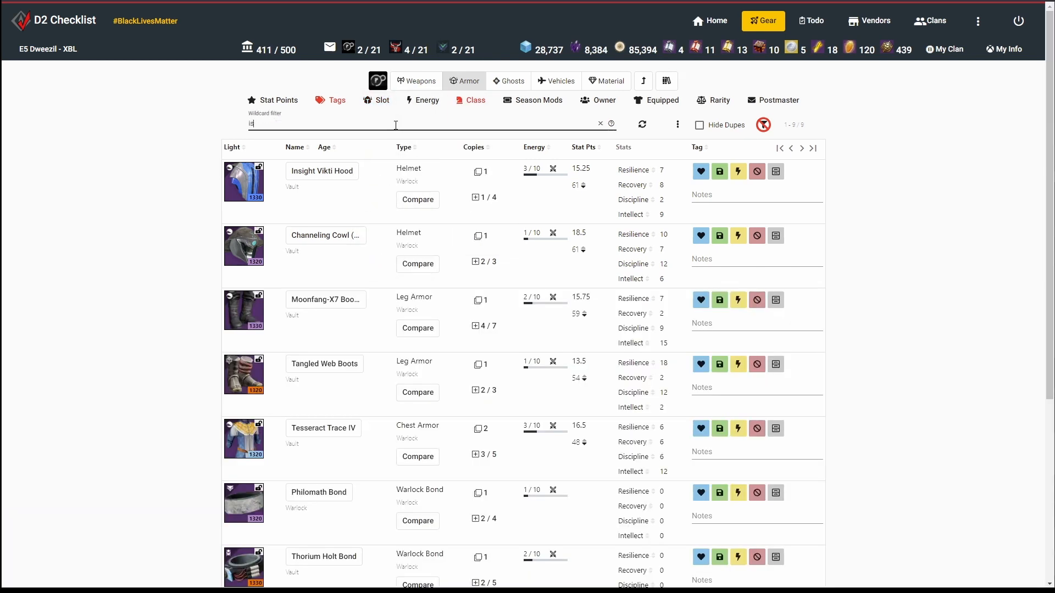
text(is:light=)
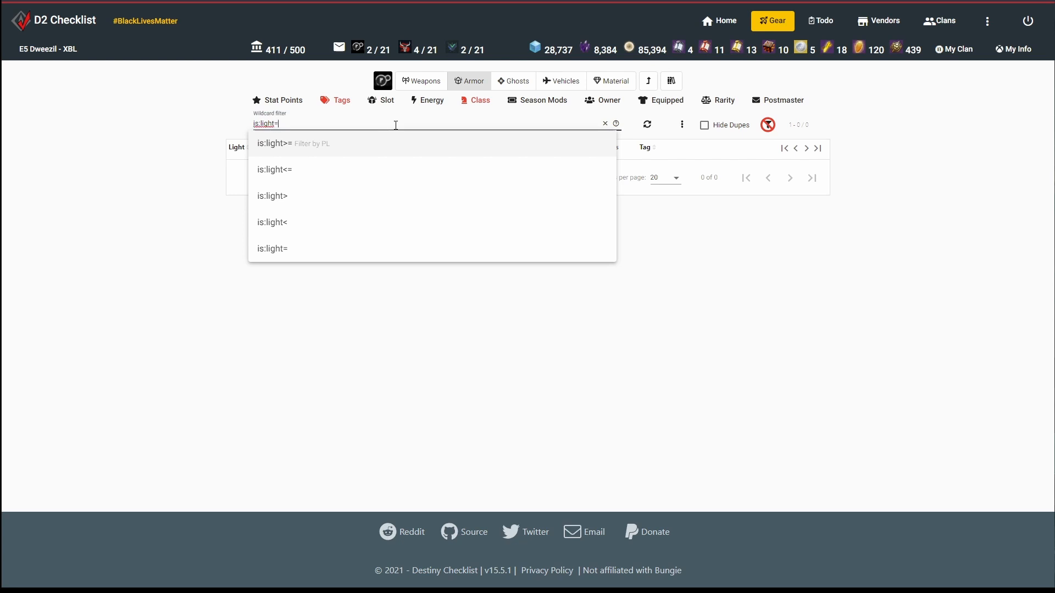
text(1330)
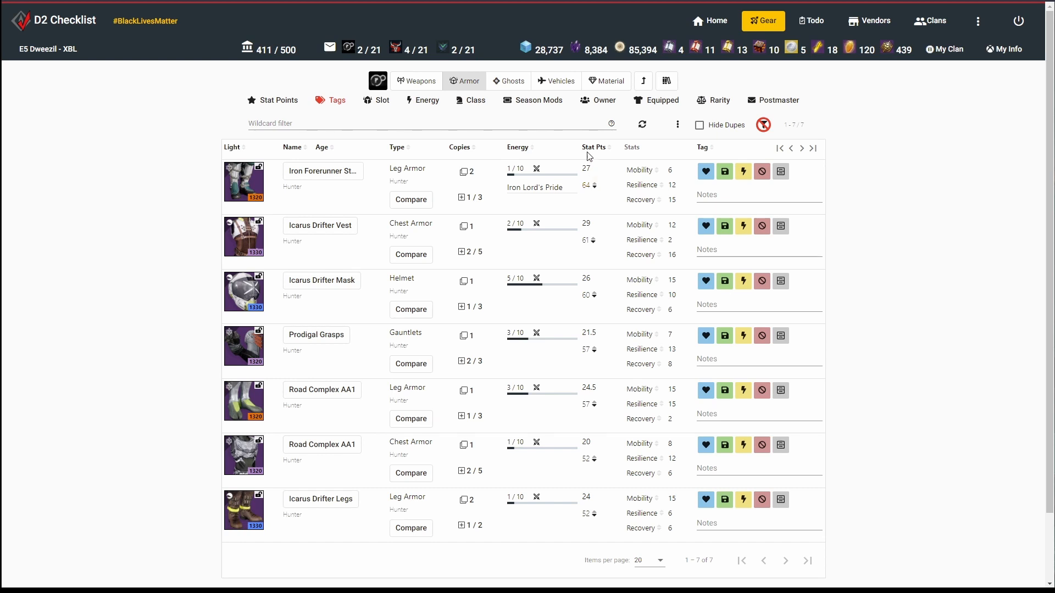
- Filter the armor list to light 1330 pieces
click(589, 147)
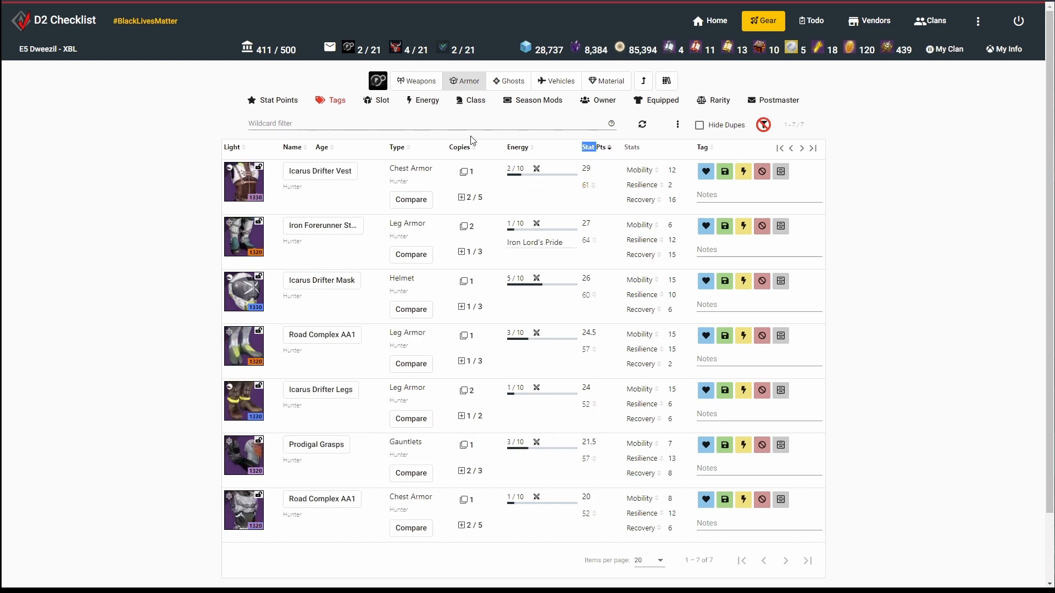
text(is:light=)
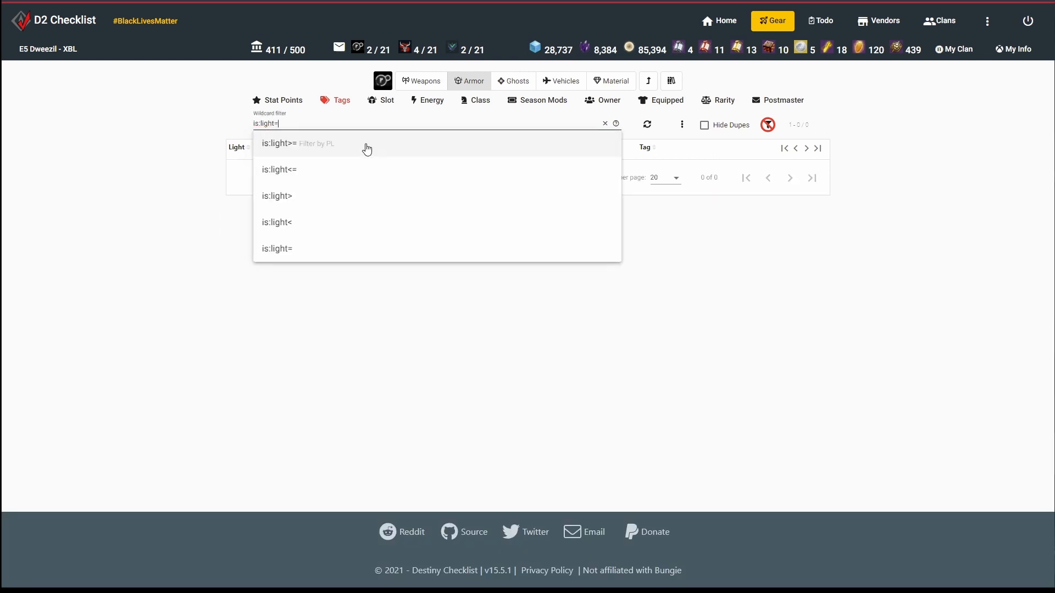
text(1330)
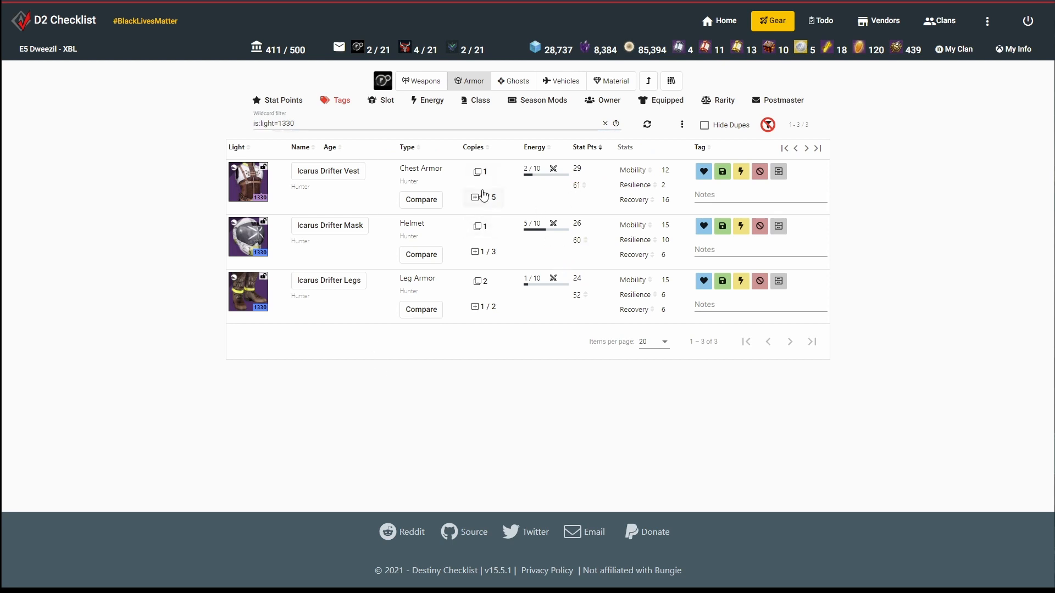
- Tag the Icarus Drifter Vest Infuse after comparing it, then tag the Icarus Drifter Mask
click(421, 199)
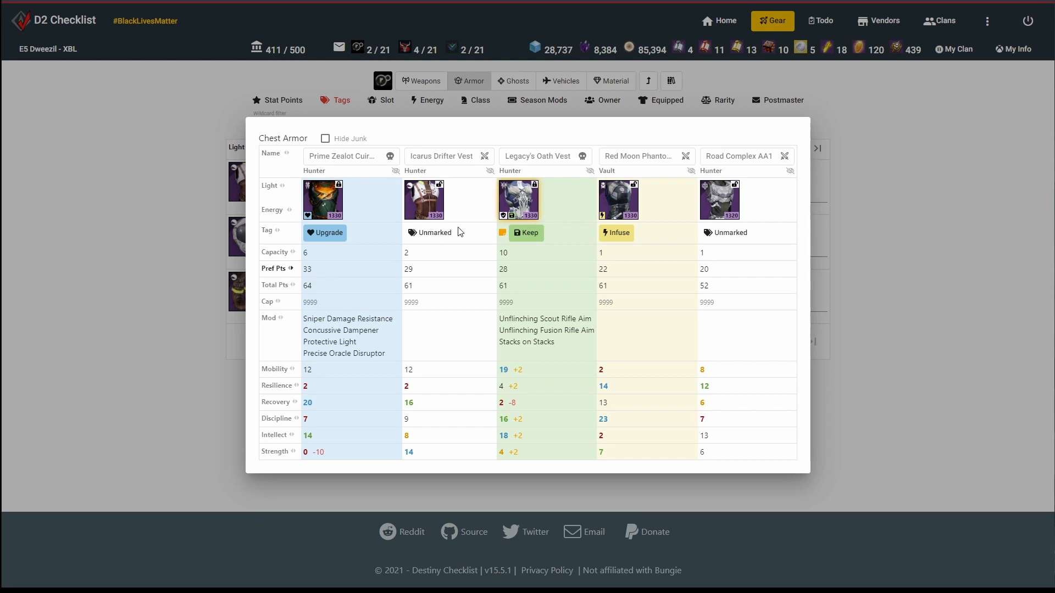
click(429, 232)
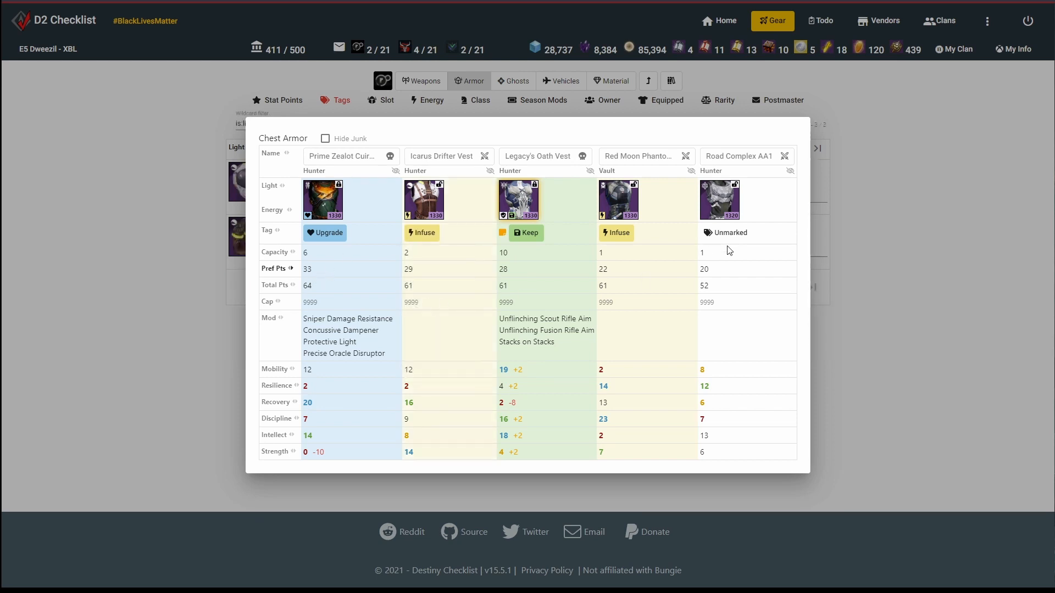
click(727, 232)
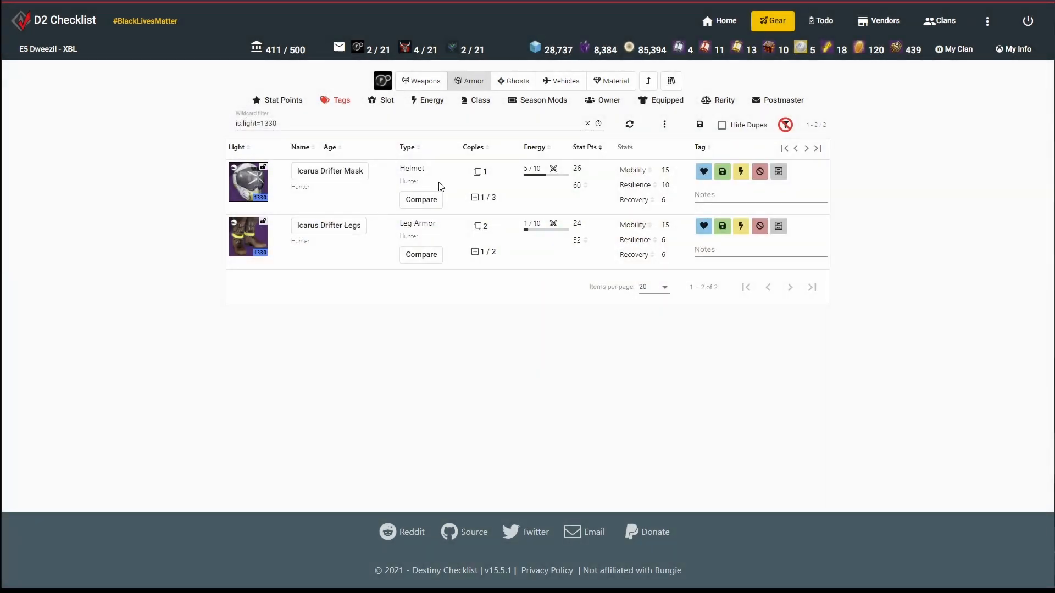
mouse_move(537, 182)
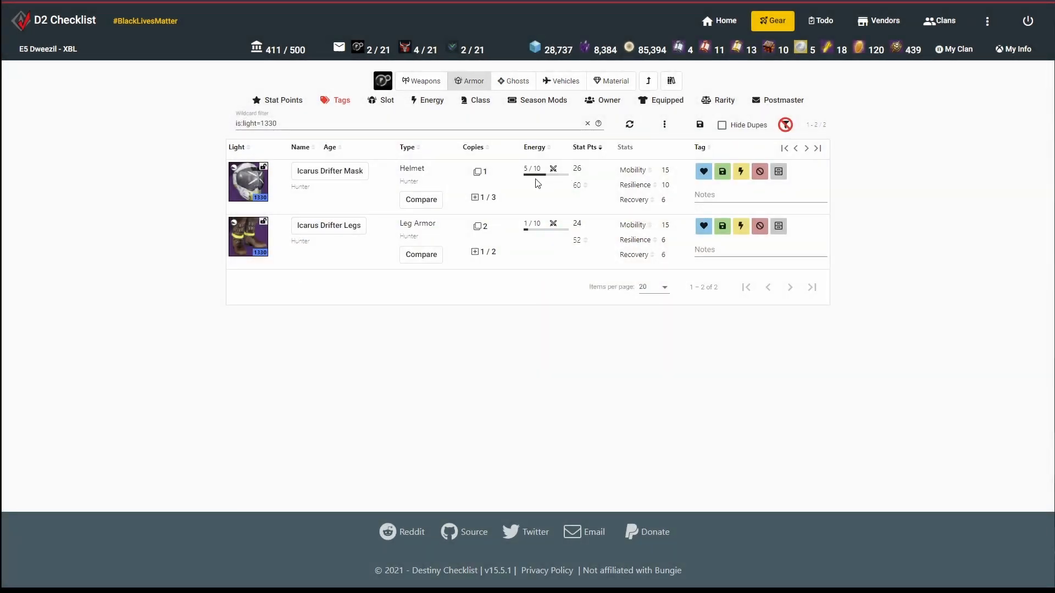
click(420, 199)
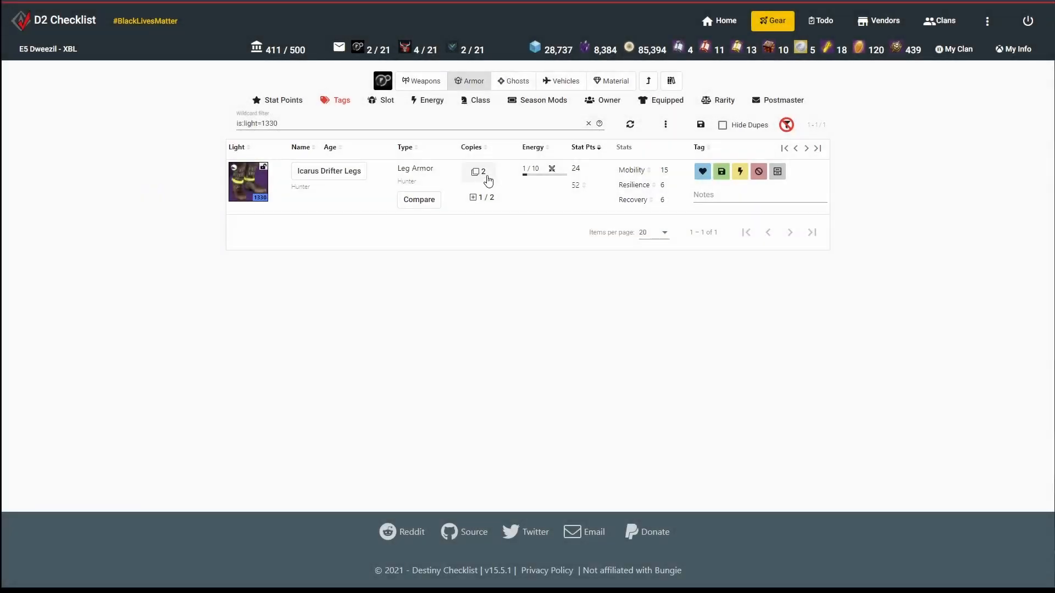
- Compare the Icarus Drifter Legs, then tag the Iron Lord's Pride legs Junk
click(419, 199)
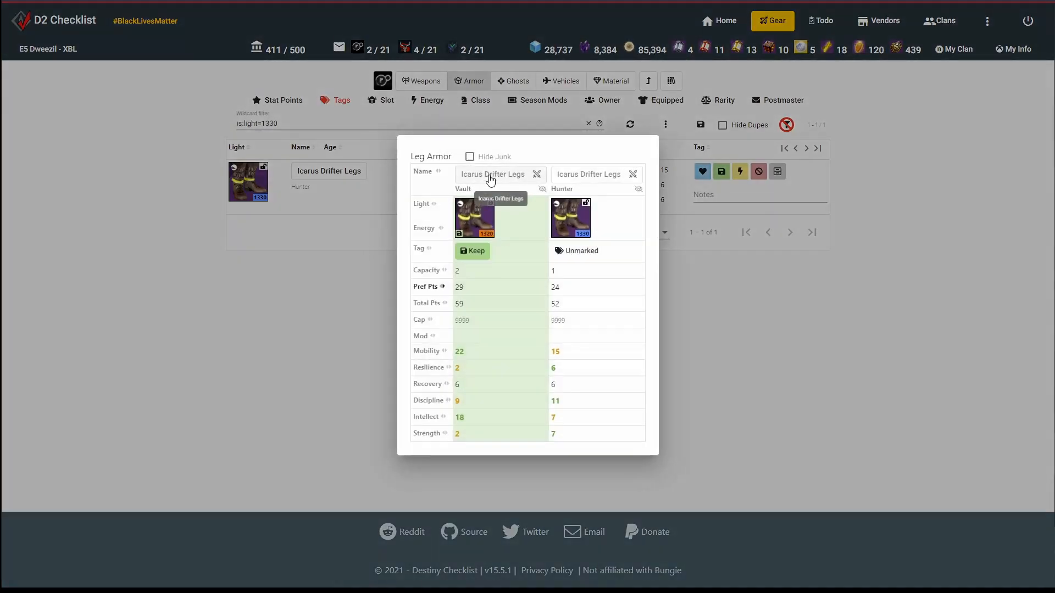
click(580, 251)
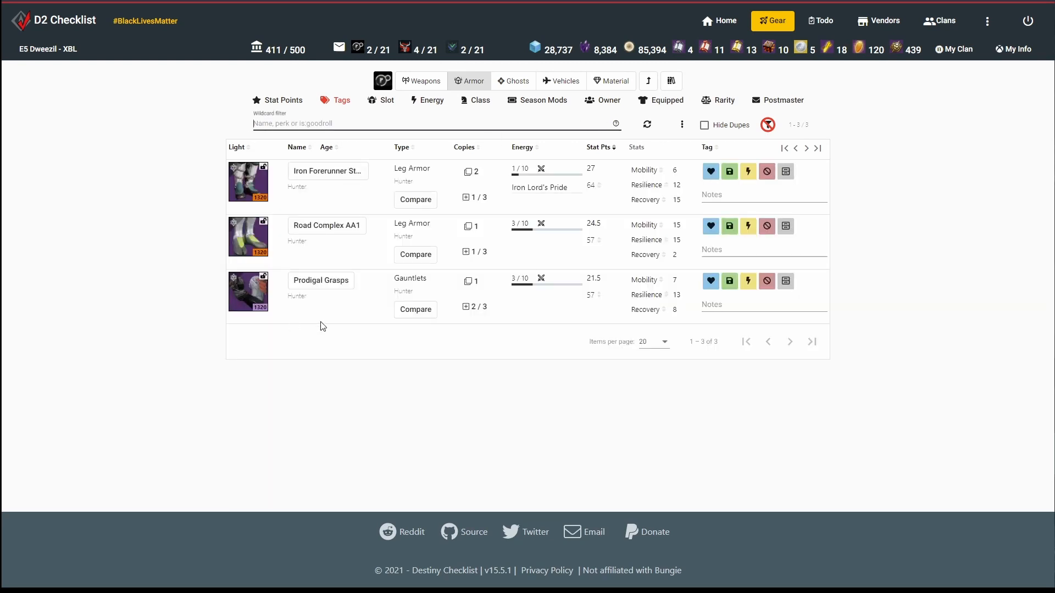
click(415, 199)
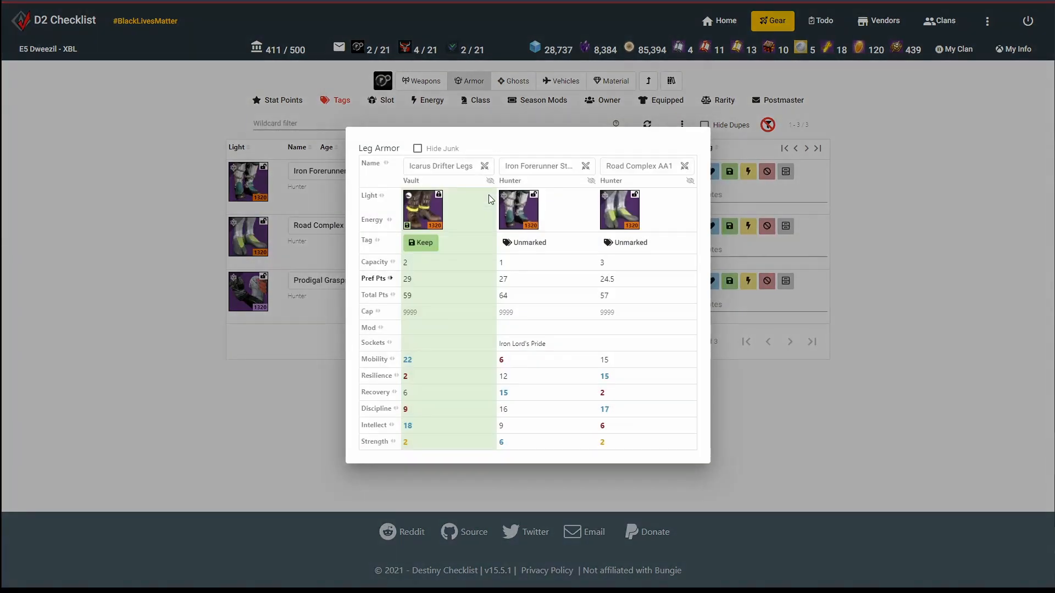
click(528, 242)
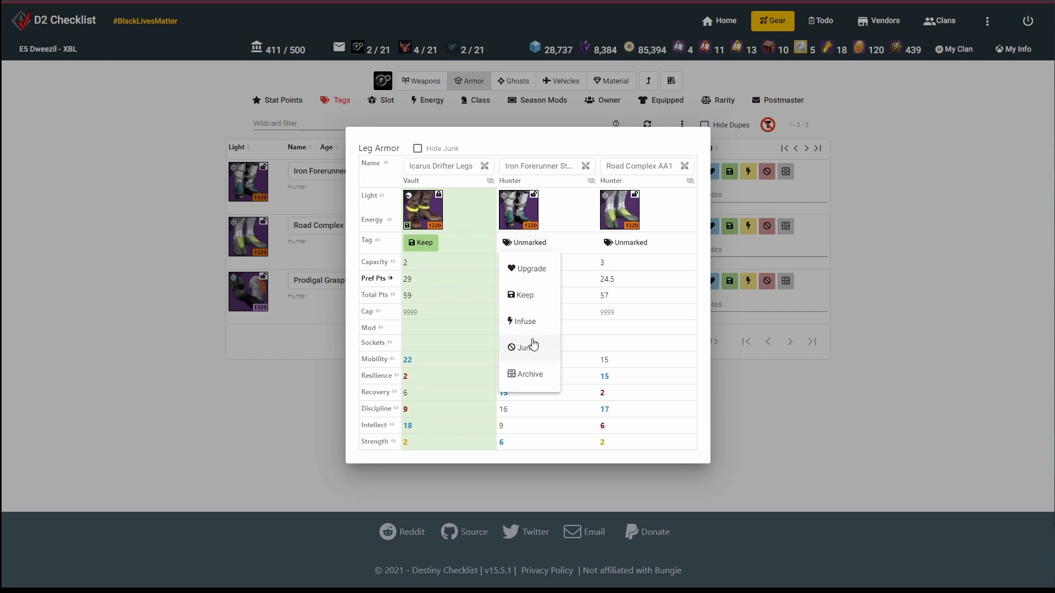
click(527, 348)
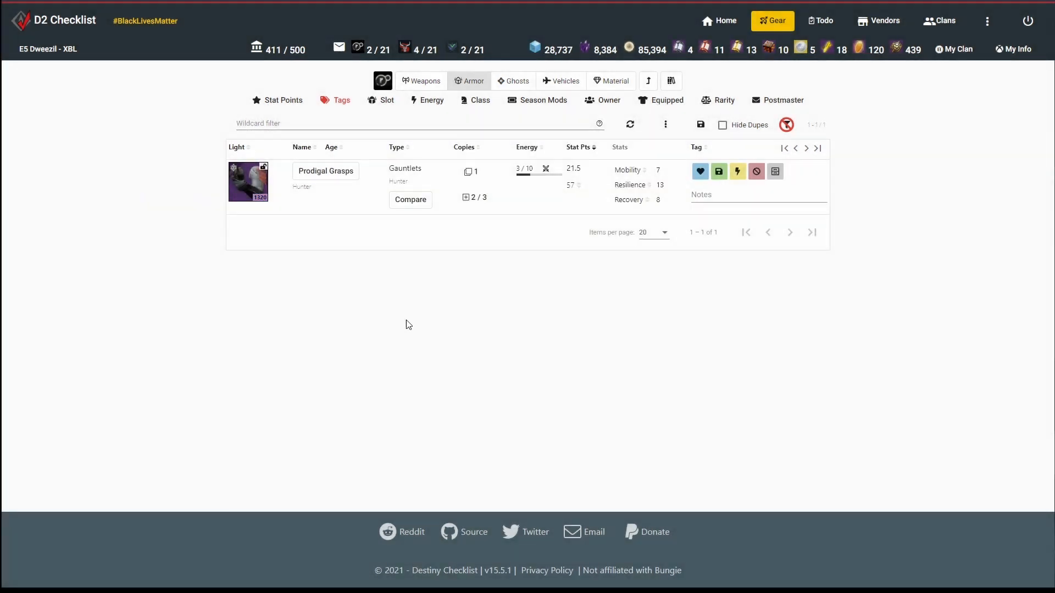
- Compare the Prodigal Grasps, tag them Junk, and close the comparison
click(410, 198)
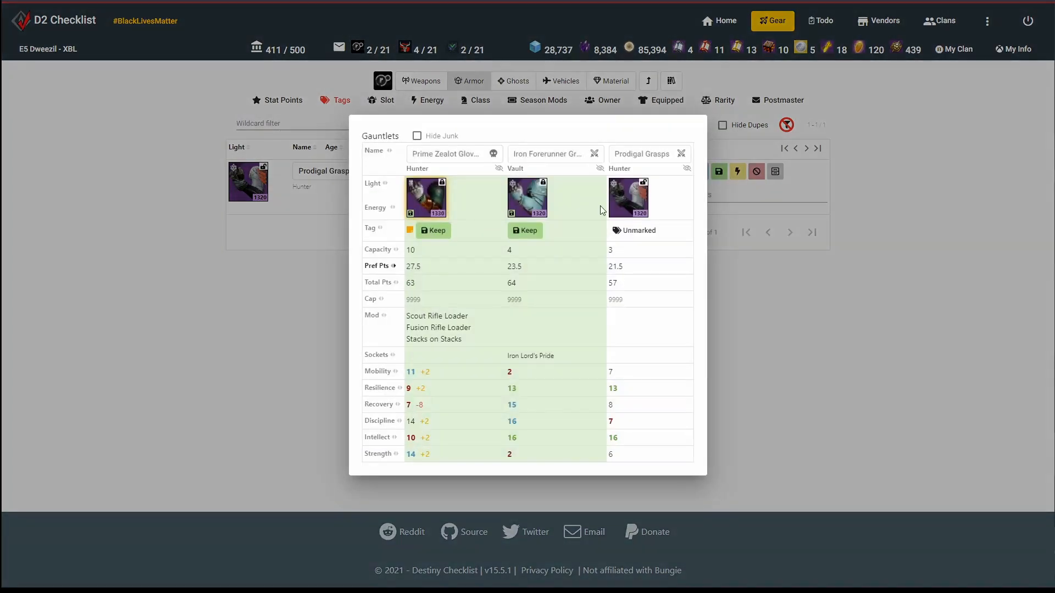
click(635, 230)
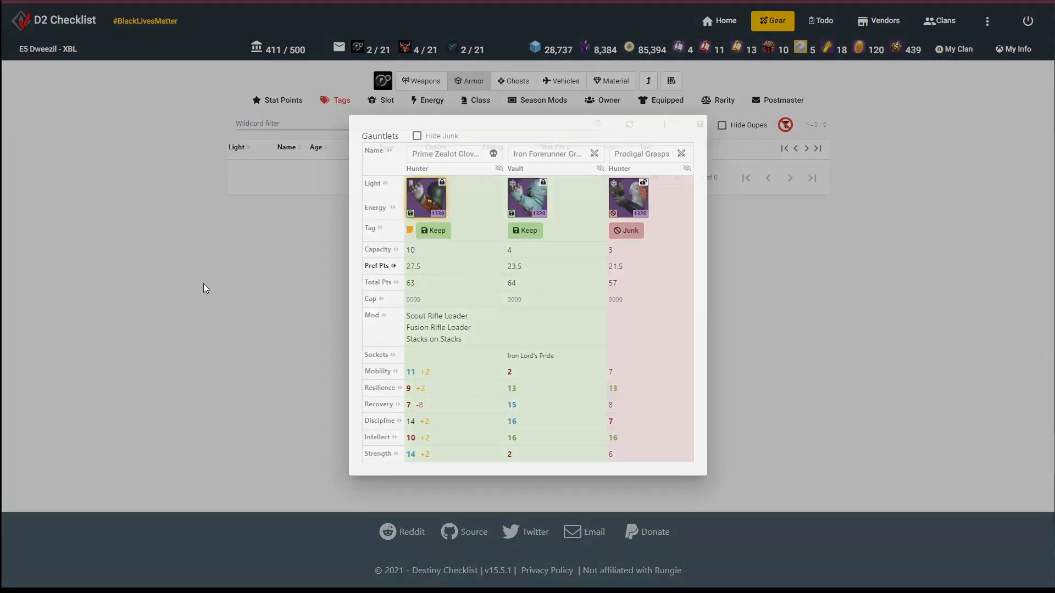
click(340, 99)
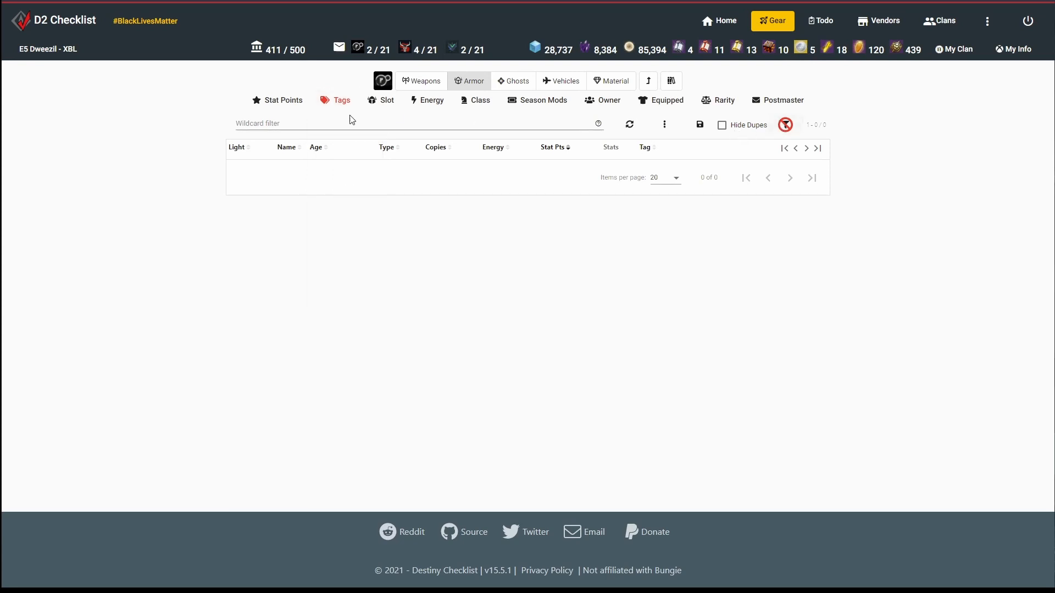
- Switch from Weapons back to Armor and remove the tag filter to show all armor
click(421, 81)
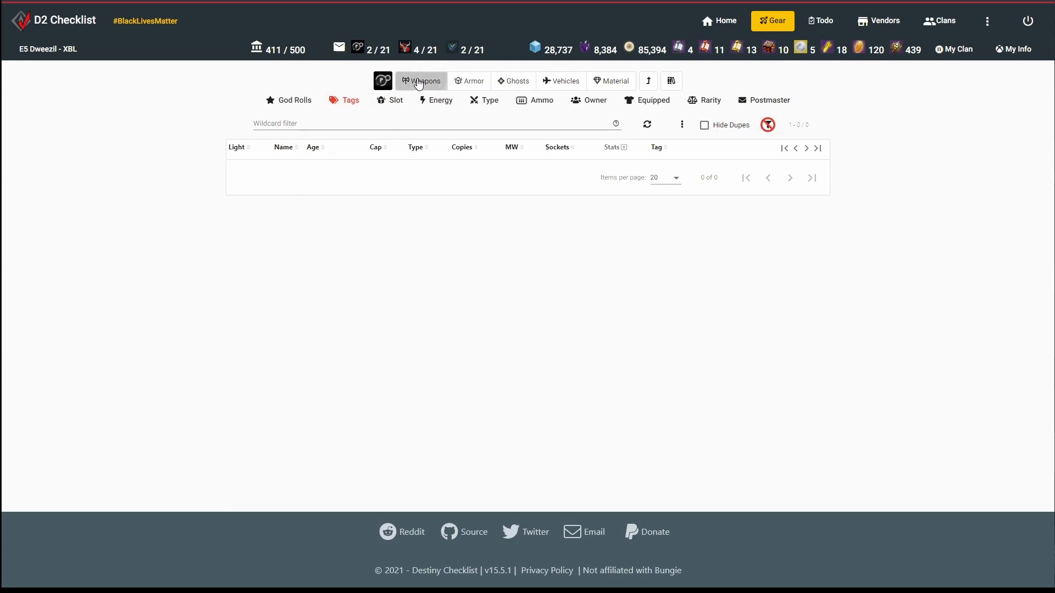
click(473, 80)
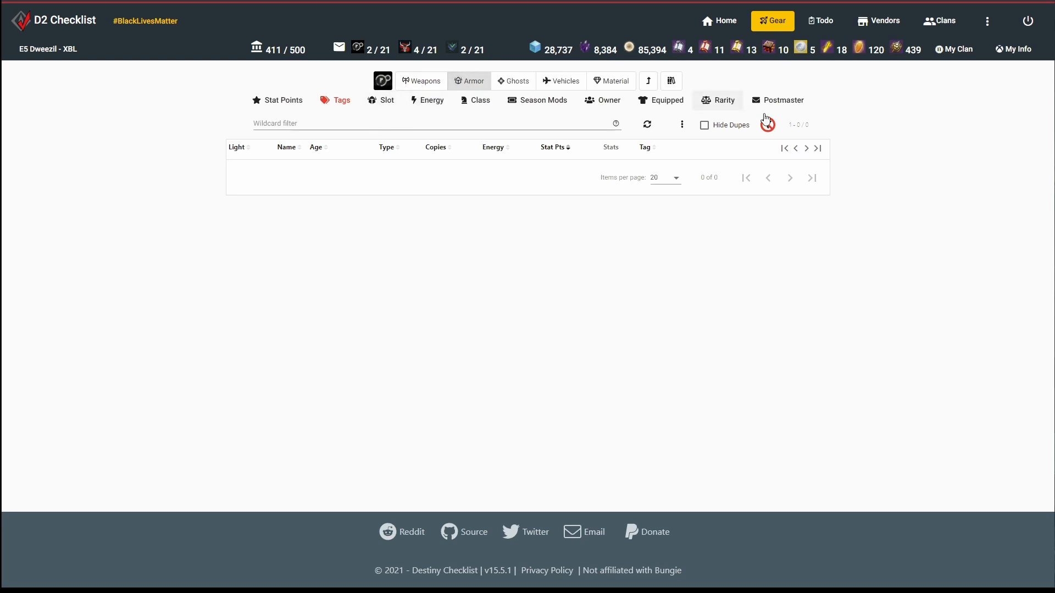
click(381, 81)
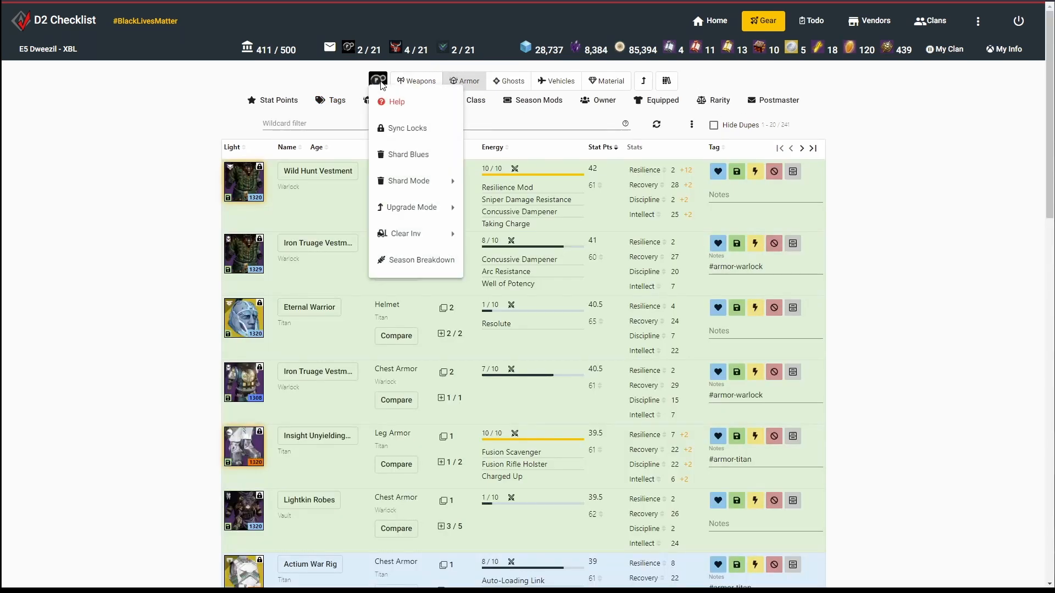
mouse_move(408, 180)
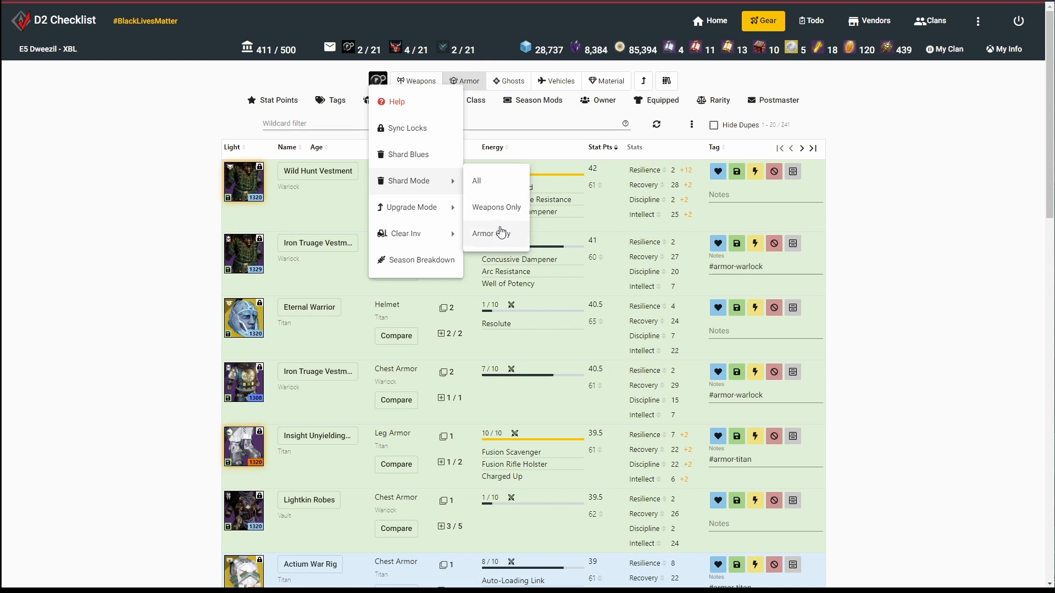
mouse_move(412, 210)
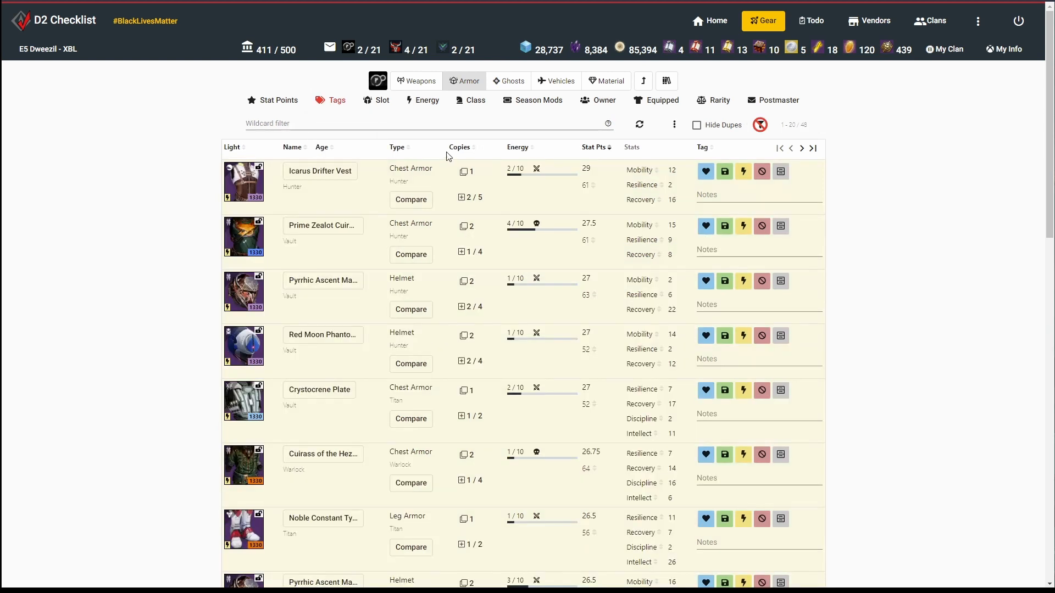
- Compare the four Tread of the Hezen leg armor copies side by side
click(410, 547)
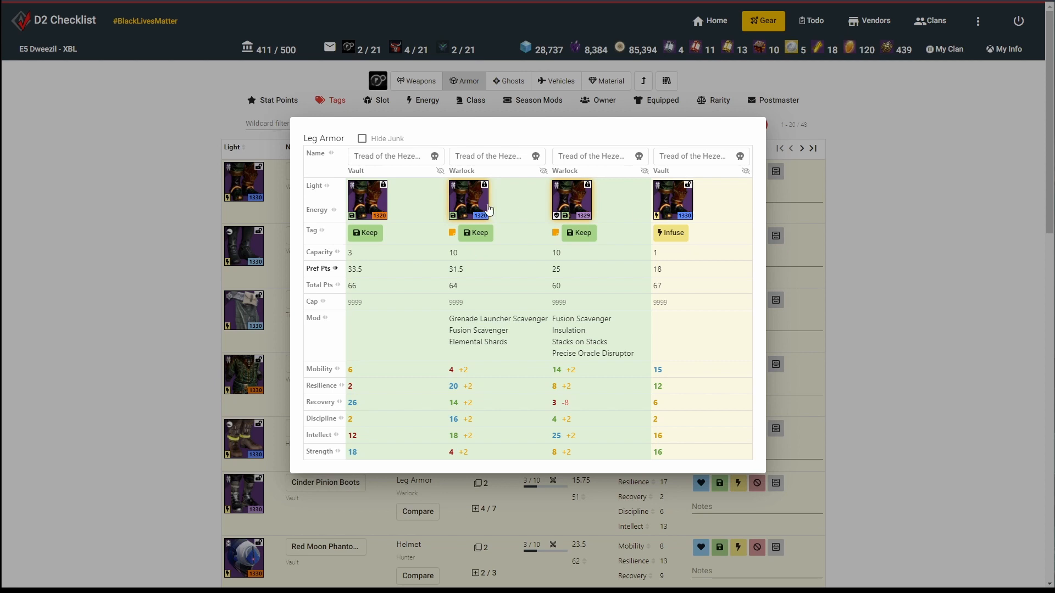
mouse_move(678, 201)
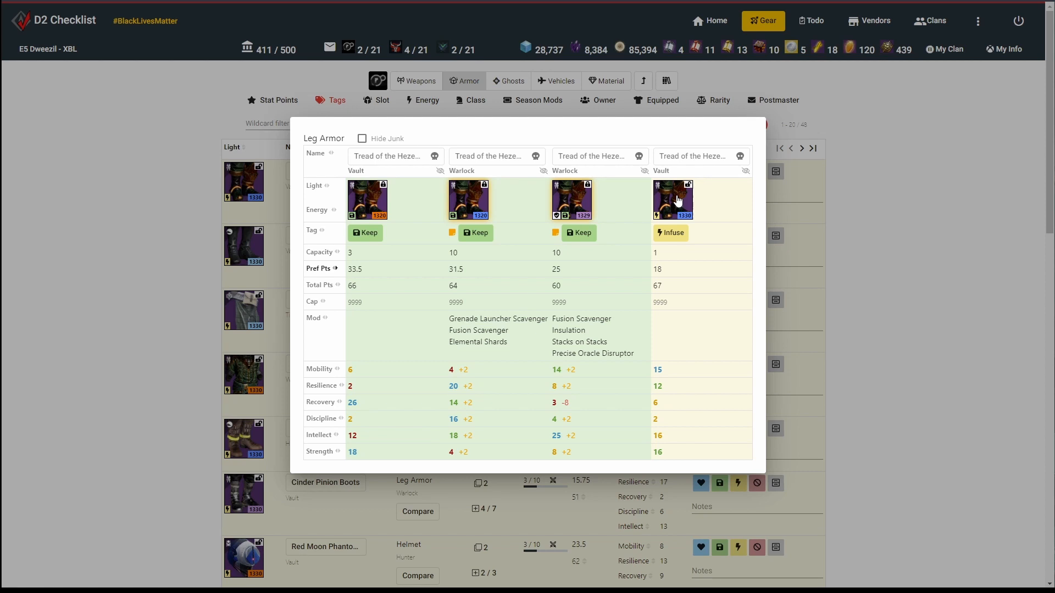
mouse_move(840, 248)
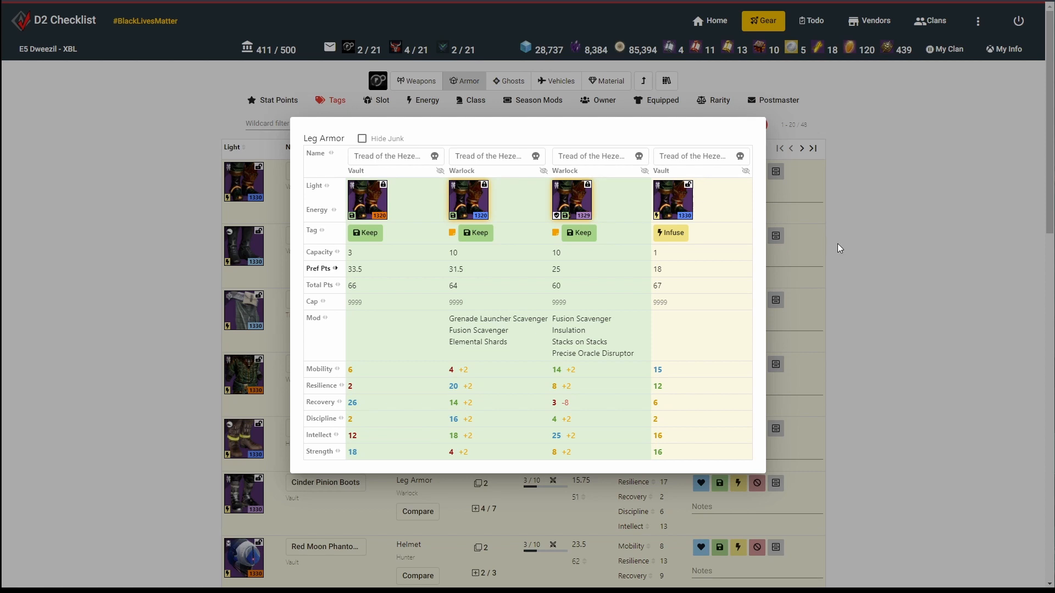